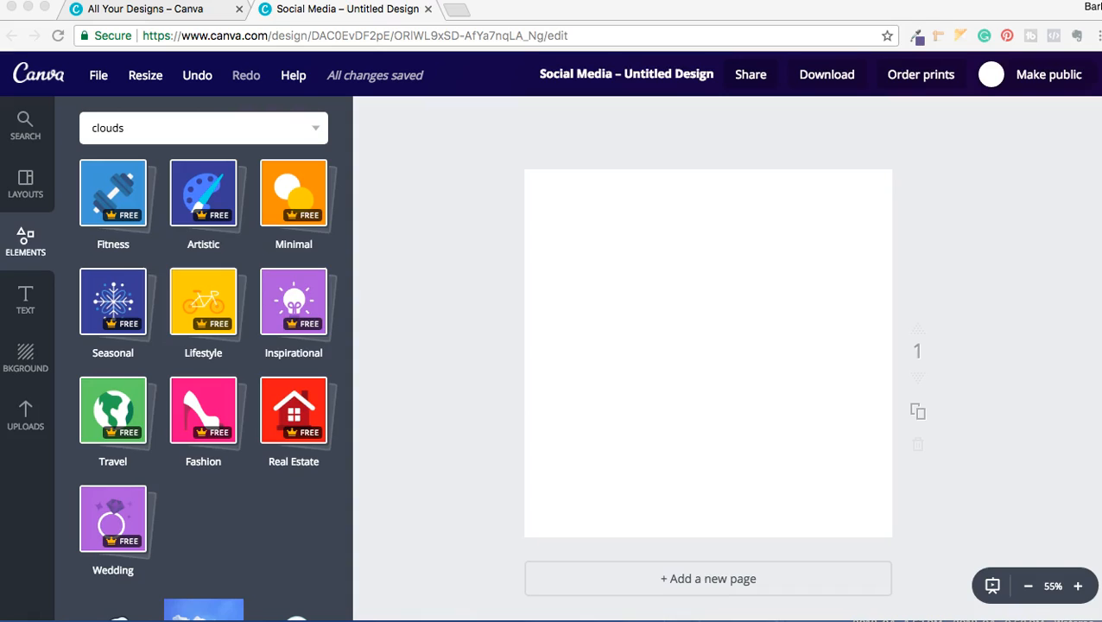
mouse_move(371, 95)
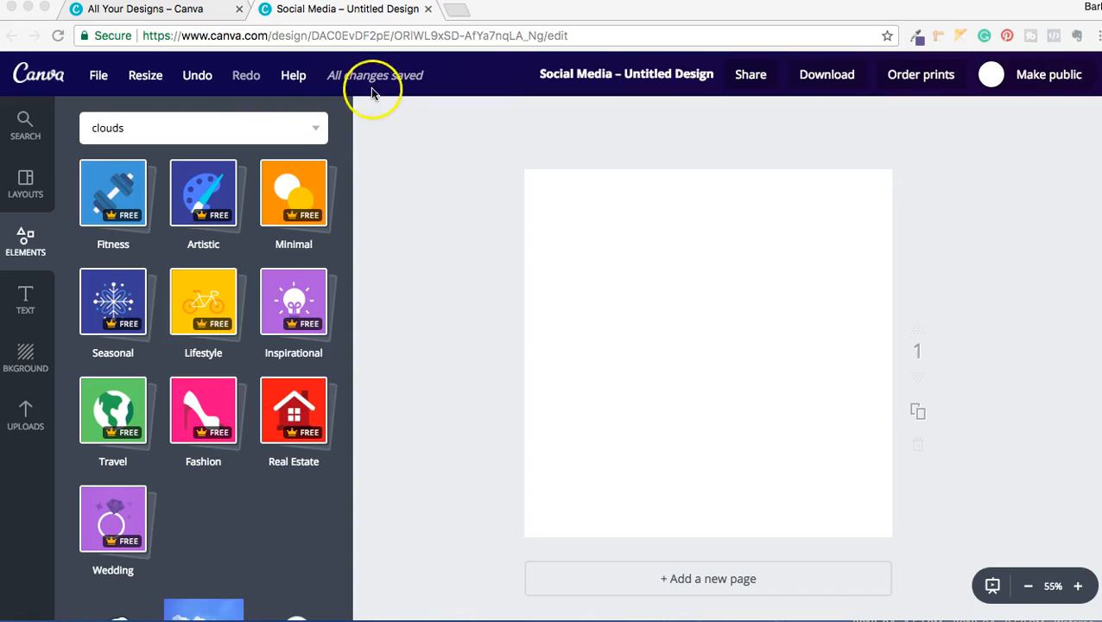
mouse_move(48, 92)
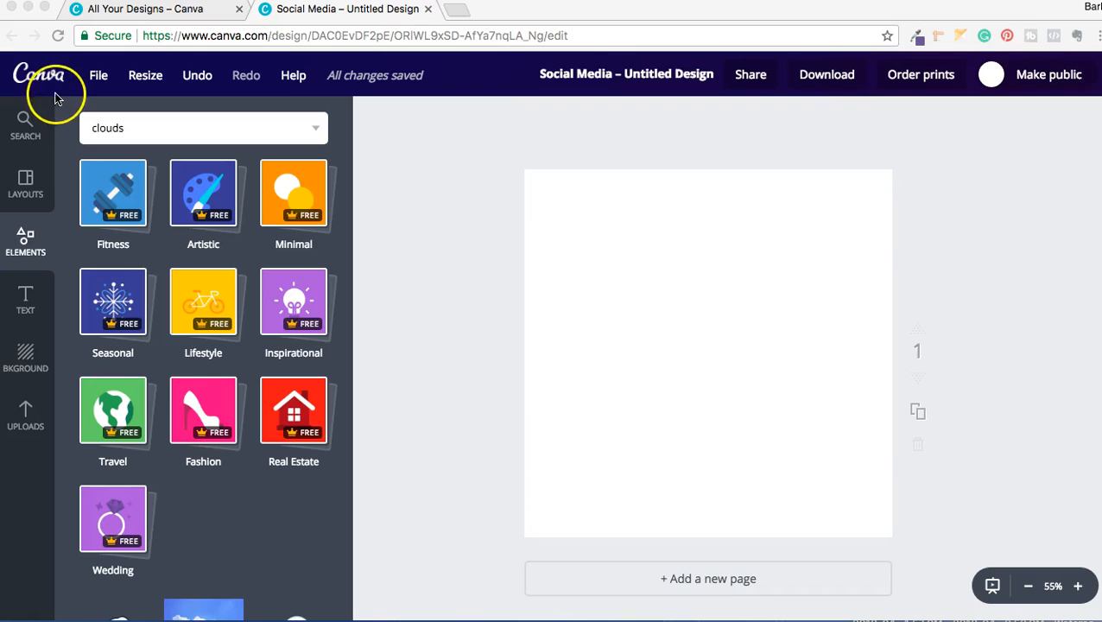
mouse_move(25, 418)
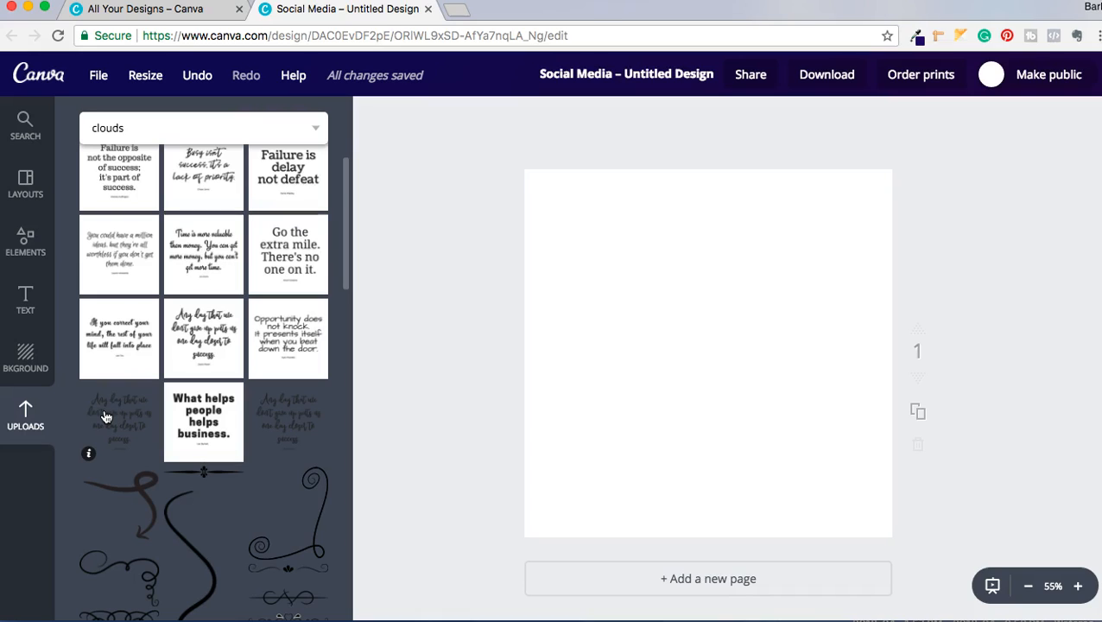
Add the uploaded handwritten 'don't give up' quote image so it fills the page
click(127, 418)
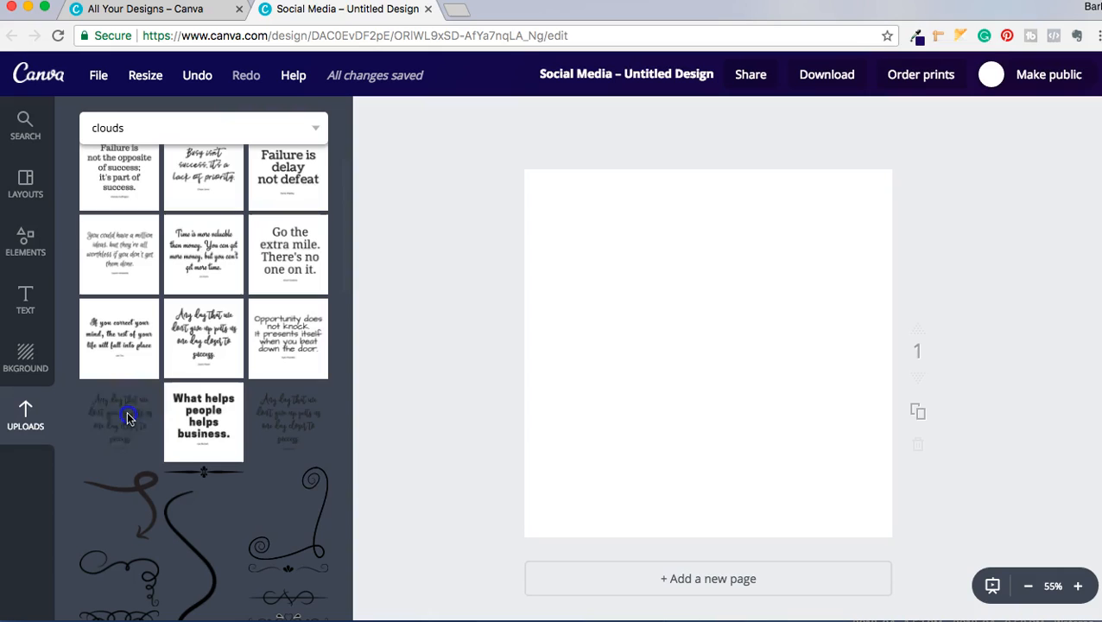
click(127, 419)
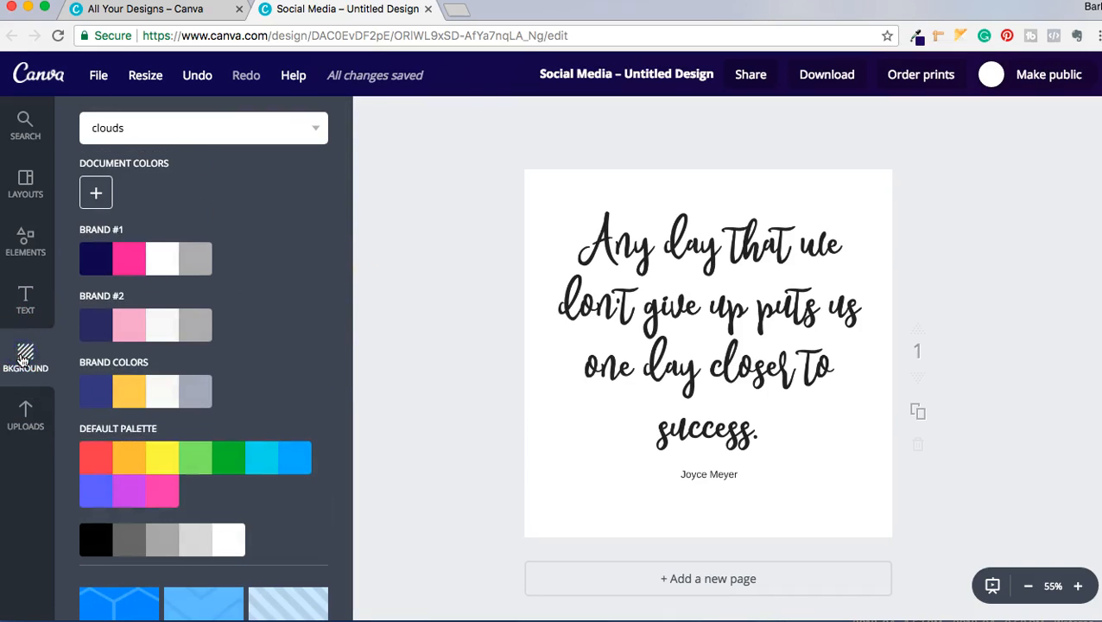
Scroll the background patterns and apply the orange chevron pattern to the page
scroll(down, 3)
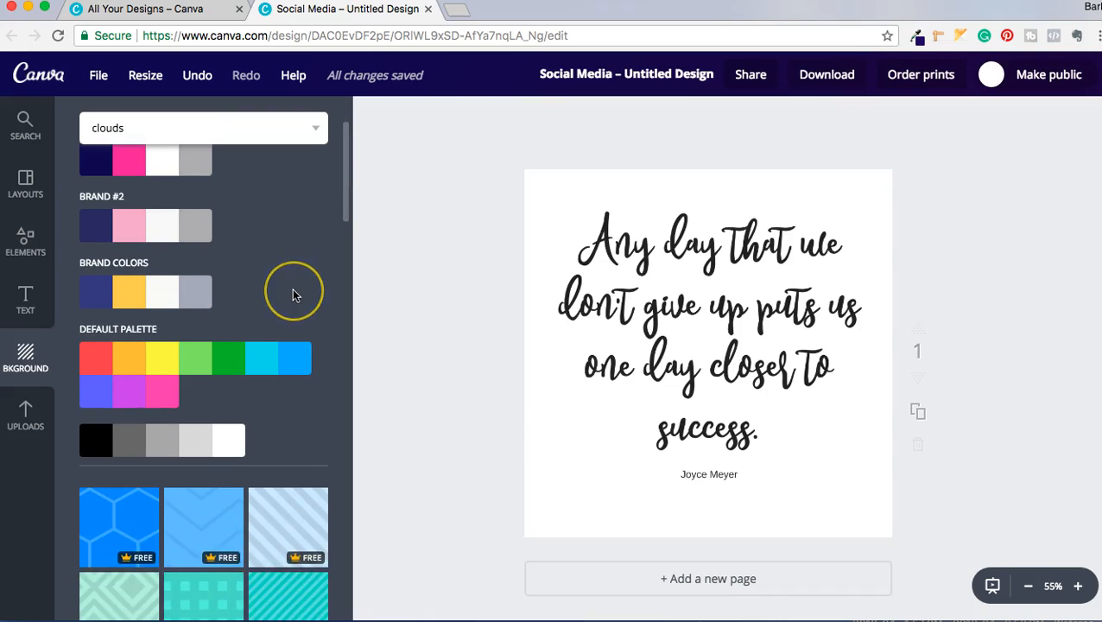
scroll(down, 3)
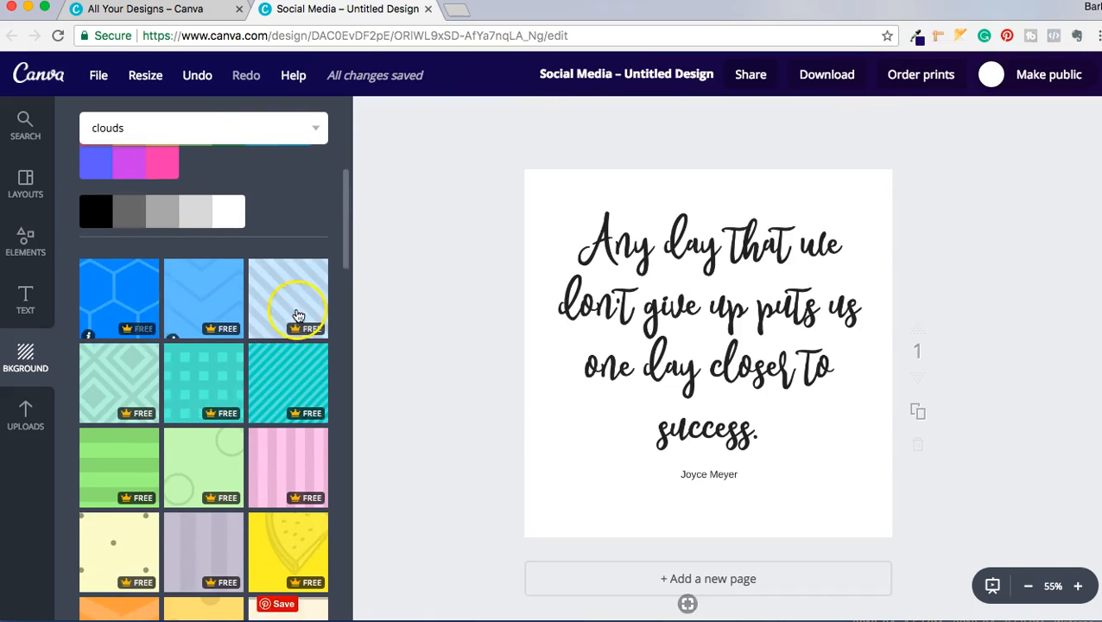
scroll(down, 3)
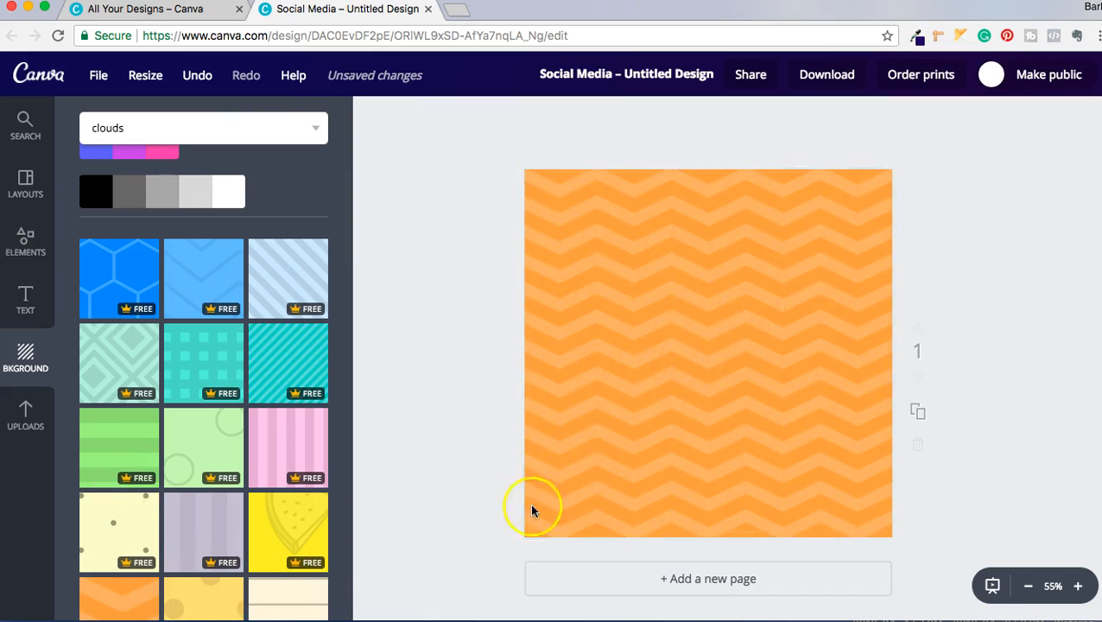
click(707, 350)
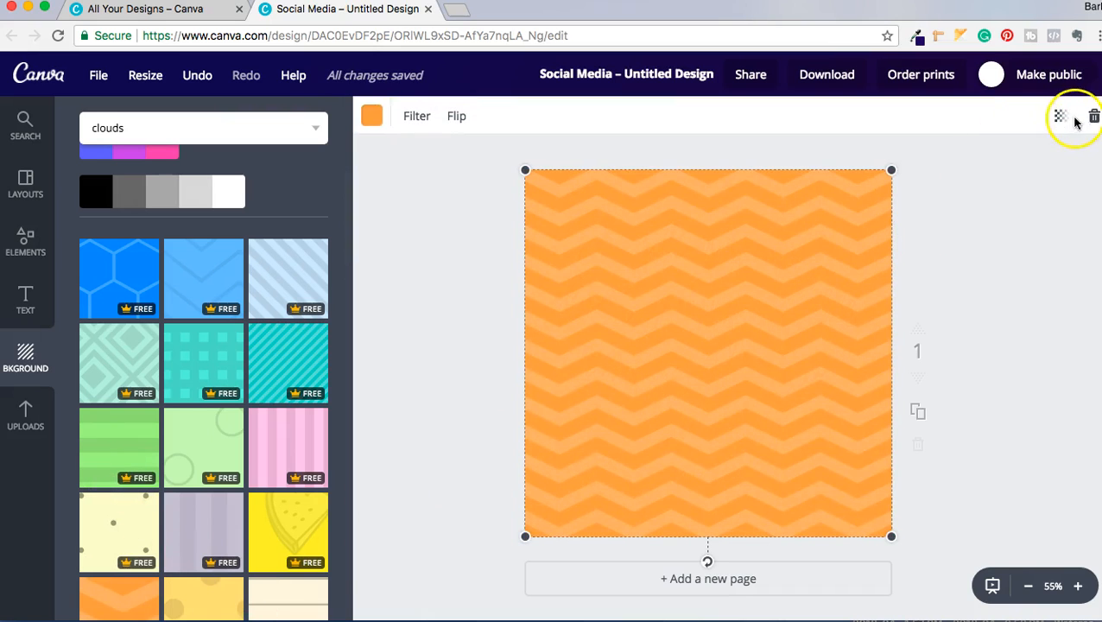
mouse_move(953, 216)
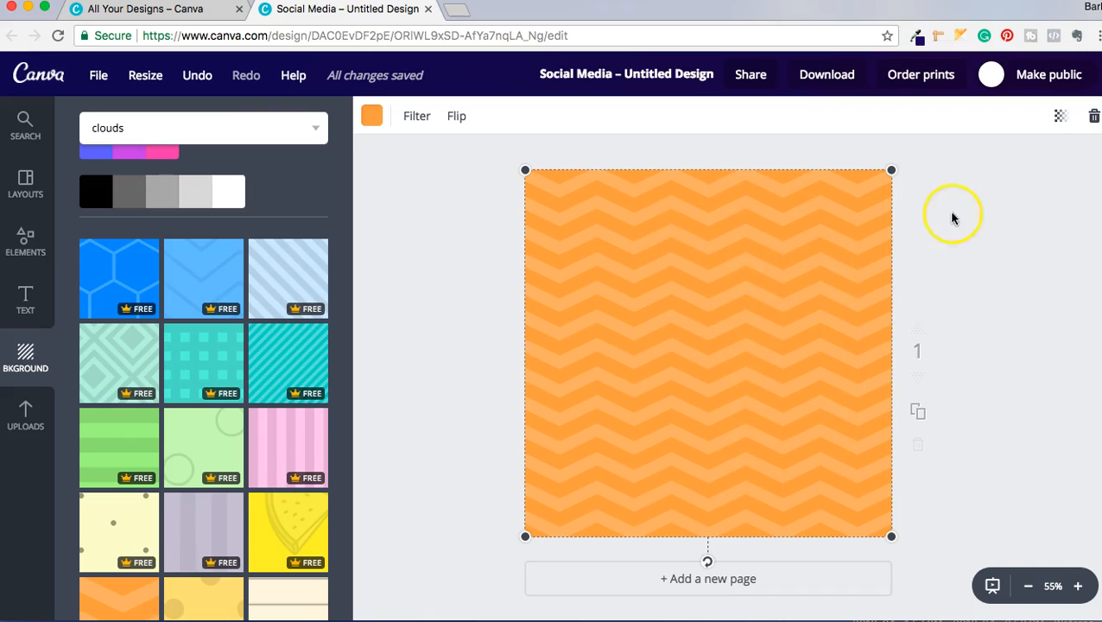
mouse_move(979, 161)
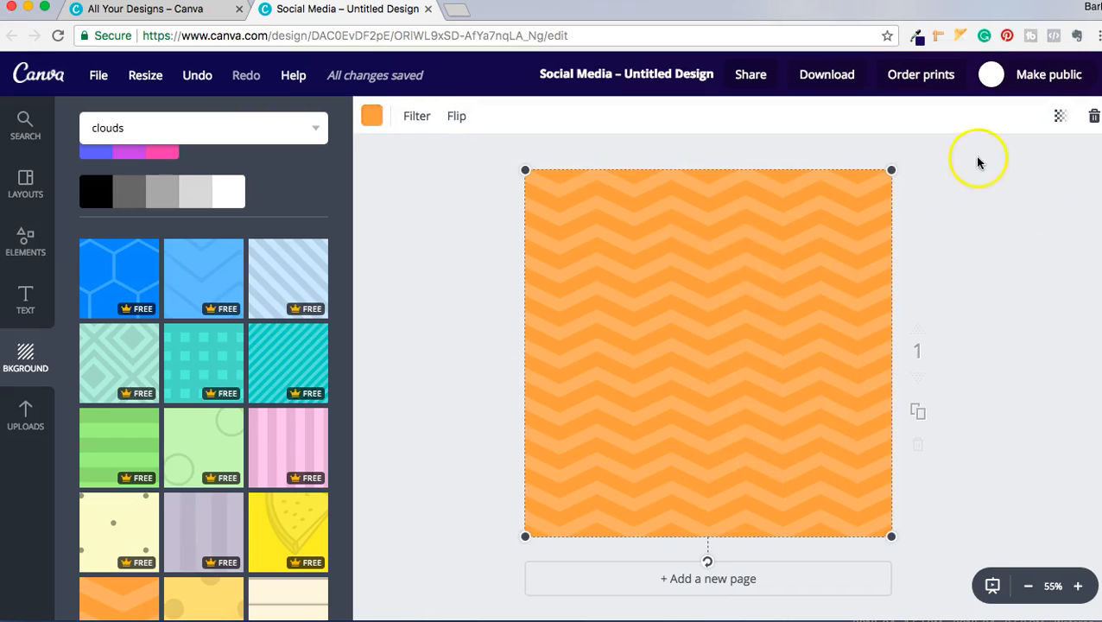
mouse_move(1065, 134)
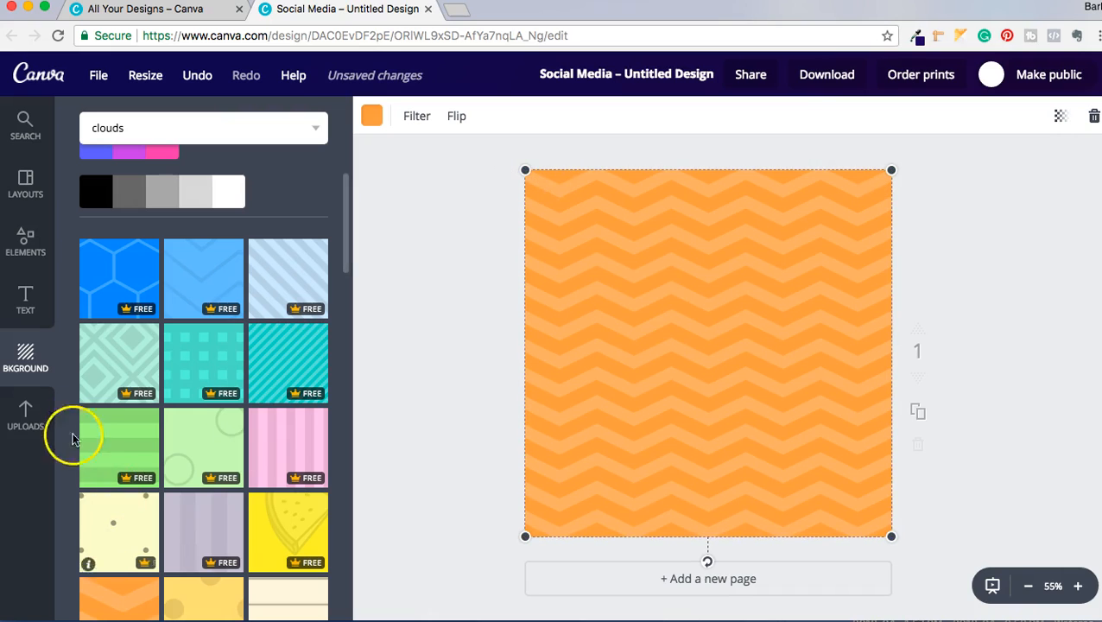
Re-add the script quote from Uploads and centre it over the chevron background
click(26, 419)
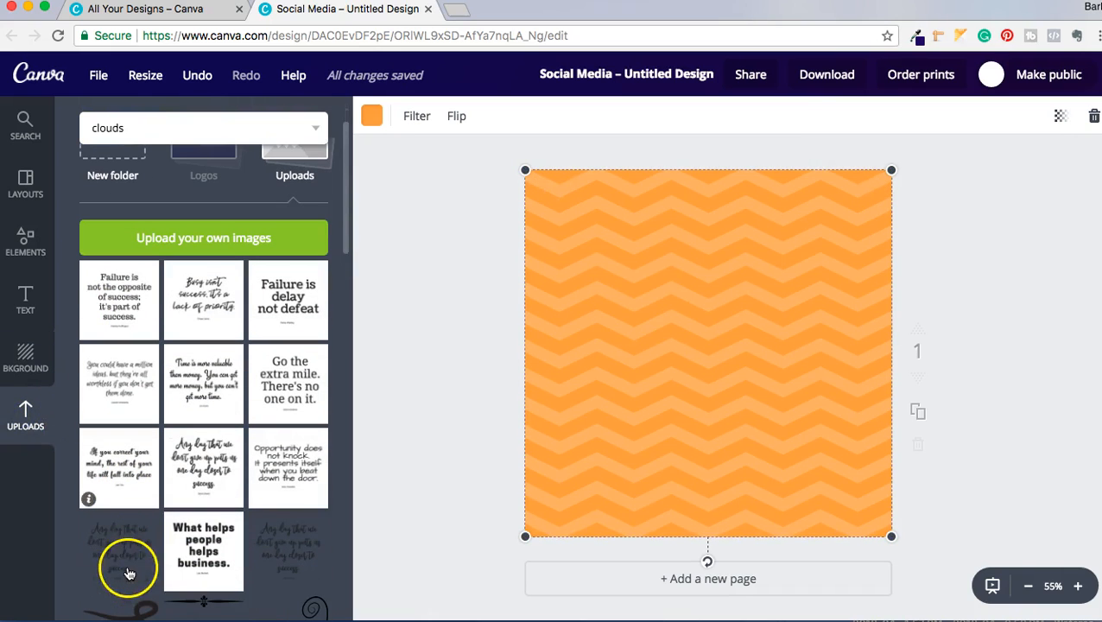
click(128, 570)
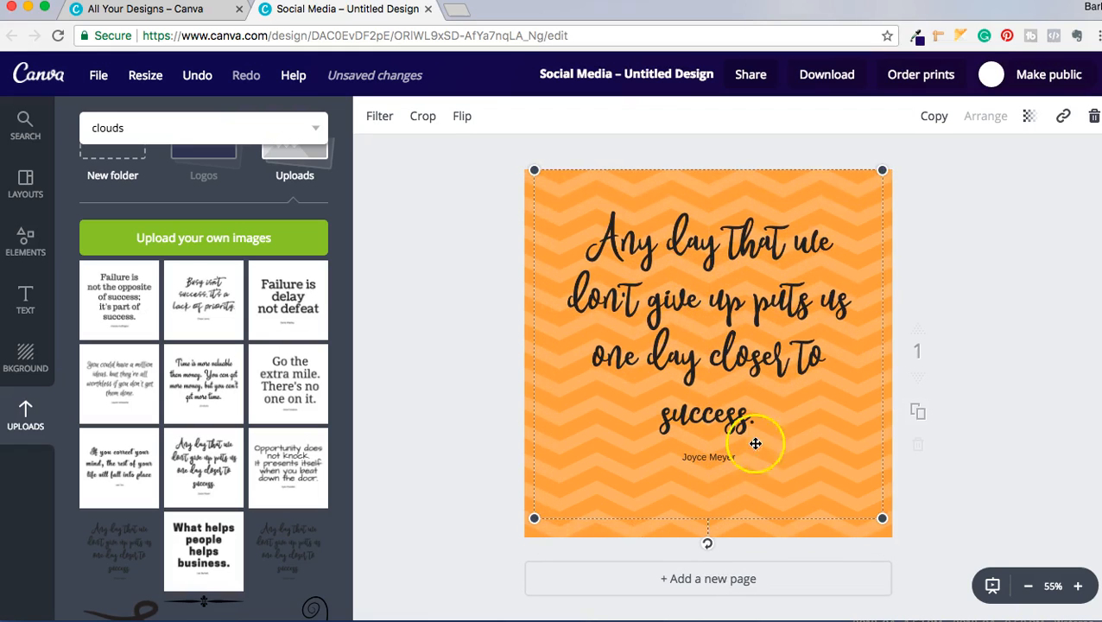
drag(882, 518, 893, 536)
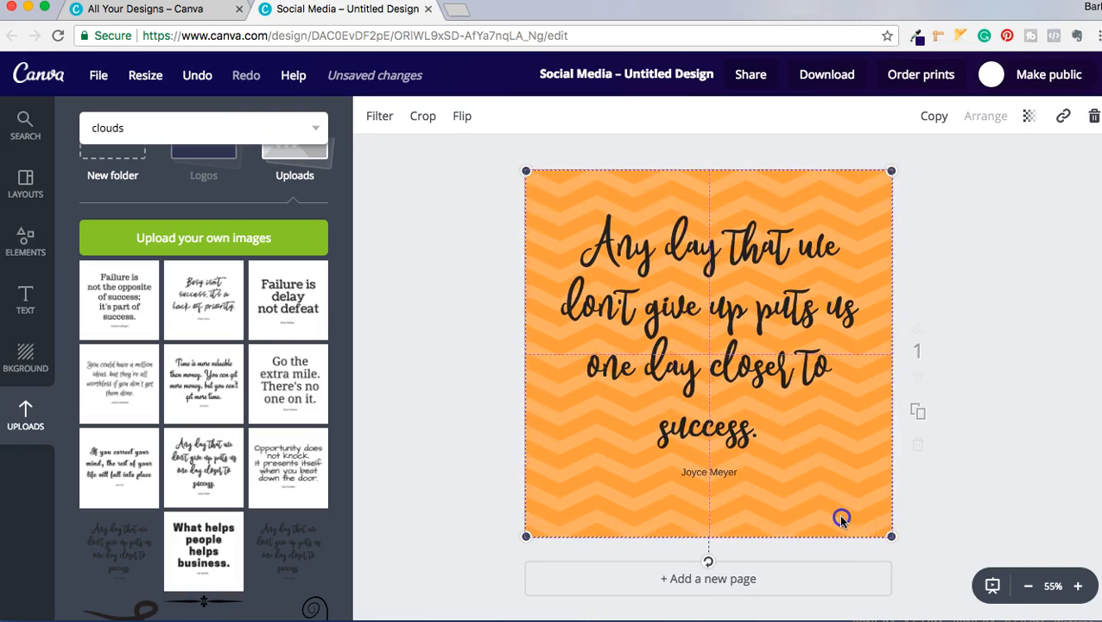
mouse_move(845, 524)
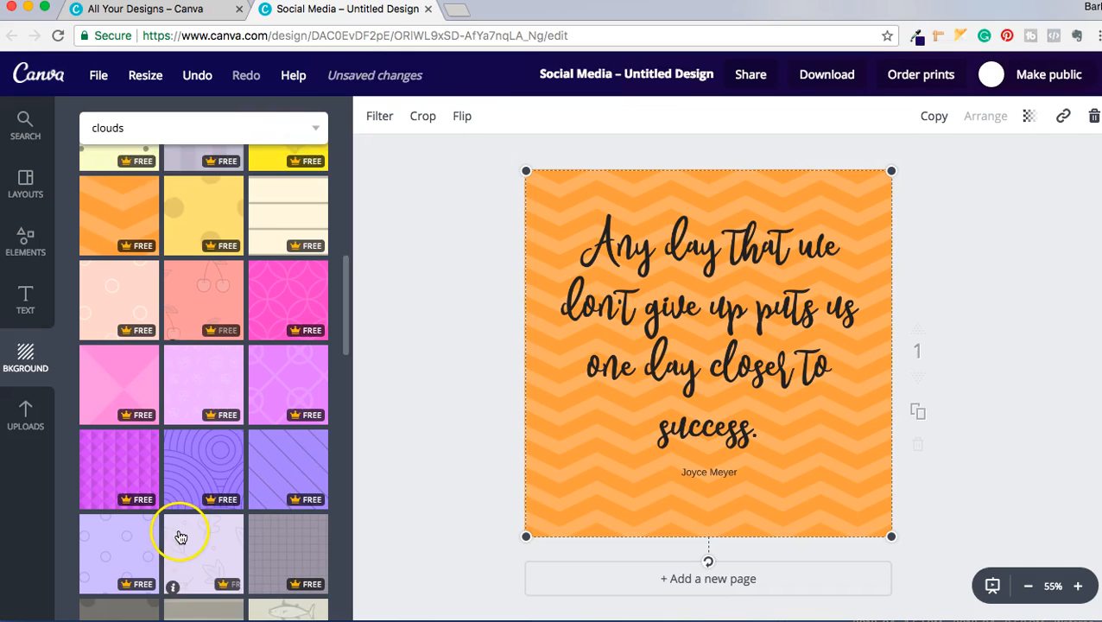
Try navy and bright pink backgrounds, settling on the light pink Brand #2 swatch
scroll(down, 3)
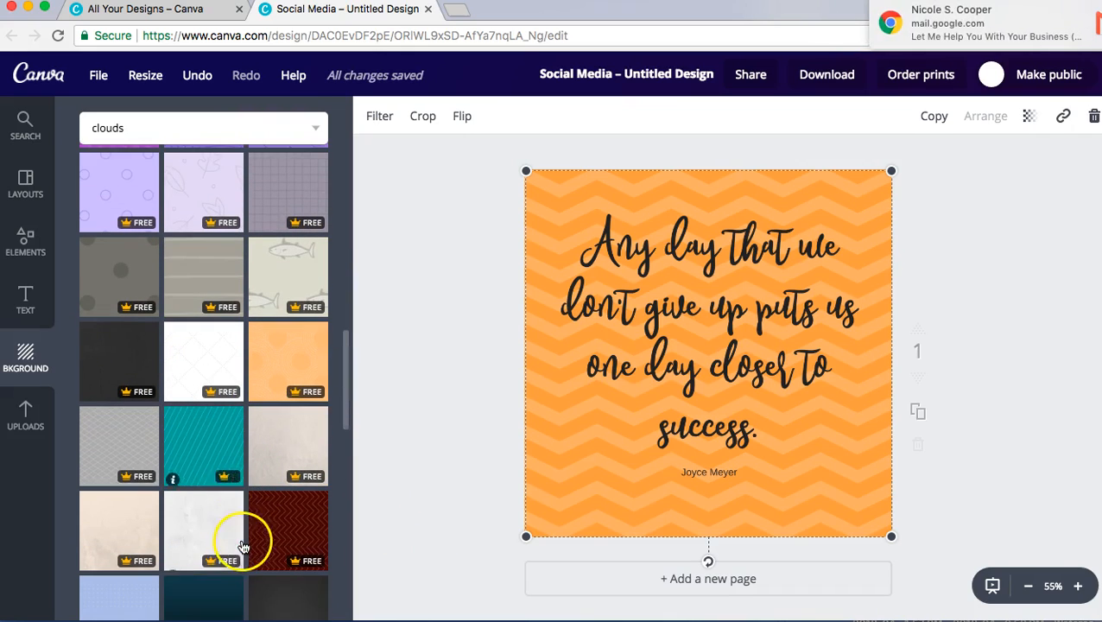
scroll(down, 3)
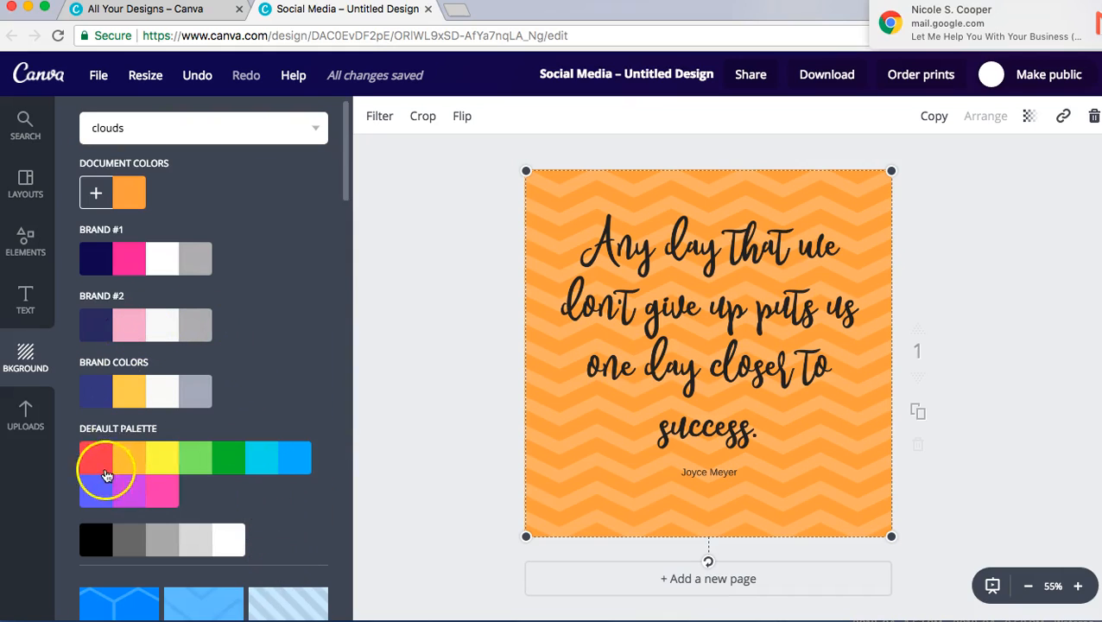
click(95, 258)
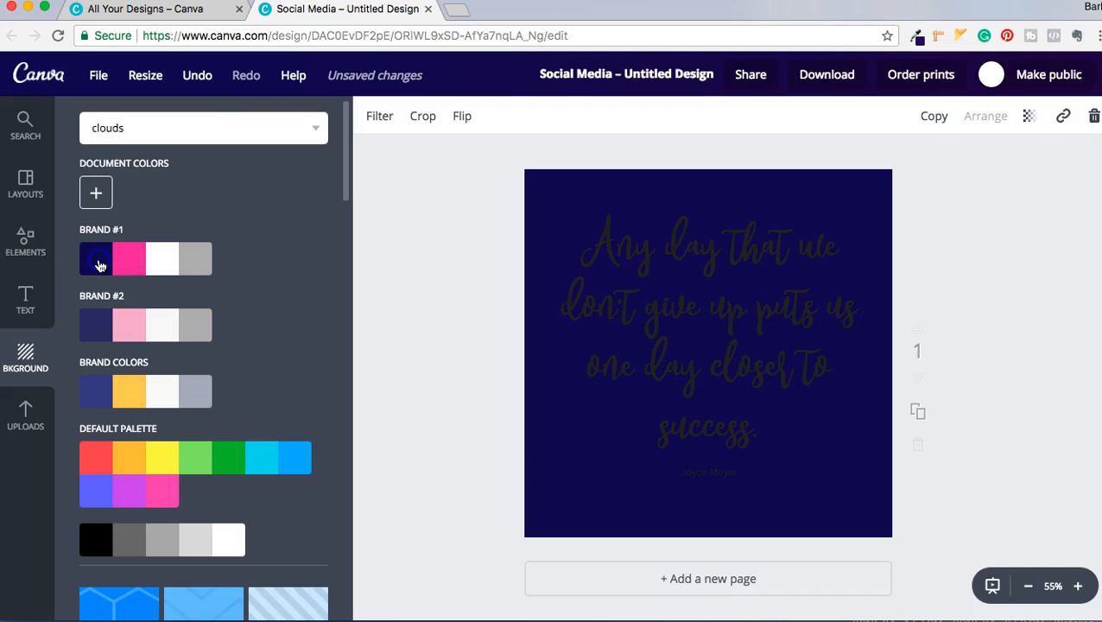
click(128, 257)
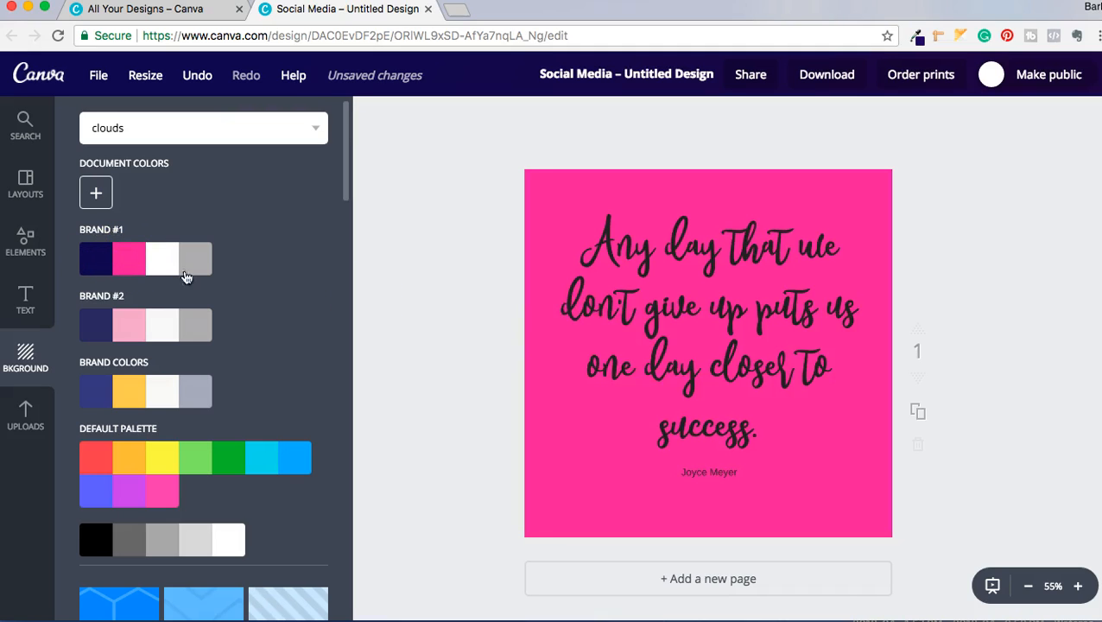
click(128, 324)
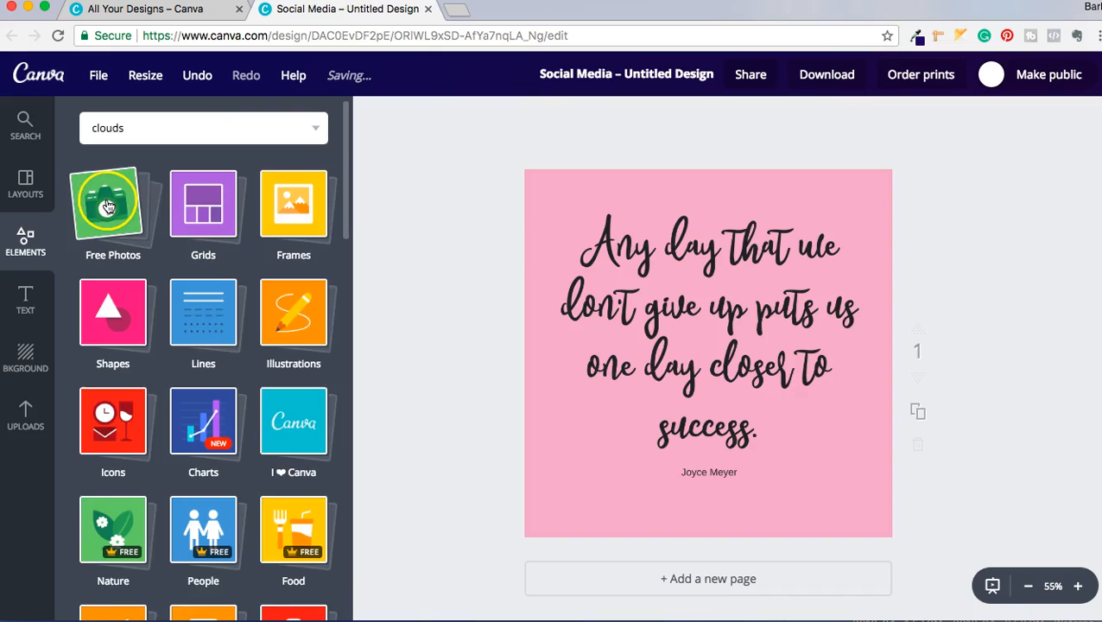
Search photos for 'flowers', filter to Photos, and add the jug bouquet photo
click(112, 206)
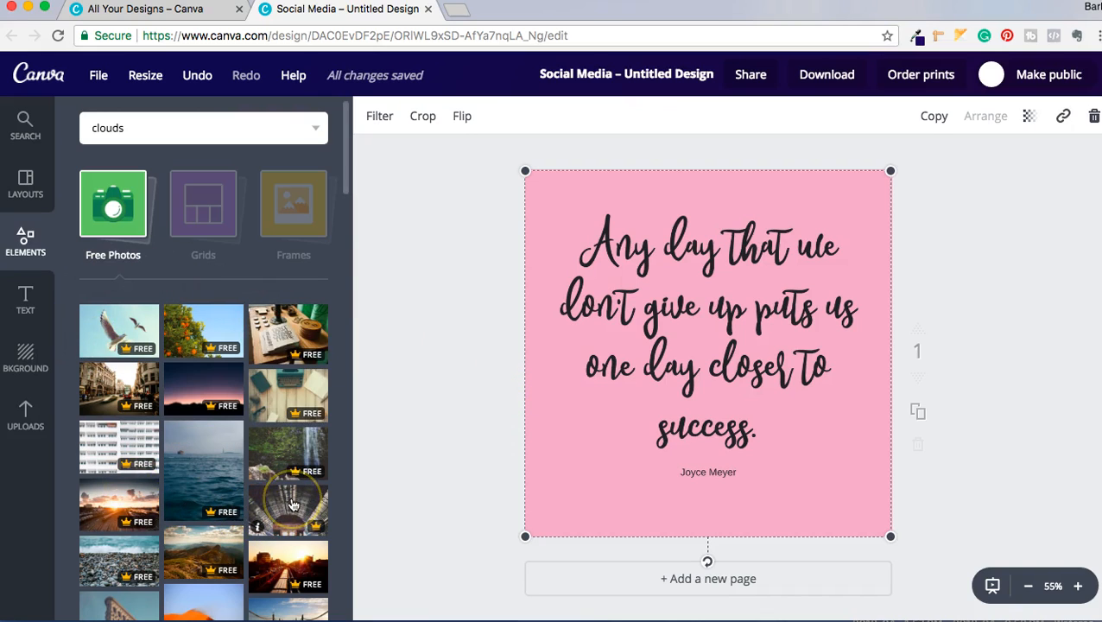
mouse_move(309, 529)
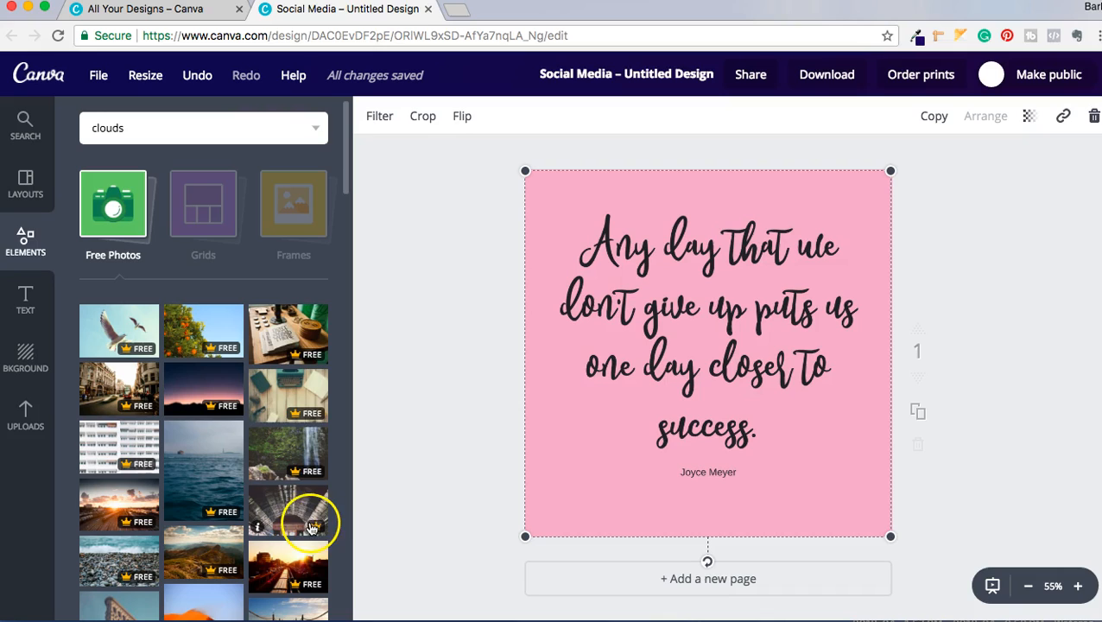
click(218, 128)
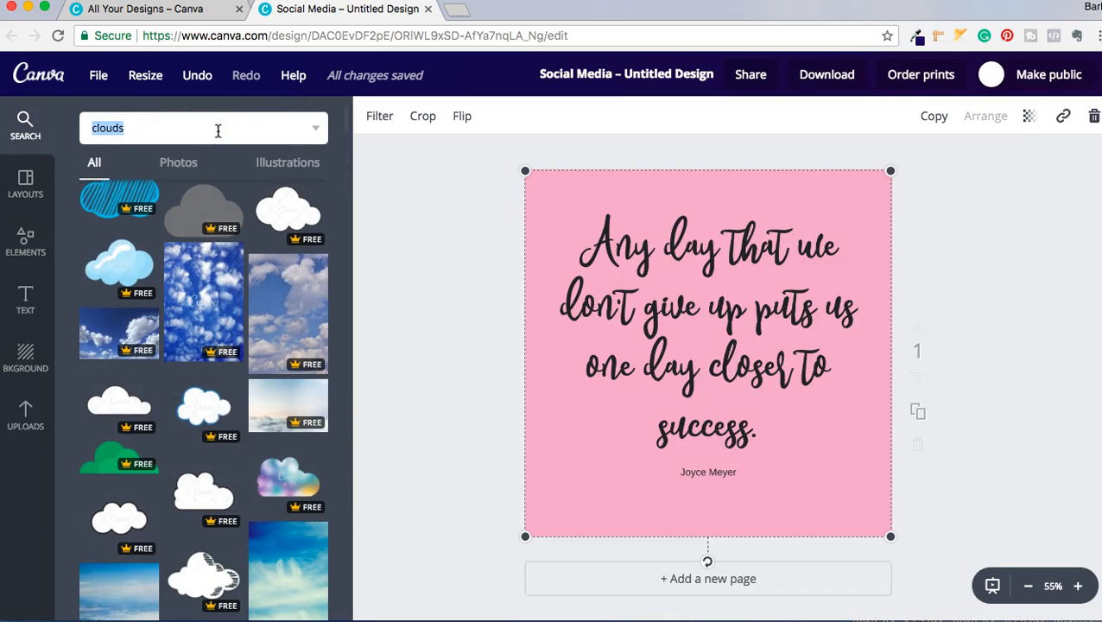
text(flowers)
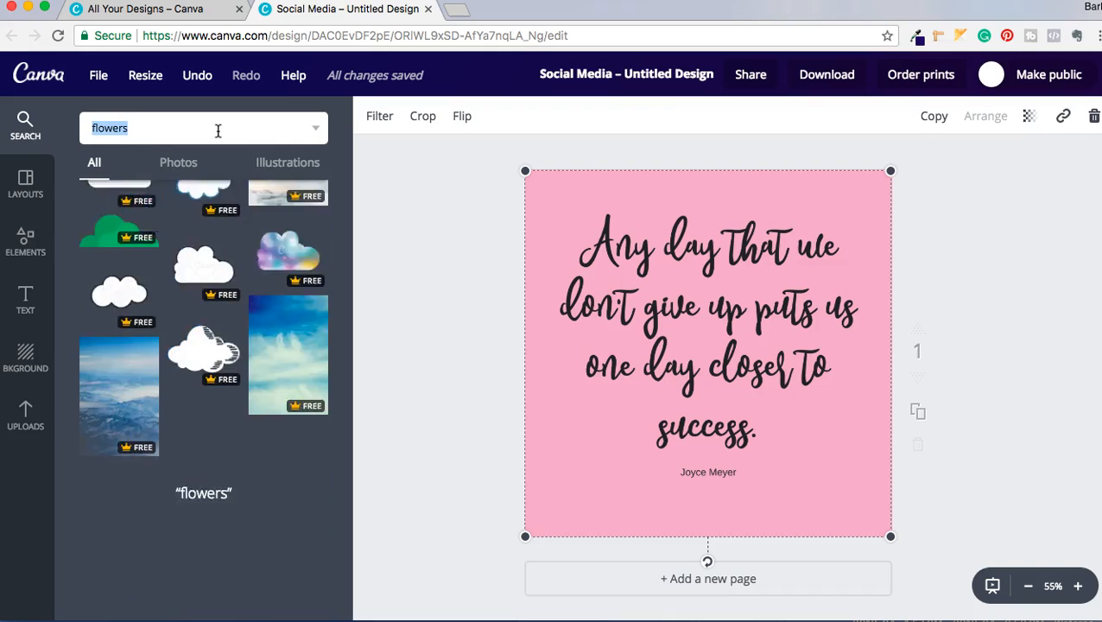
scroll(down, 3)
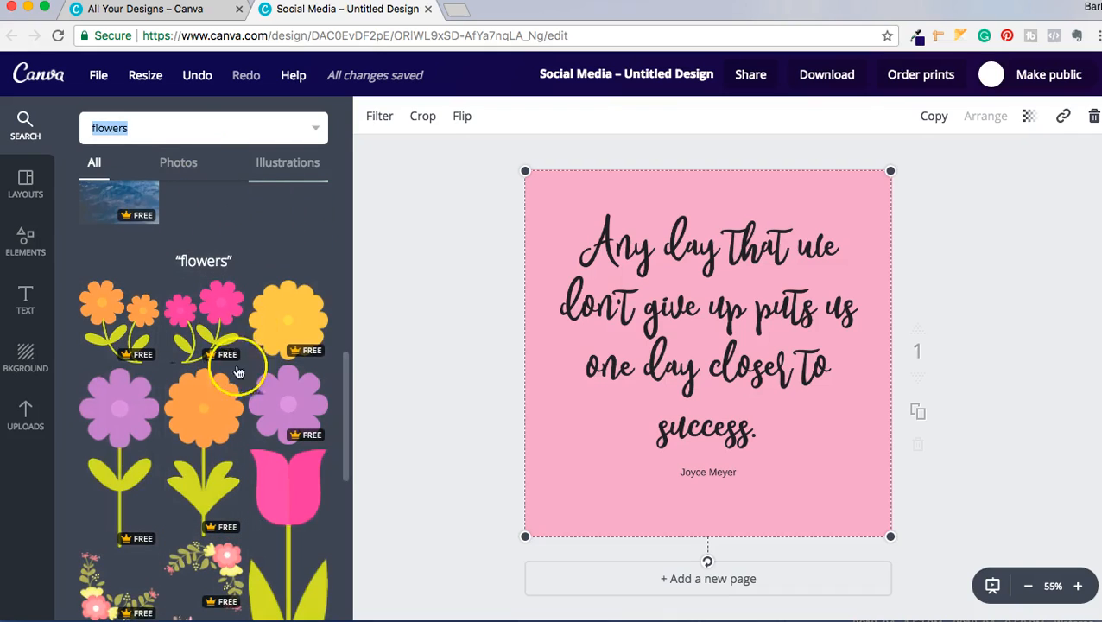
click(317, 130)
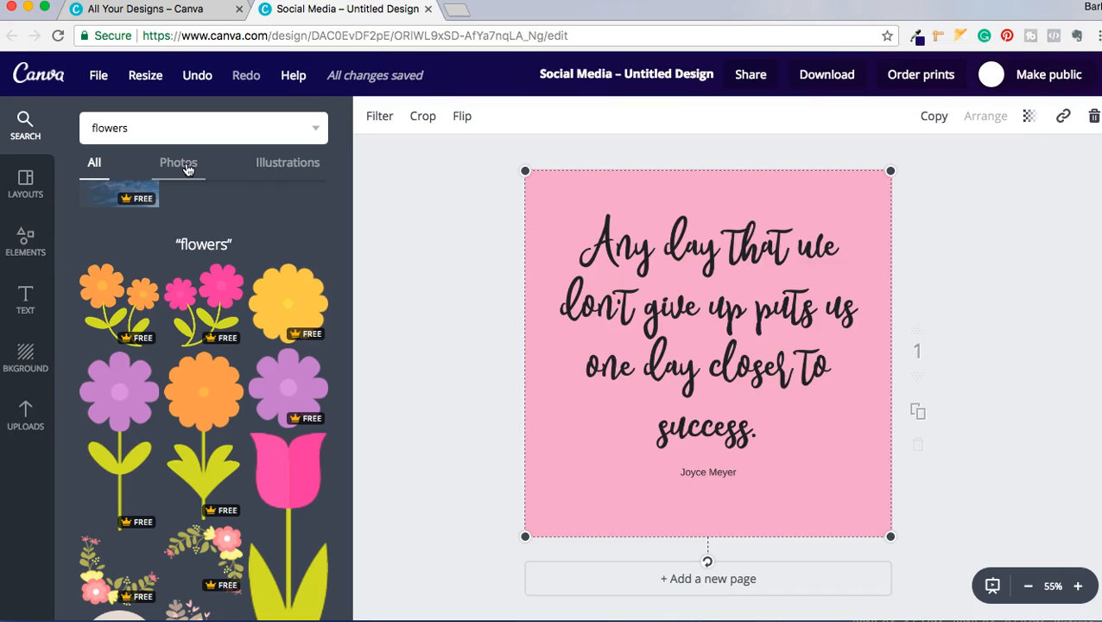
click(178, 163)
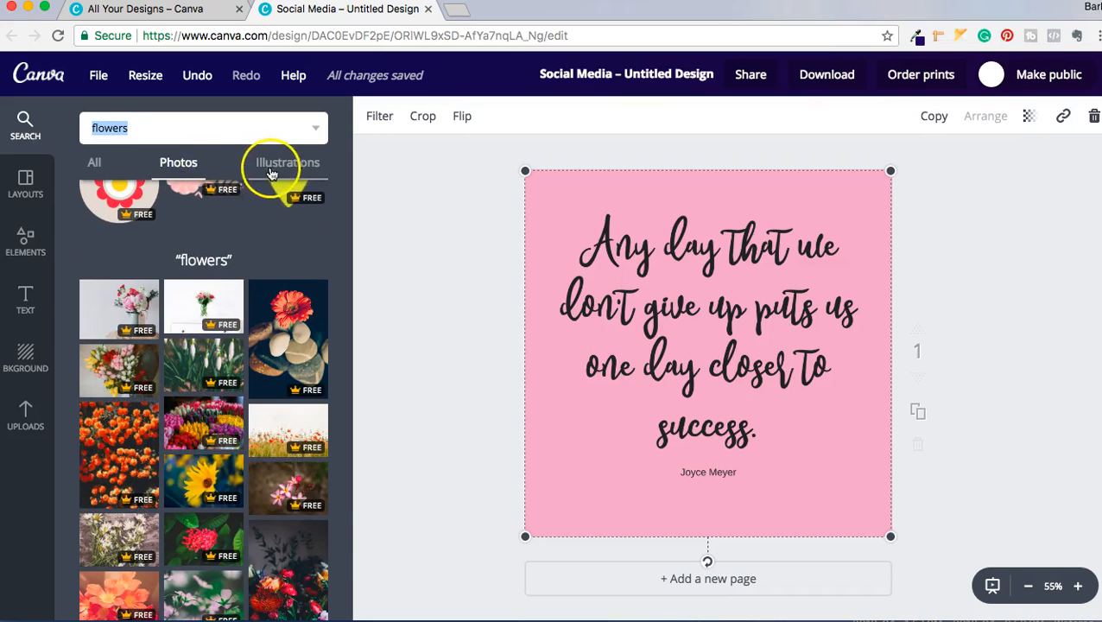
click(287, 162)
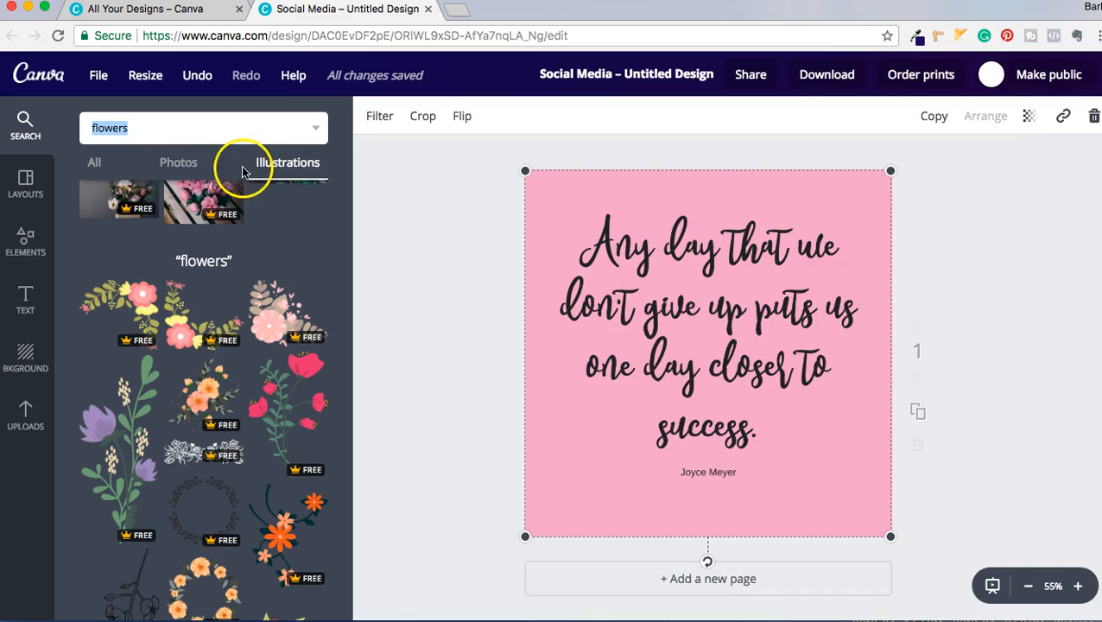
click(178, 162)
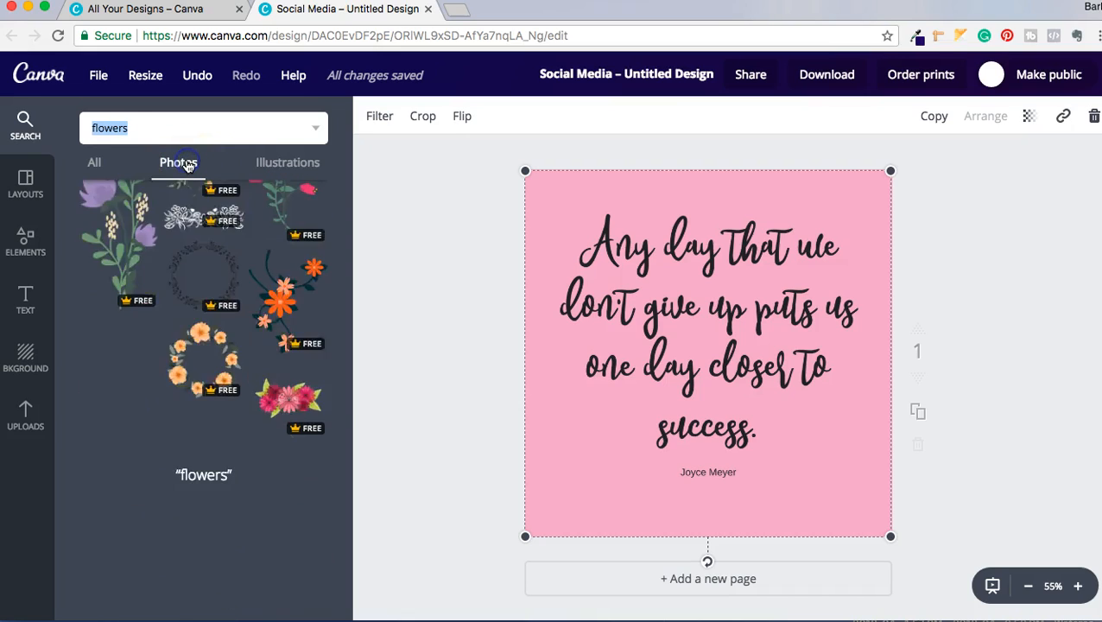
scroll(down, 3)
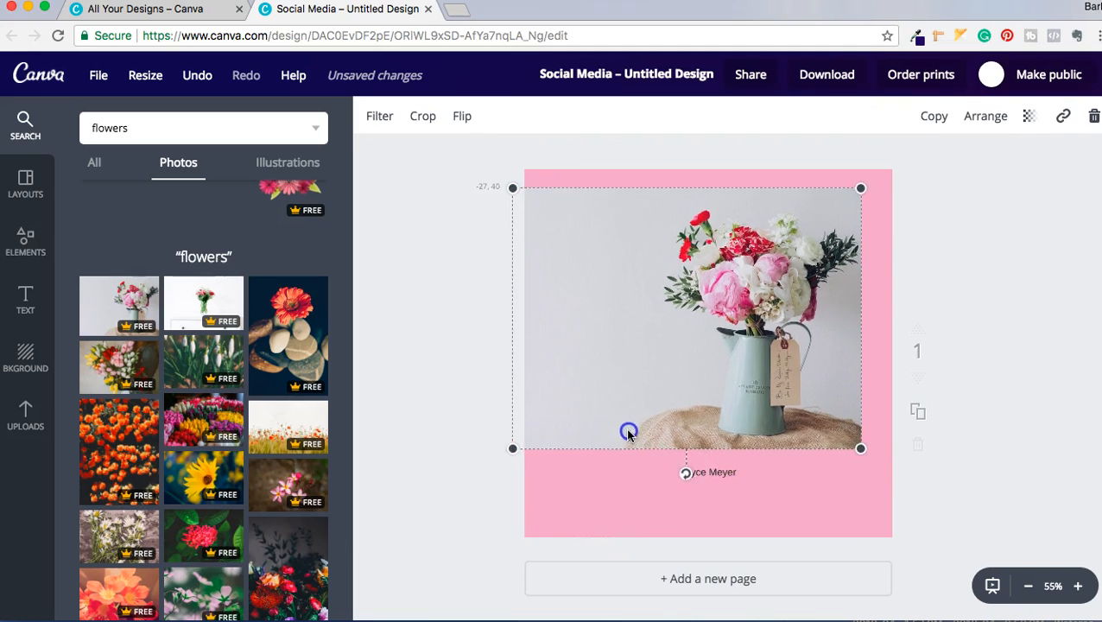
Drag the bouquet photo's corners outward until it fills the page as the background
drag(629, 432, 870, 526)
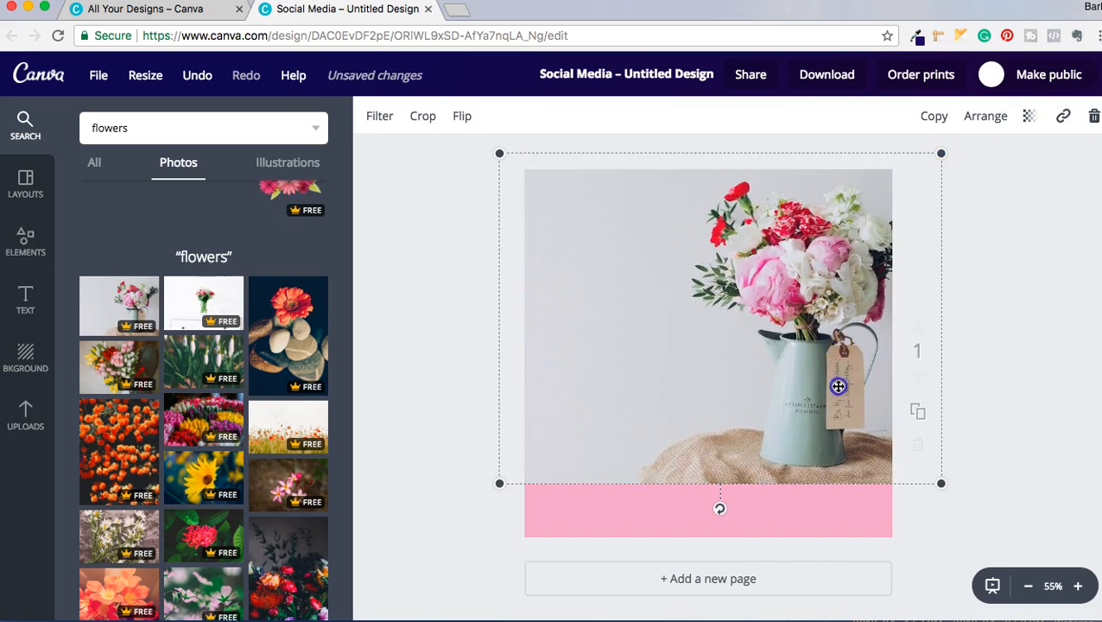
drag(942, 483, 989, 531)
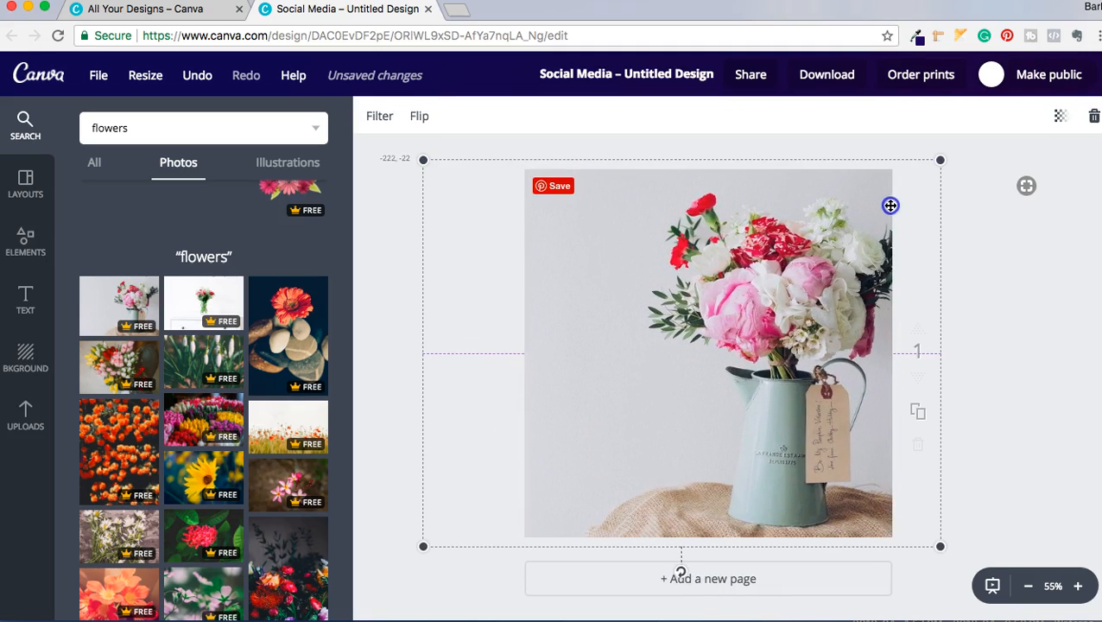
drag(891, 205, 915, 207)
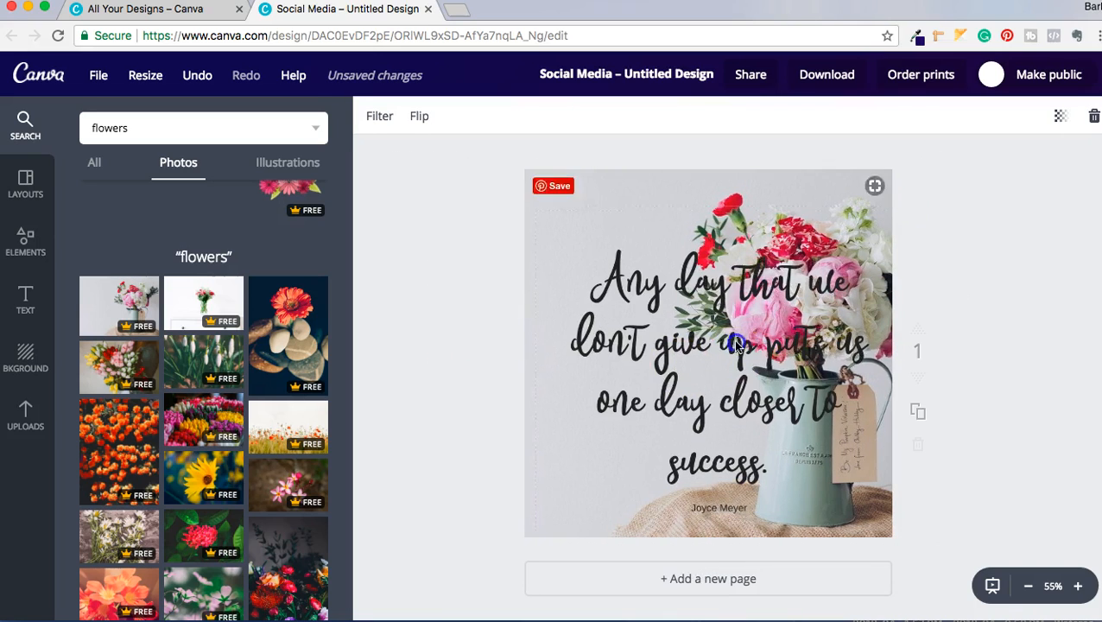
Set the bouquet background photo's transparency to about 36
click(736, 347)
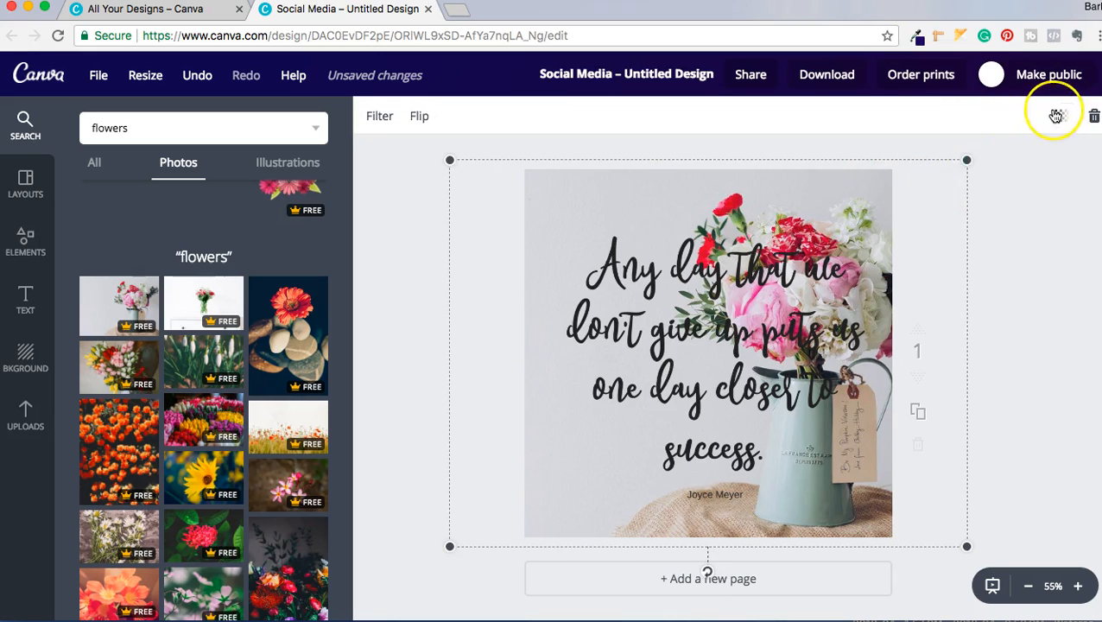
click(1056, 116)
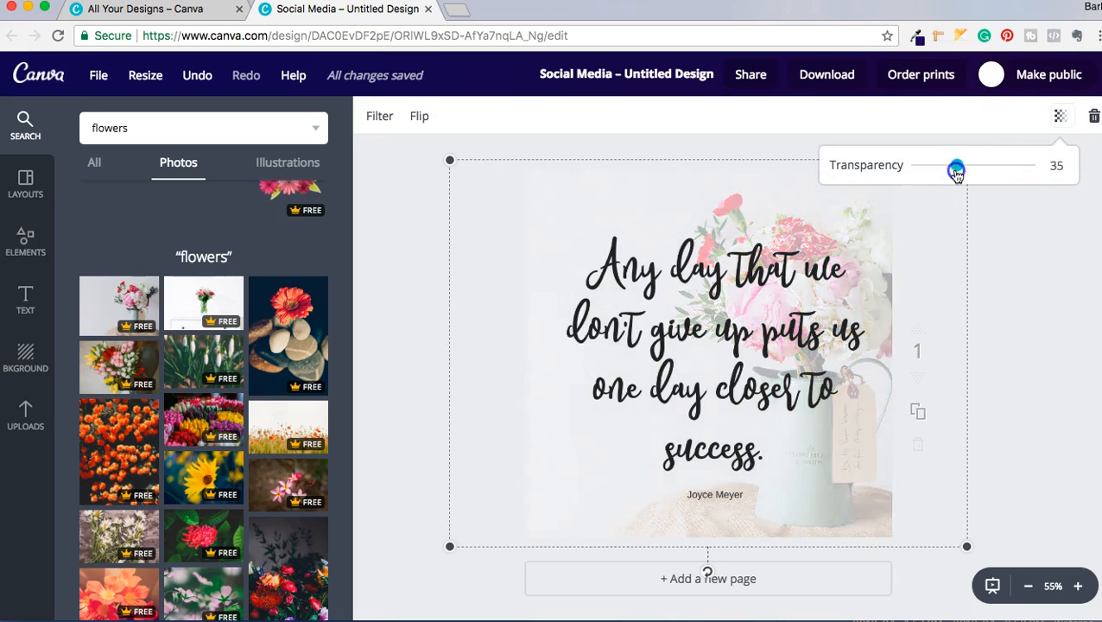
drag(956, 165, 959, 165)
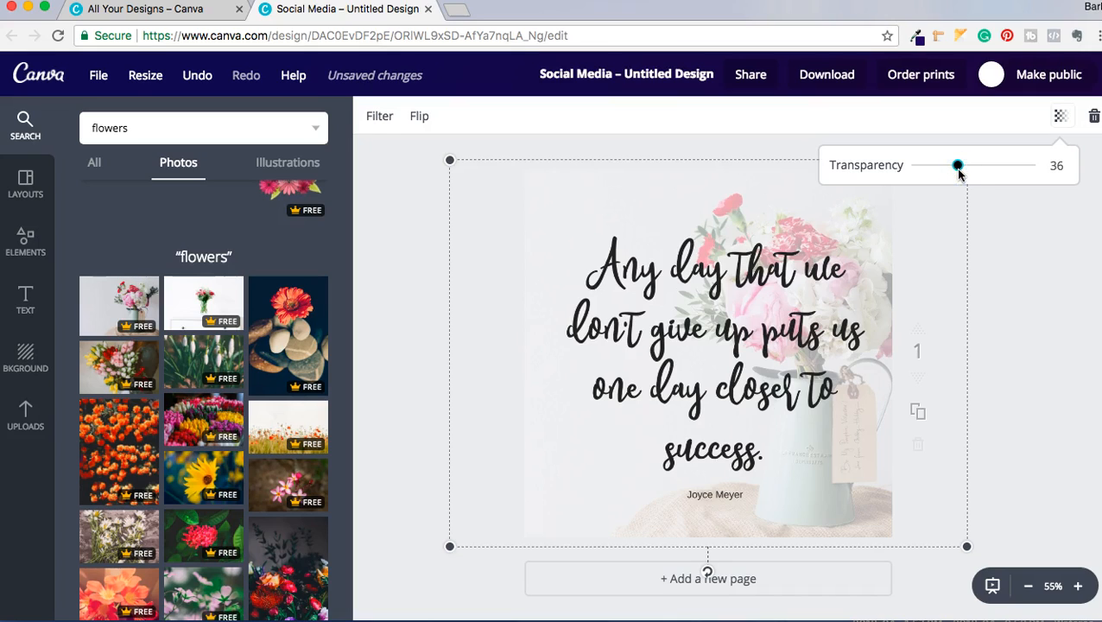
click(1015, 320)
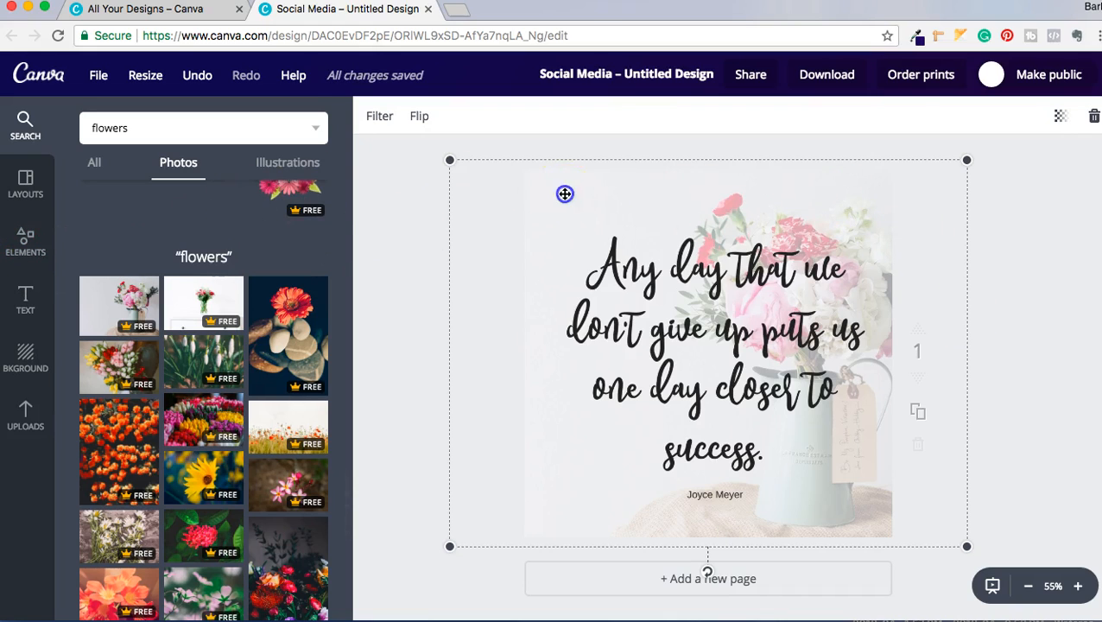
click(197, 75)
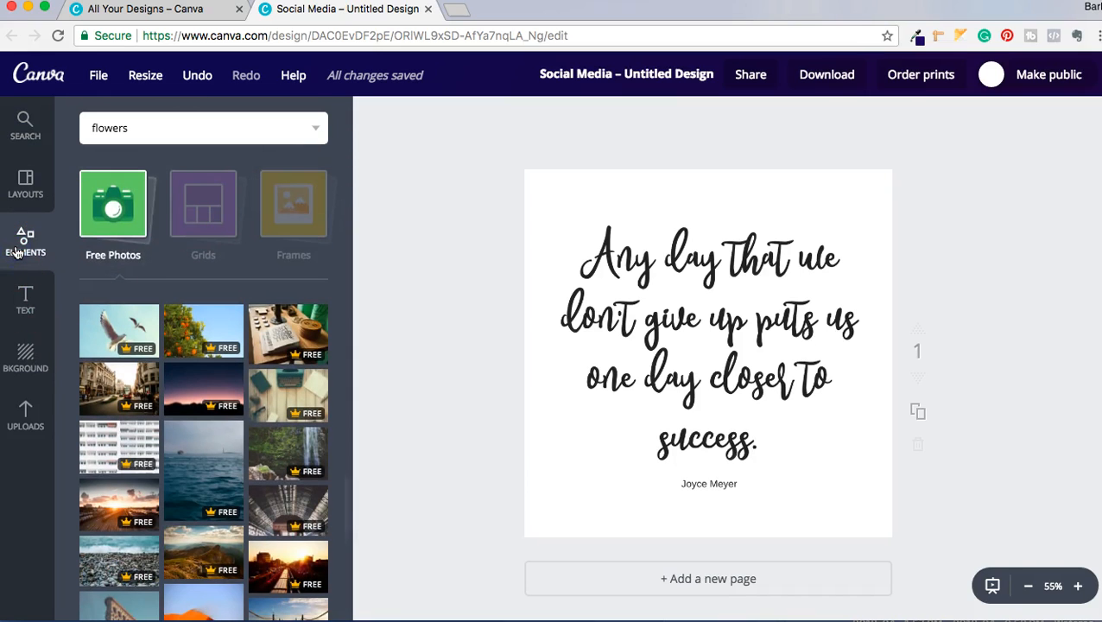
mouse_move(344, 168)
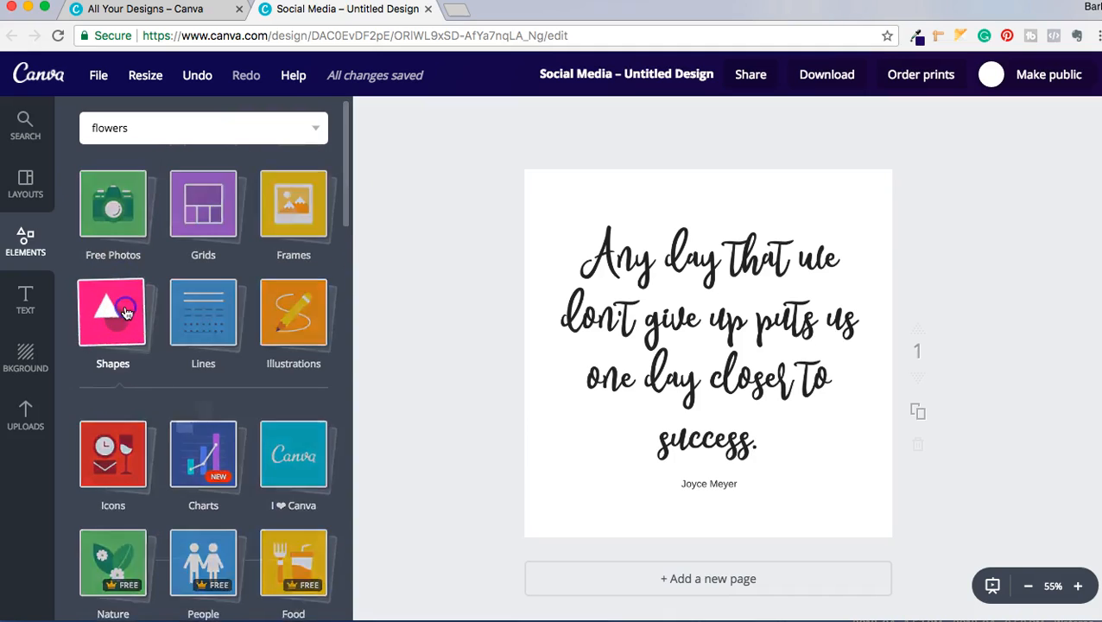
Add the navy-bordered square shape from Shapes and dismiss the Pinterest overlay
click(112, 313)
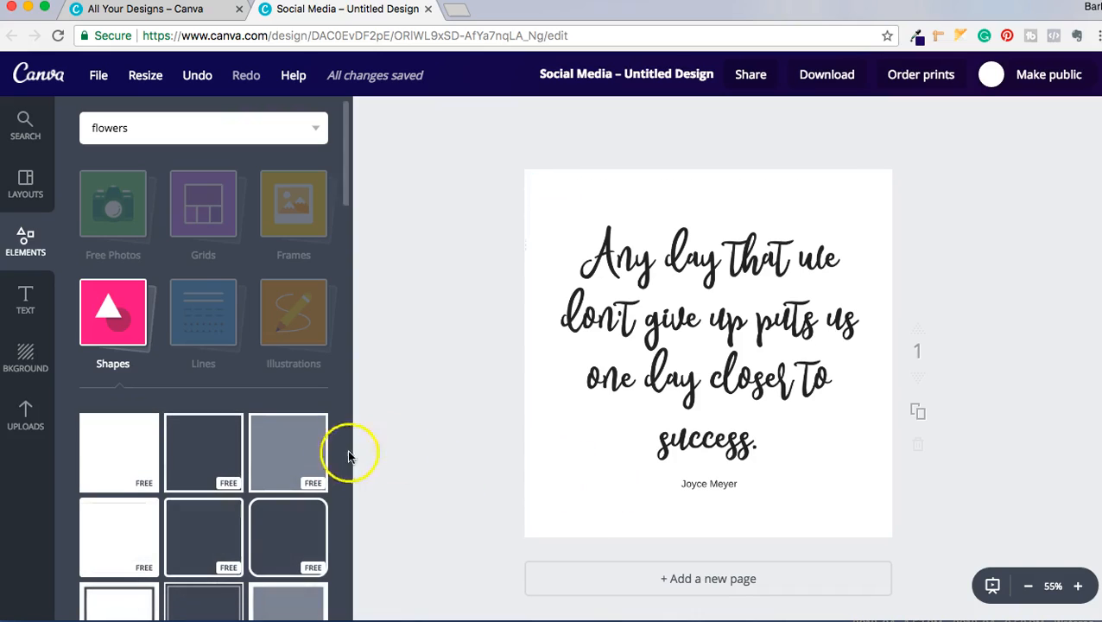
mouse_move(174, 485)
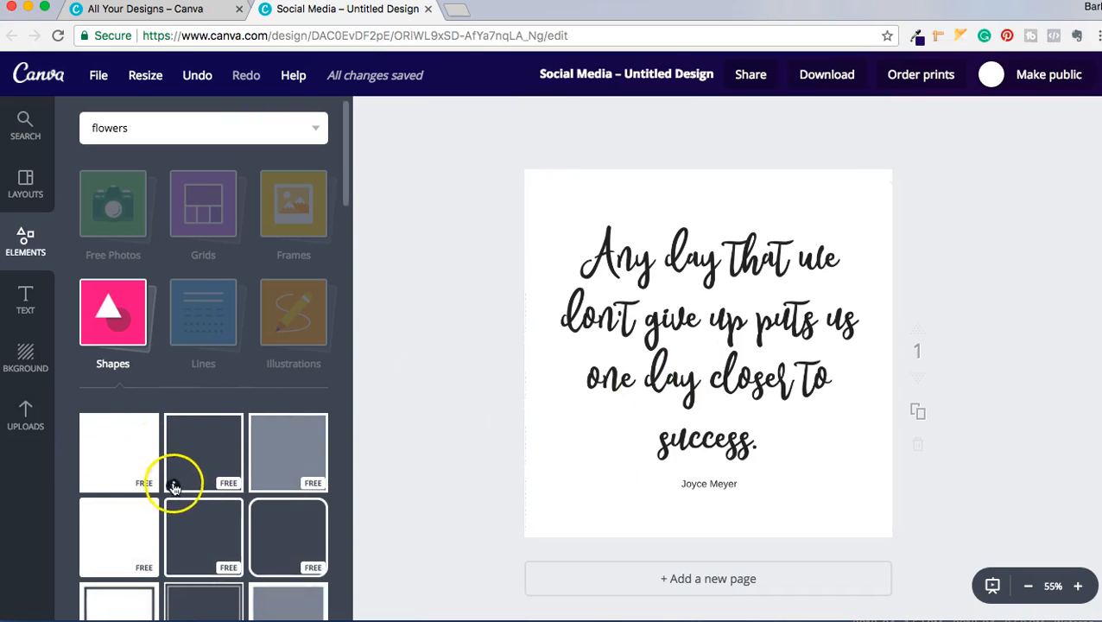
click(726, 434)
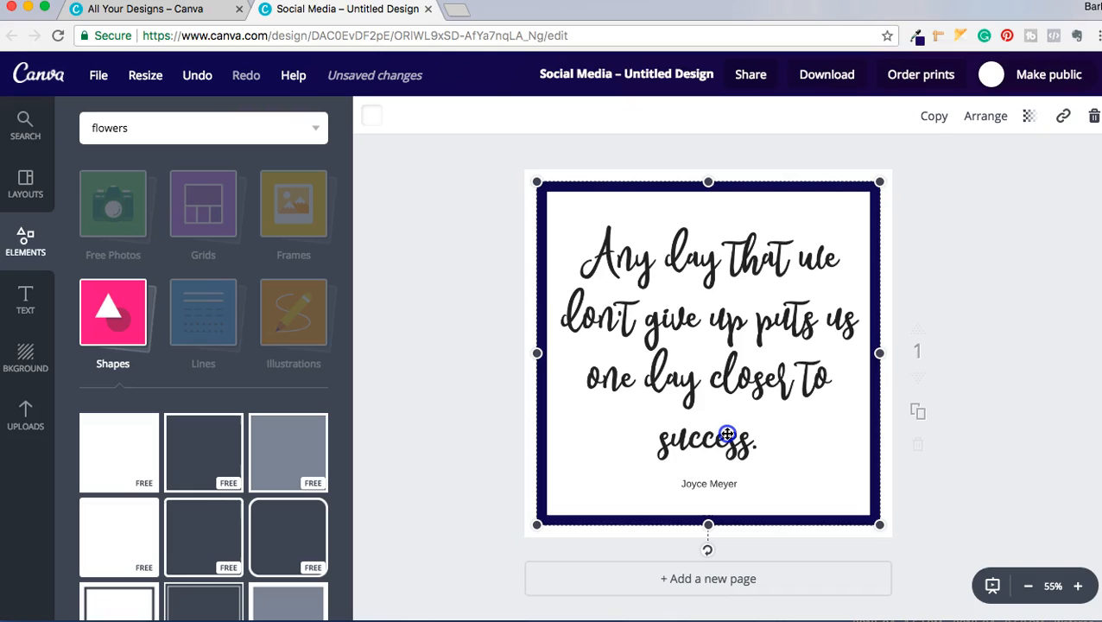
mouse_move(445, 149)
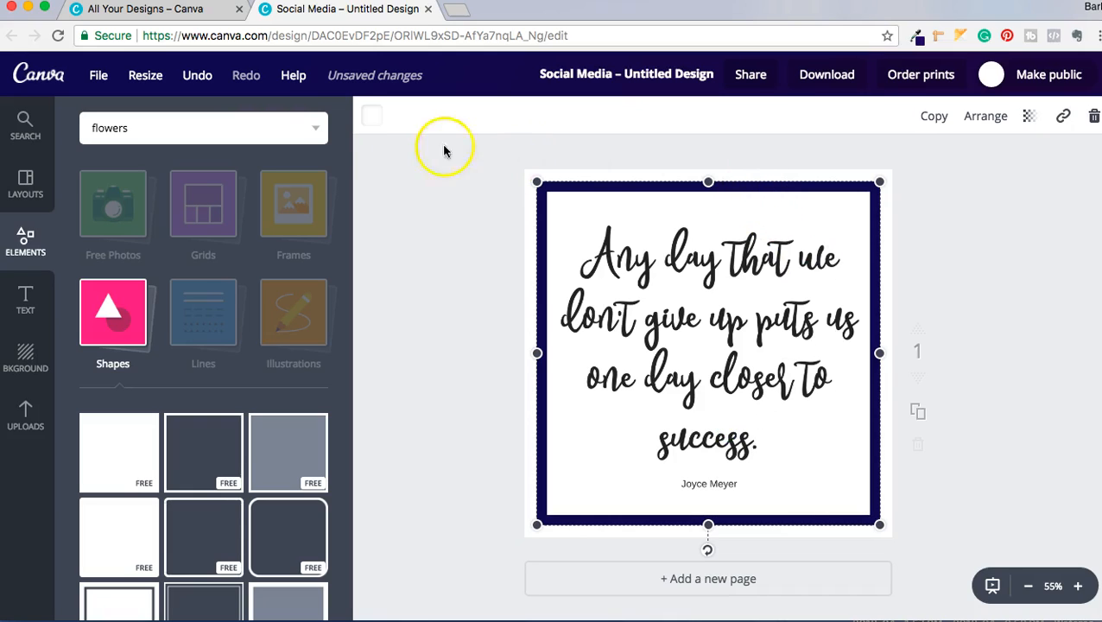
click(372, 115)
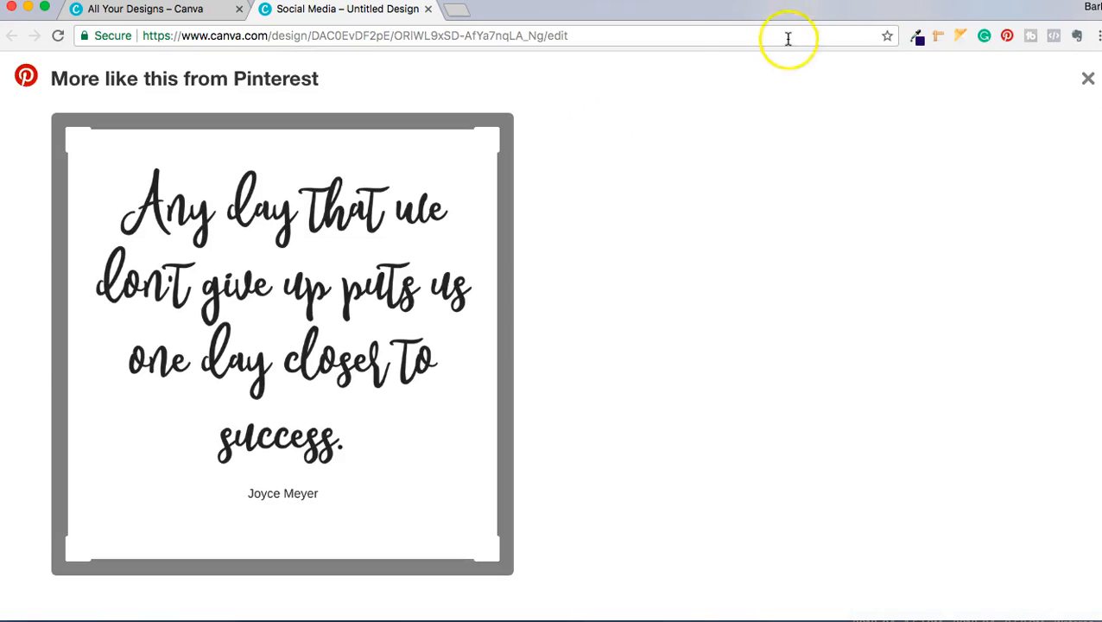
click(1084, 78)
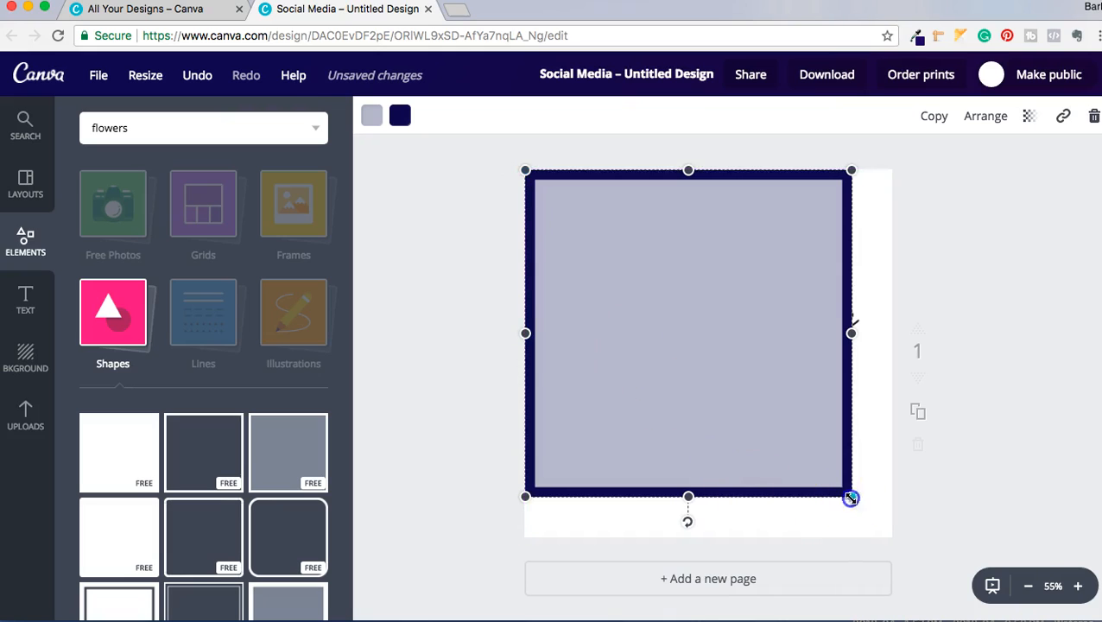
Stretch the bordered square to fill the page and fill it yellow
drag(850, 498, 892, 542)
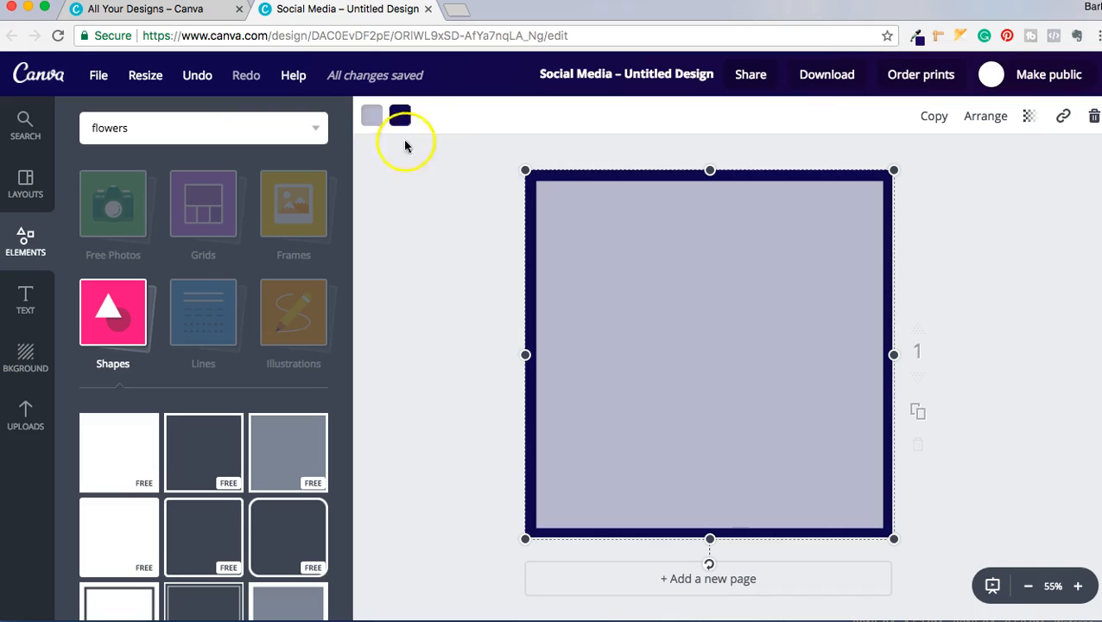
click(372, 115)
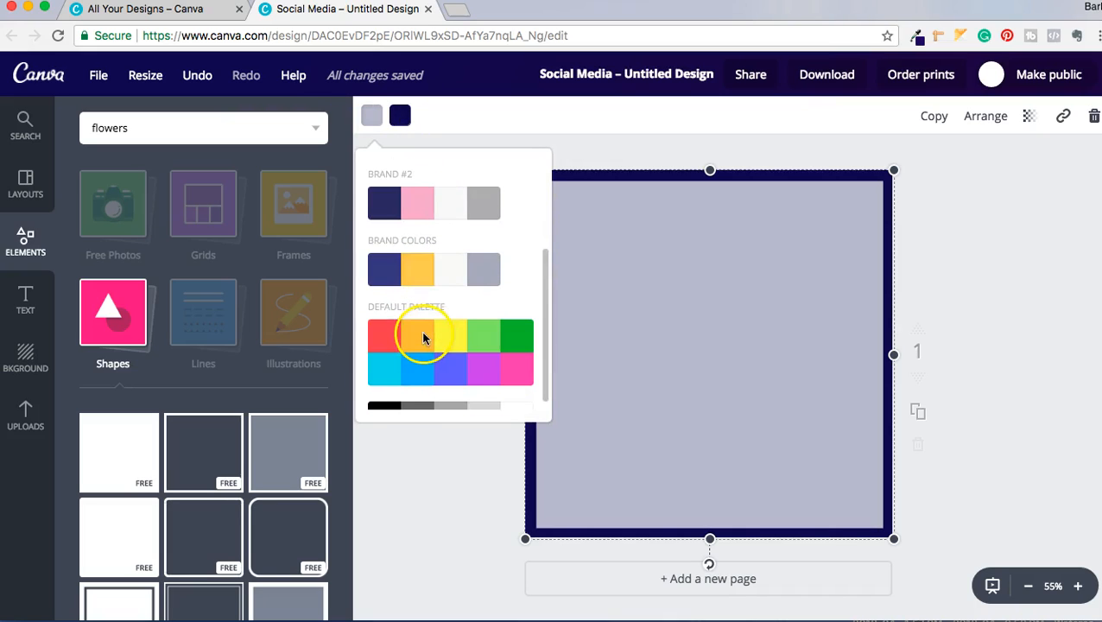
click(456, 333)
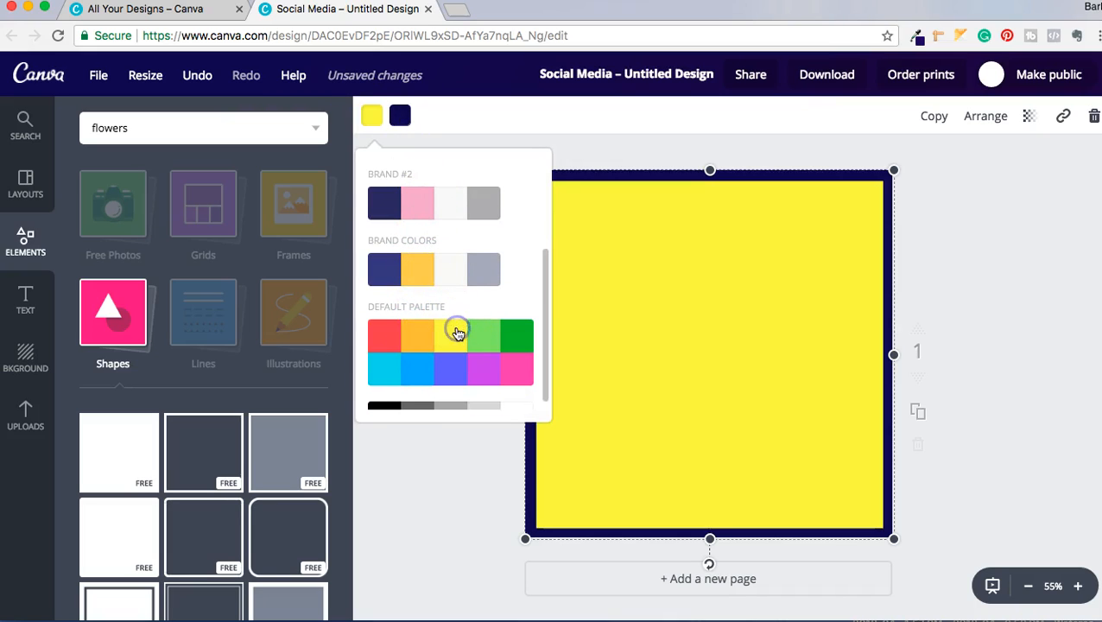
click(451, 332)
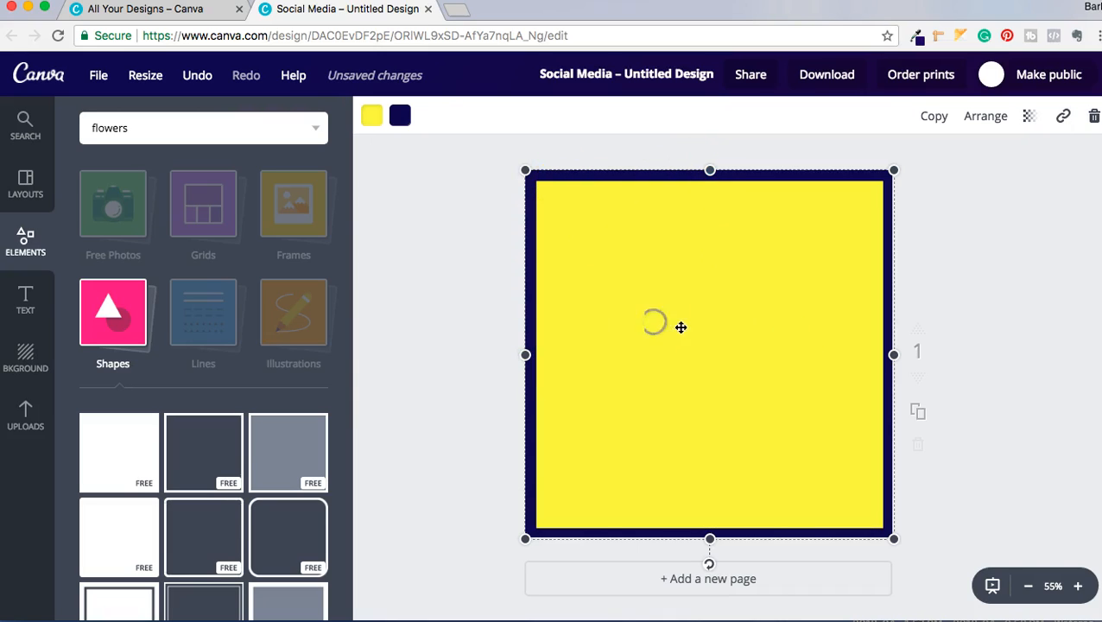
Send the framed square behind the quote and replace its yellow fill with white
click(986, 116)
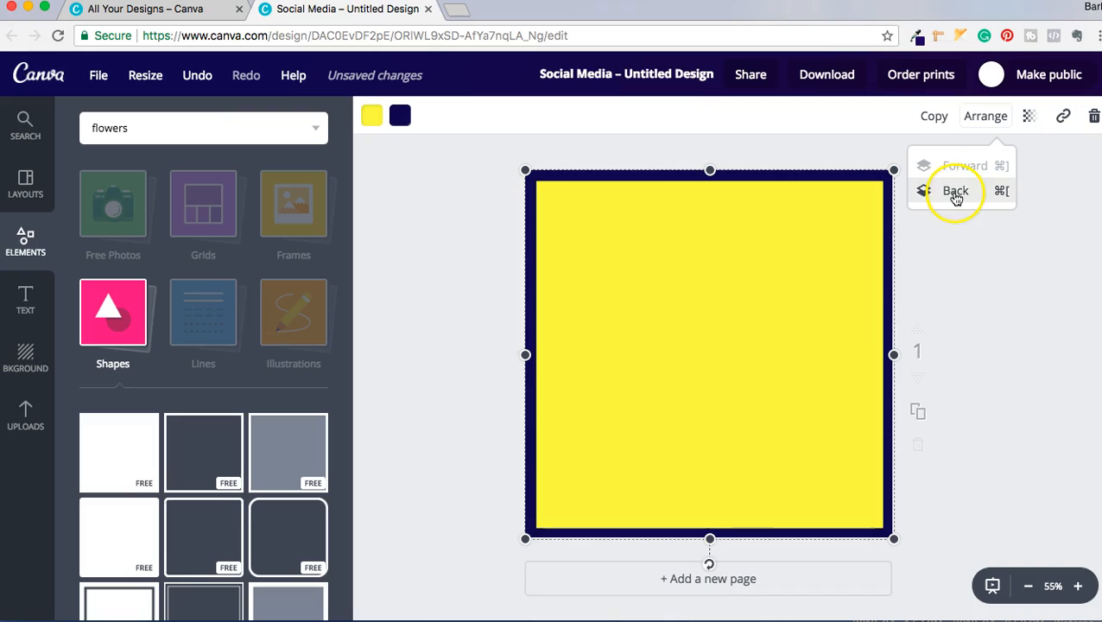
click(956, 191)
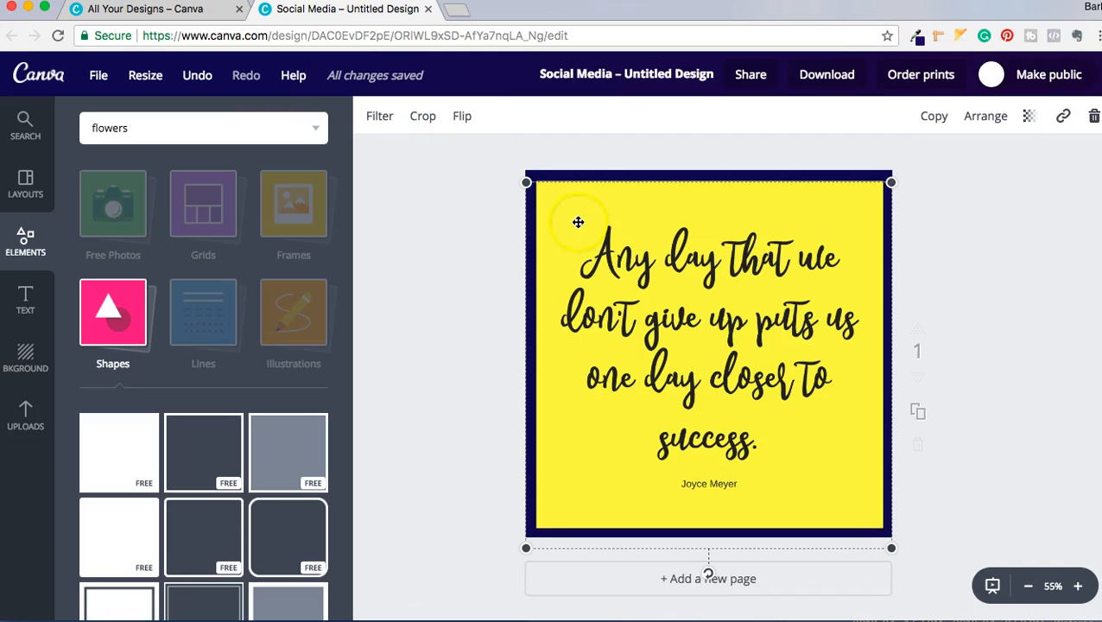
click(380, 116)
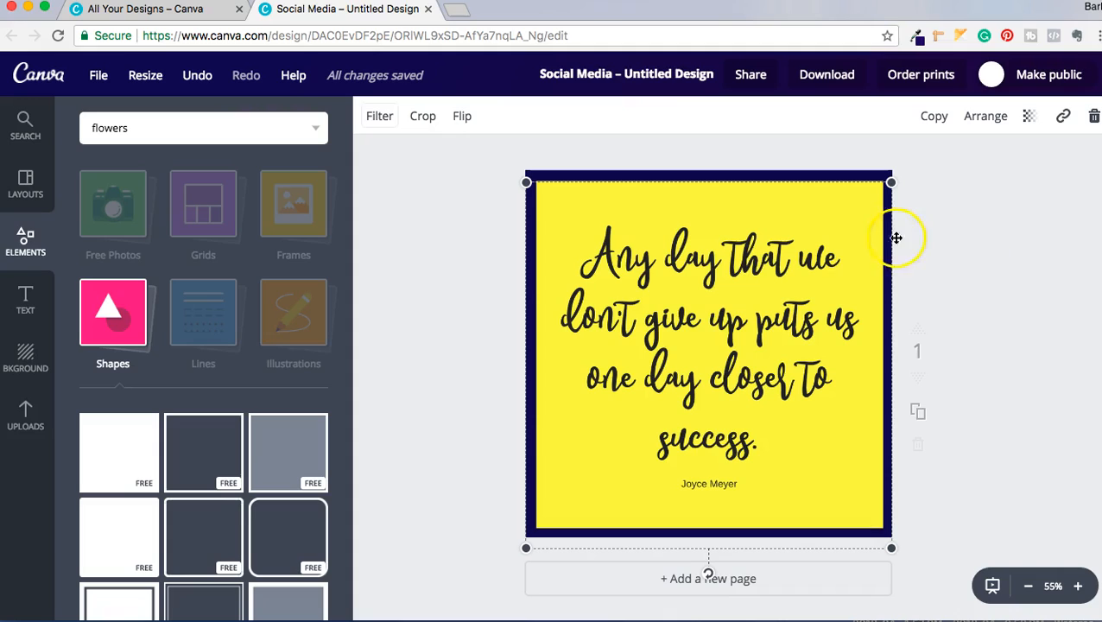
mouse_move(862, 217)
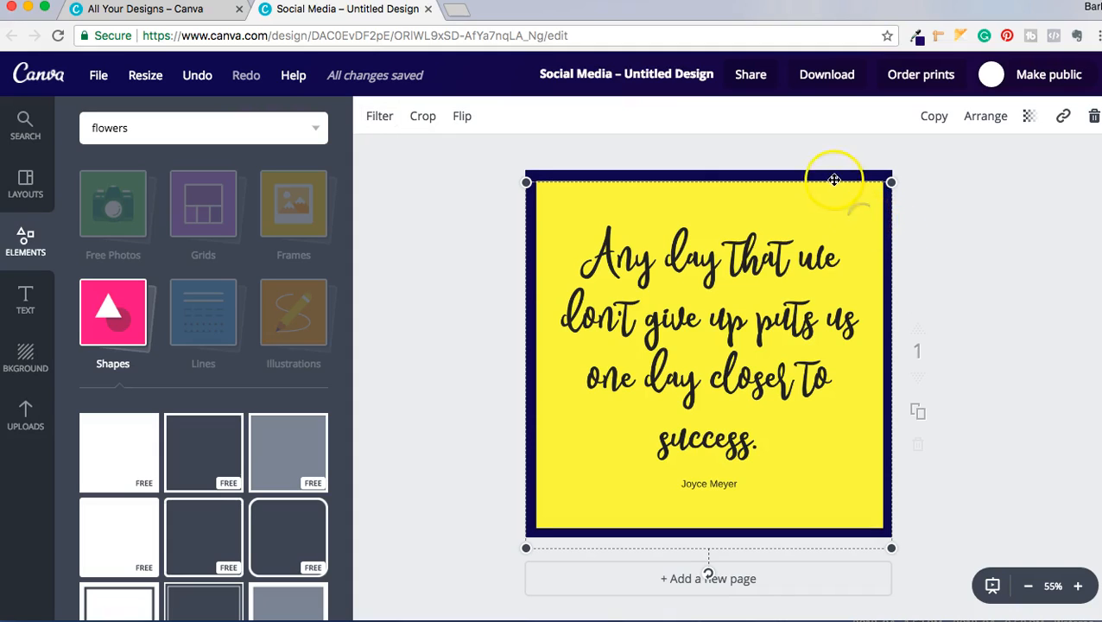
click(370, 116)
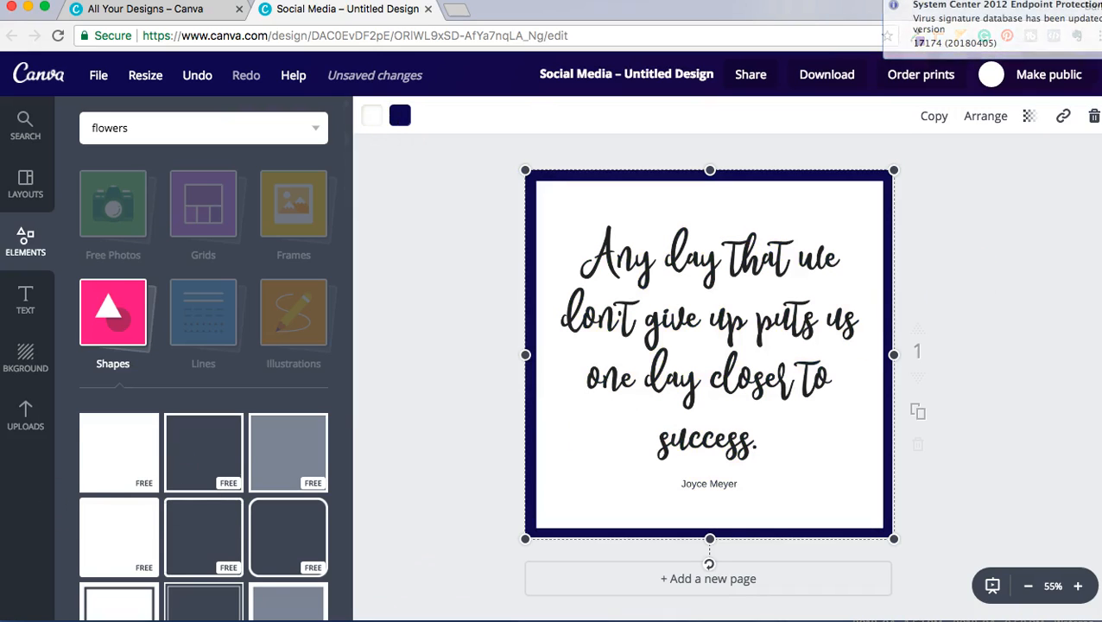
Remove the navy frame and scroll the Shapes library down to the triangles
scroll(down, 3)
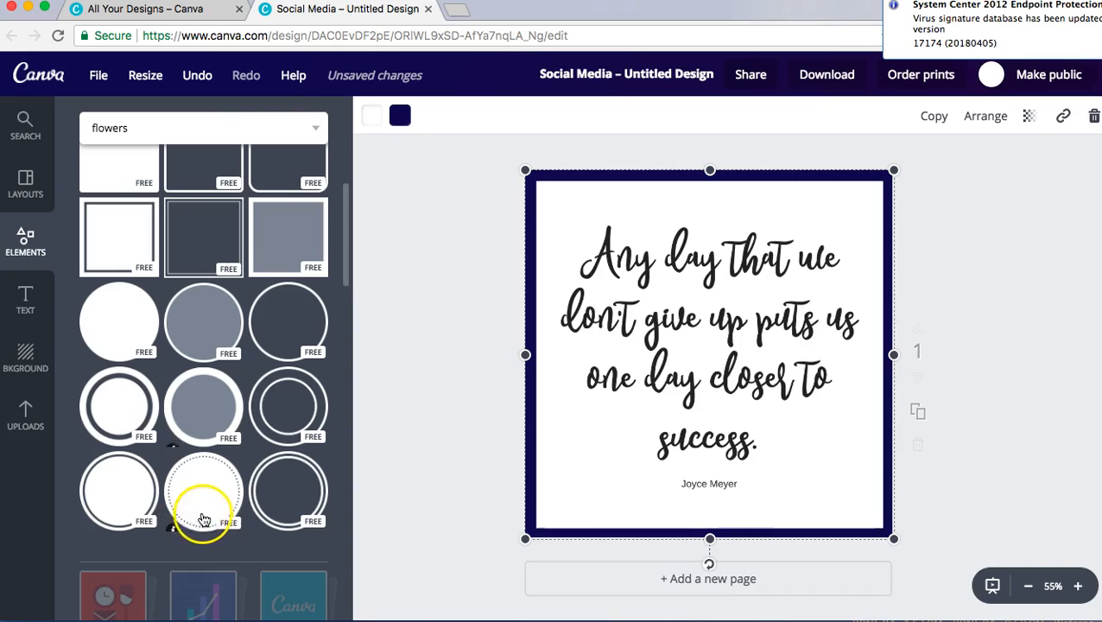
scroll(down, 3)
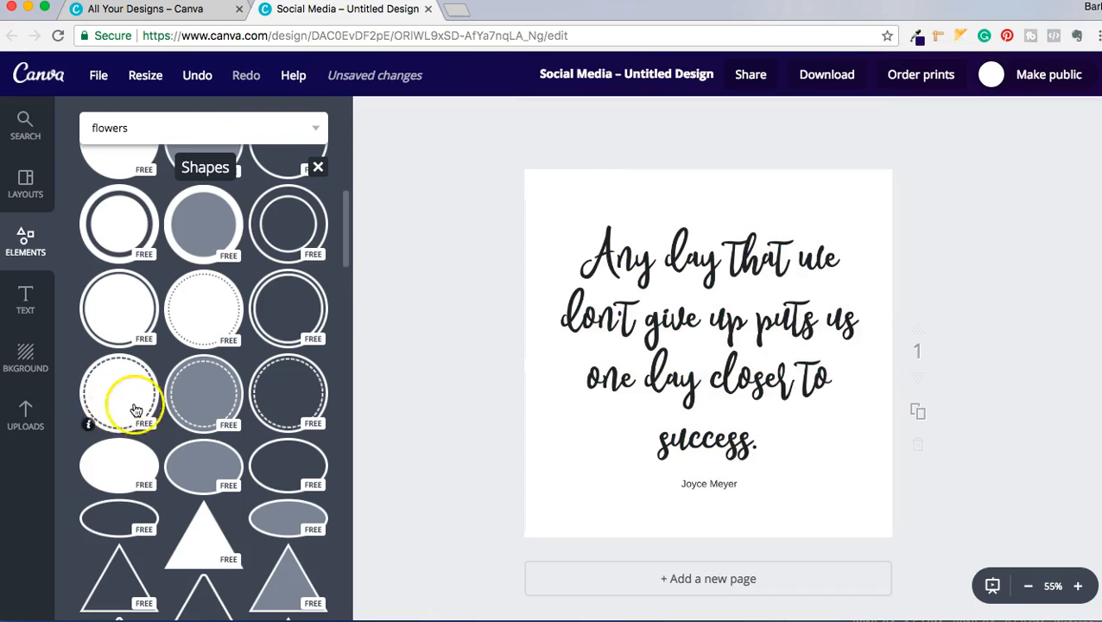
scroll(down, 3)
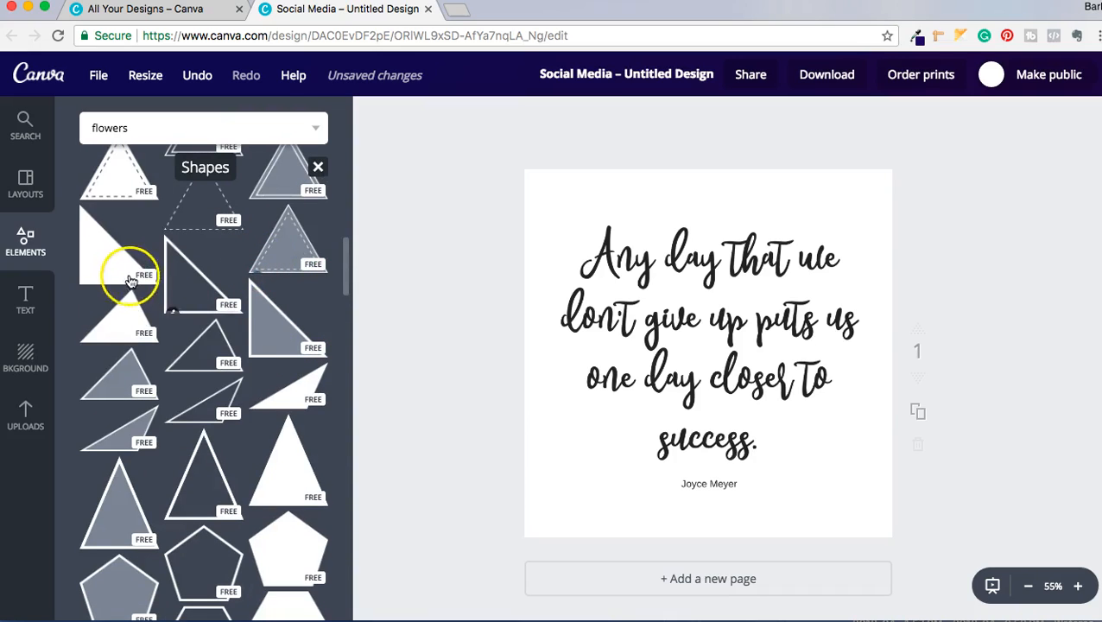
Add a right-angle triangle enlarged to the page, colour it pink, and send it behind the quote
click(129, 264)
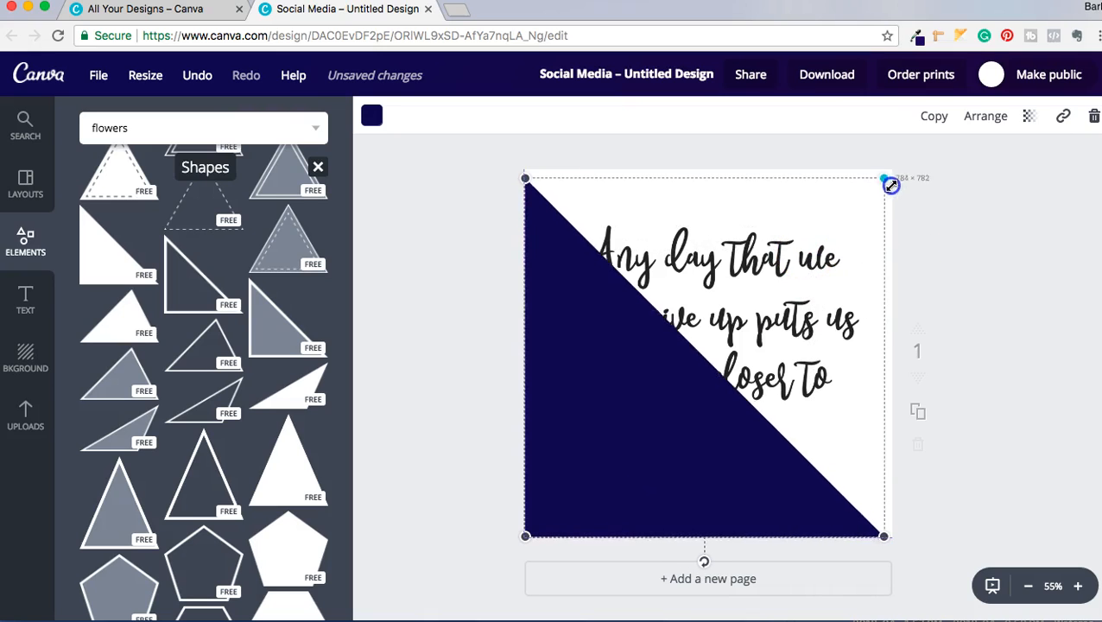
drag(891, 184, 894, 172)
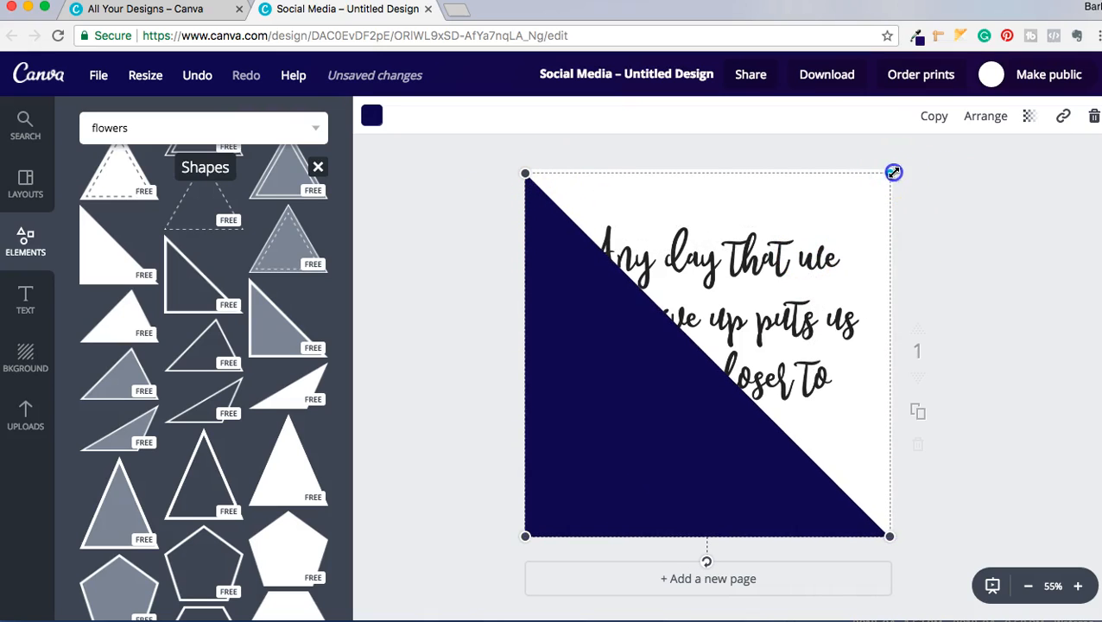
click(370, 114)
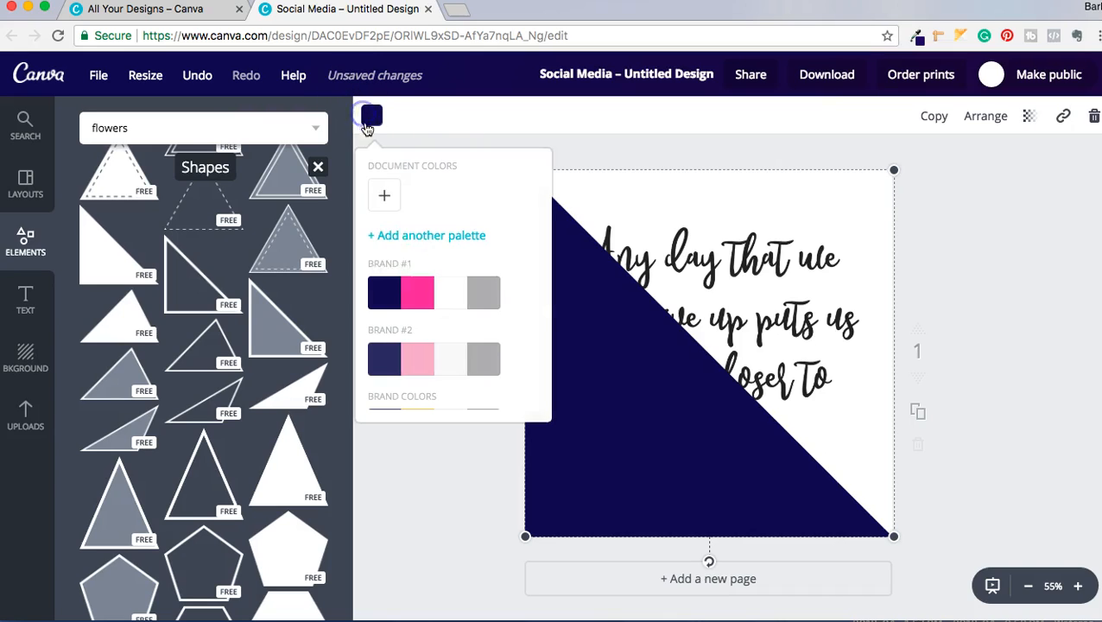
click(428, 292)
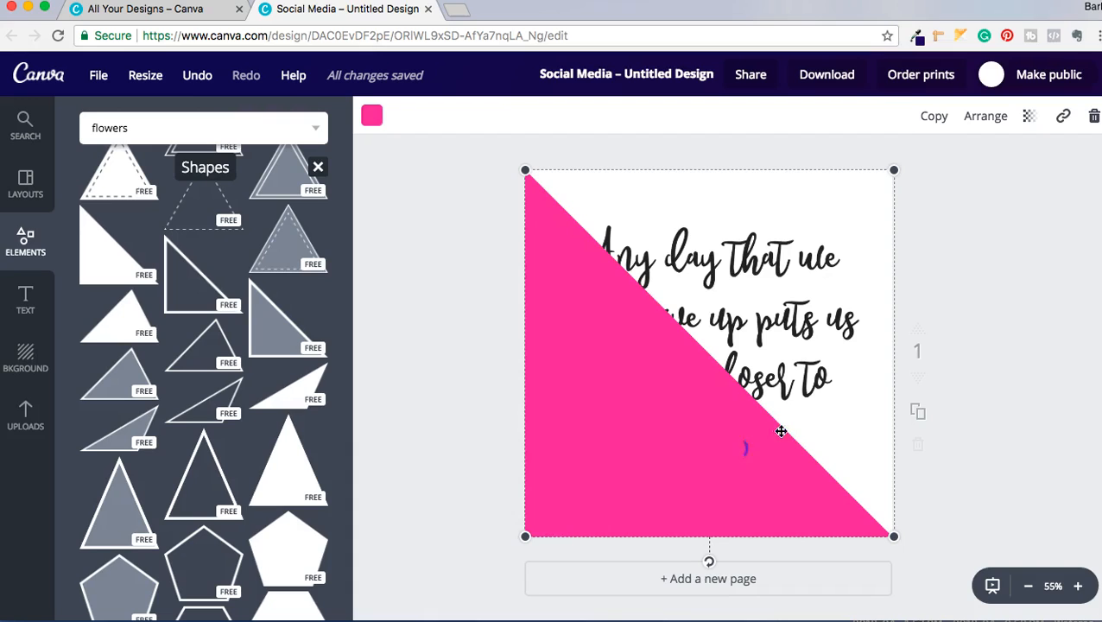
mouse_move(972, 125)
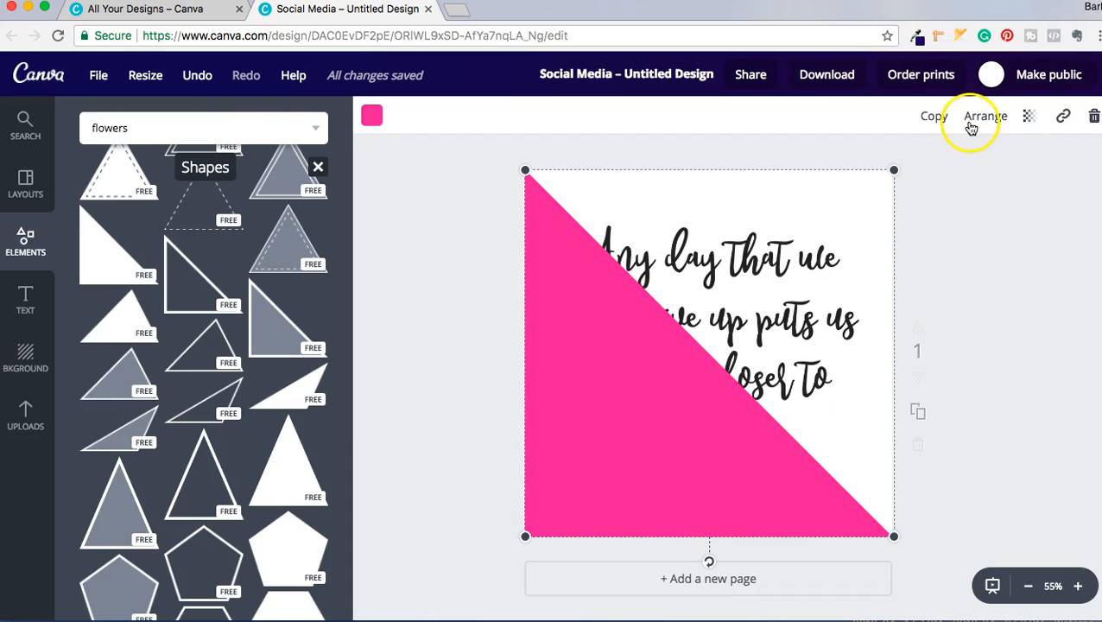
click(985, 116)
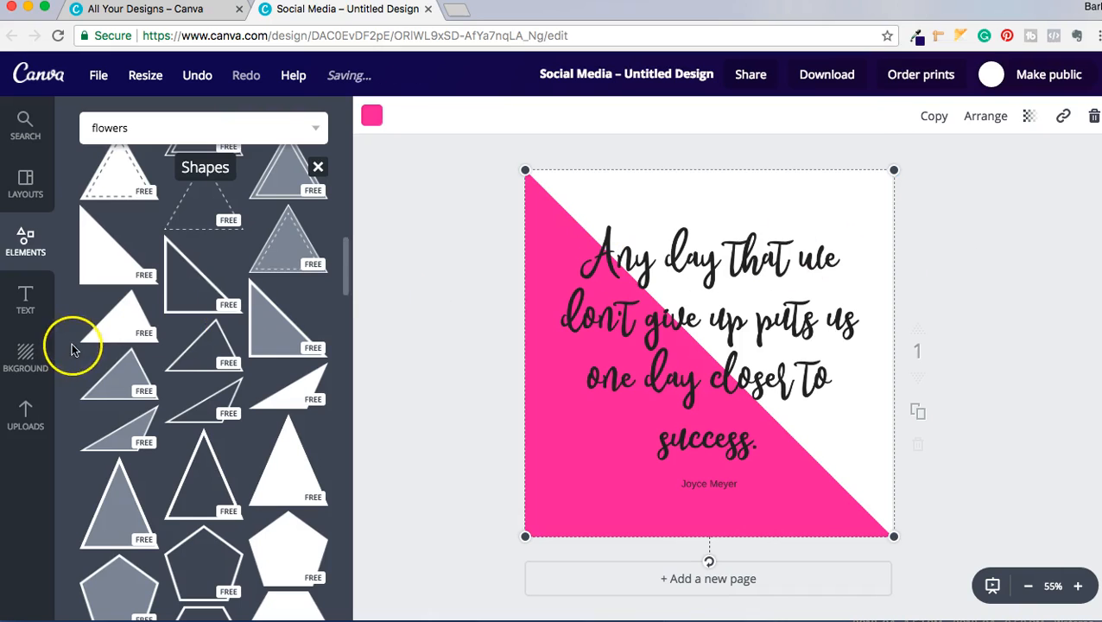
Browse the Elements Illustrations collection, scrolling past buildings and animals to the heart illustrations
scroll(down, 3)
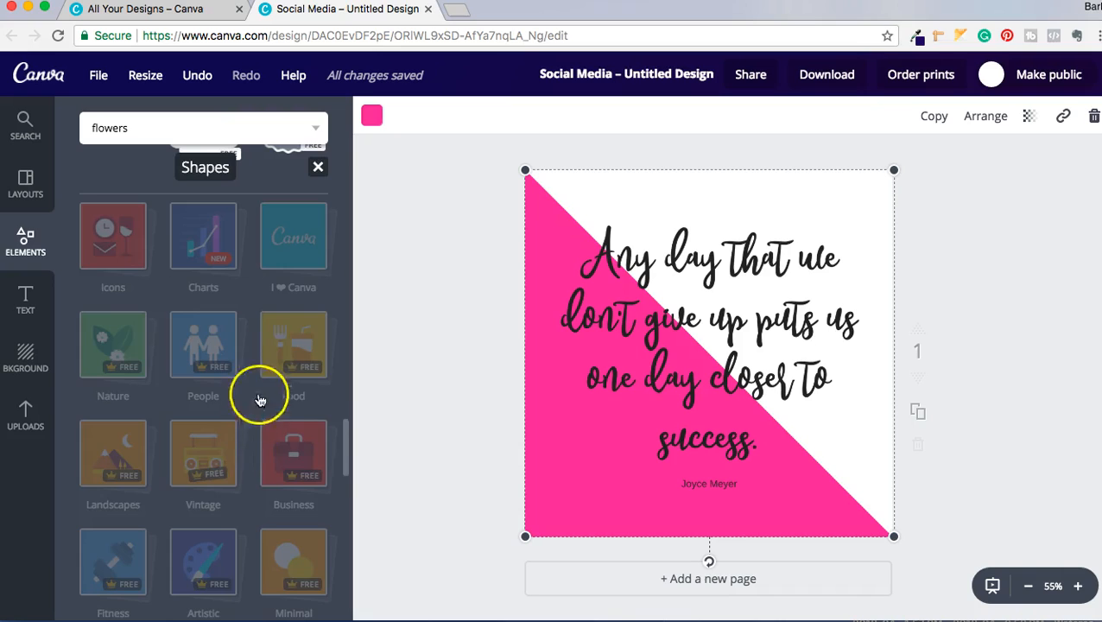
scroll(down, 3)
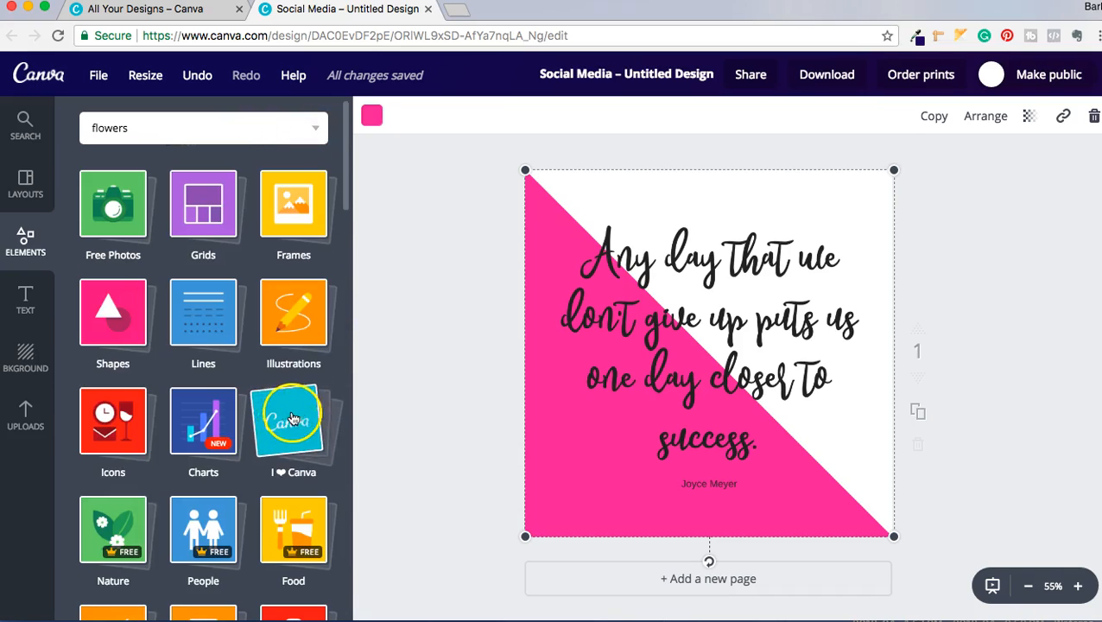
mouse_move(223, 391)
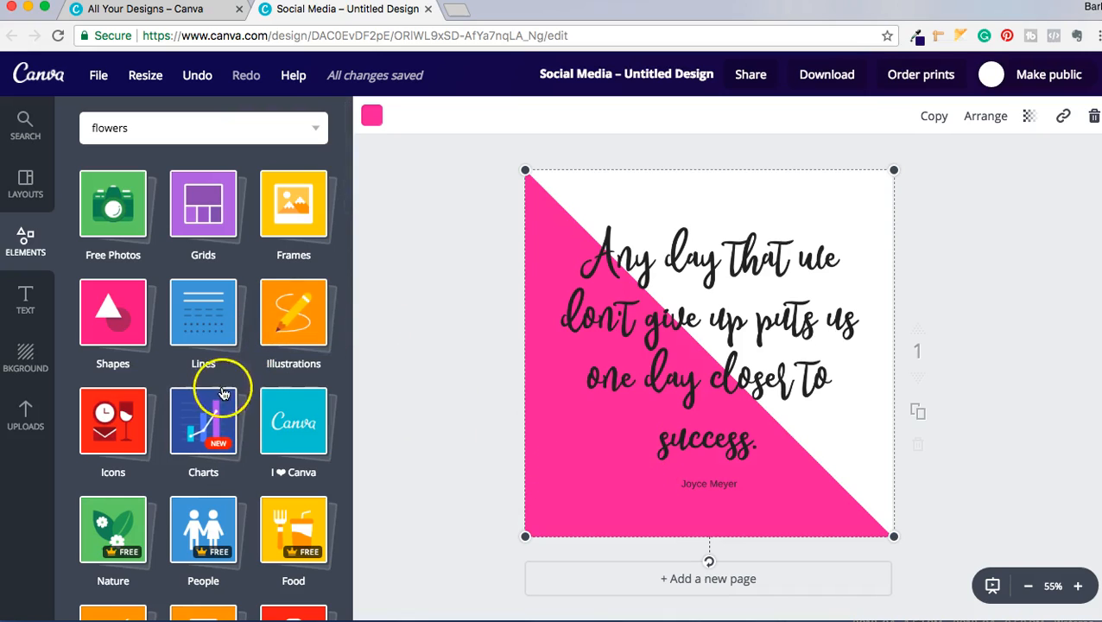
click(292, 315)
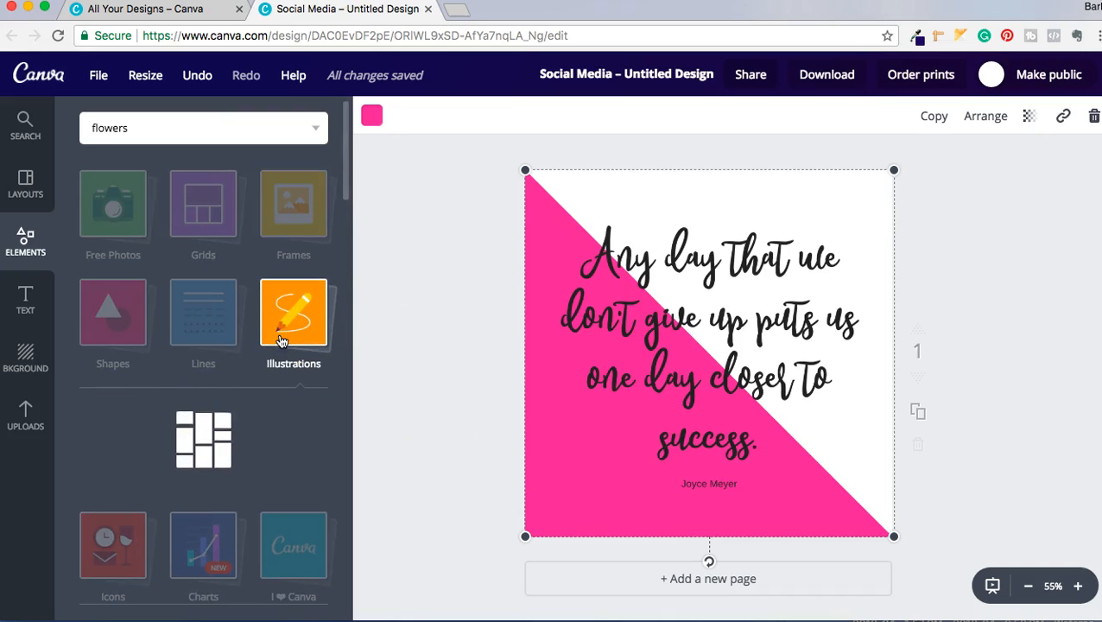
scroll(down, 3)
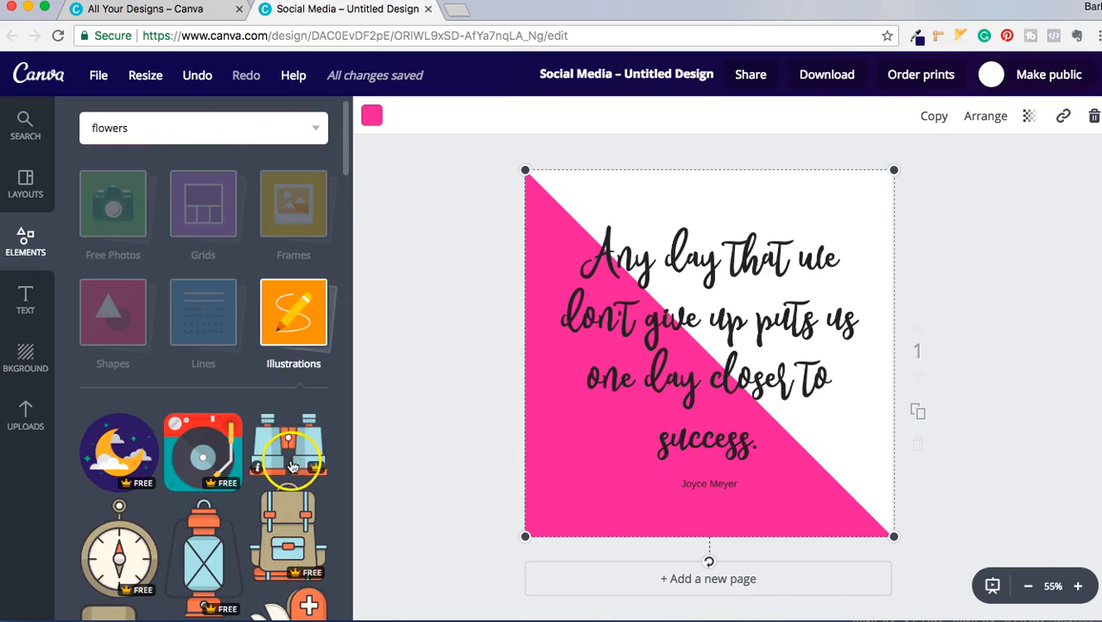
scroll(down, 3)
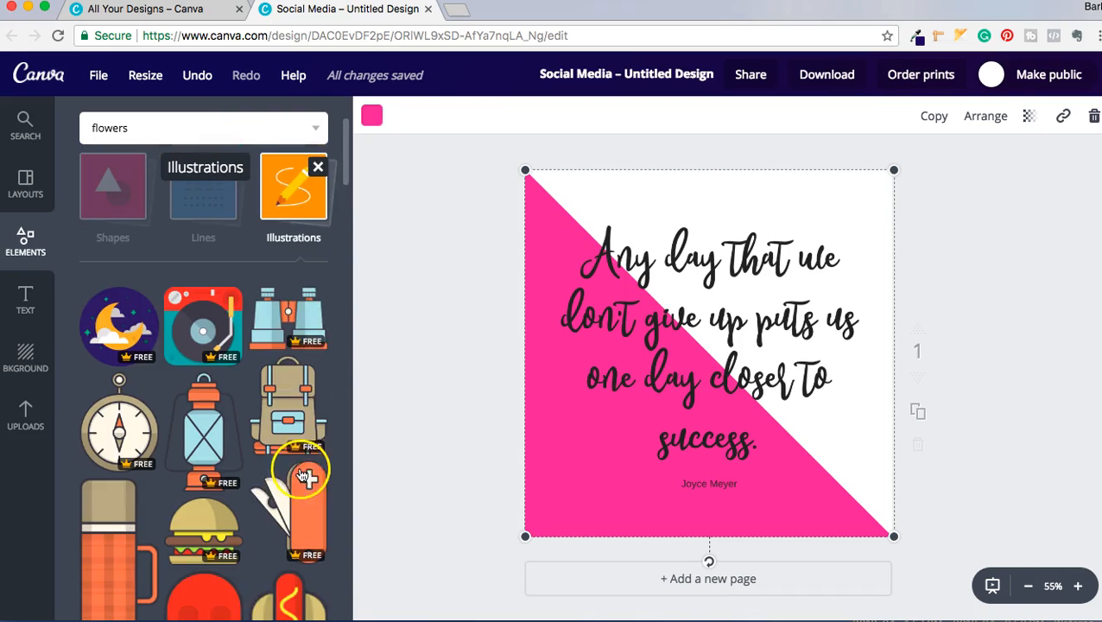
click(278, 128)
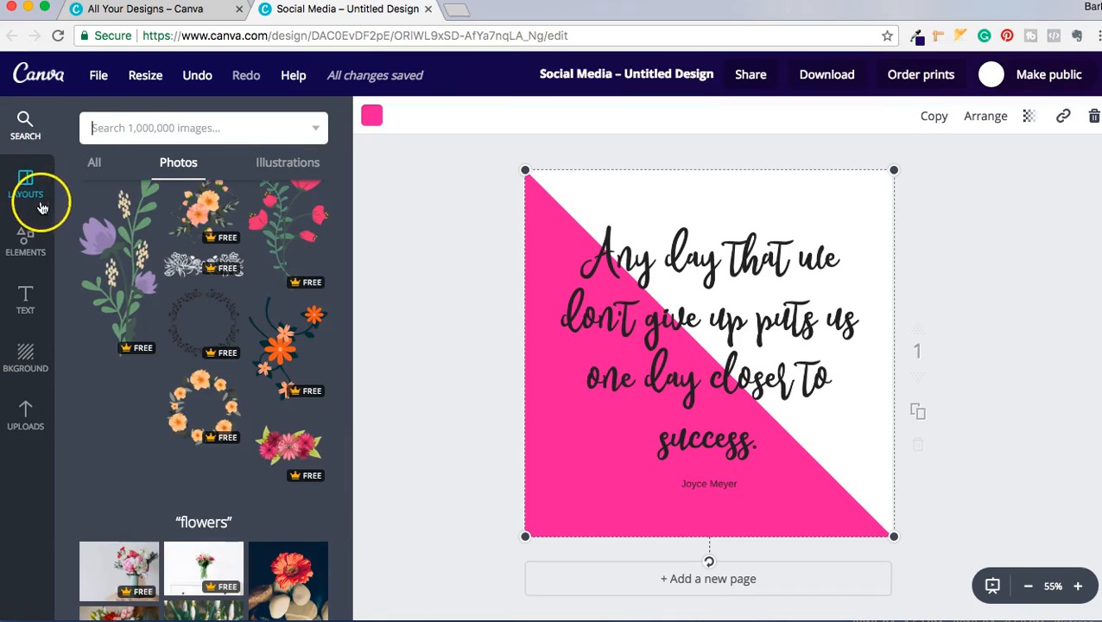
click(25, 242)
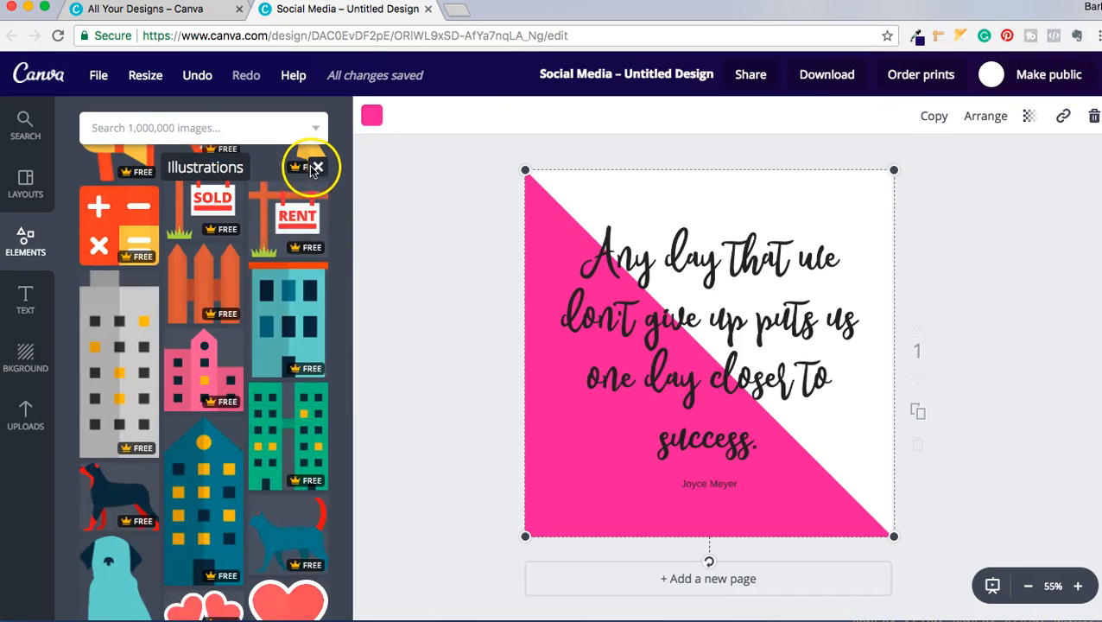
scroll(down, 3)
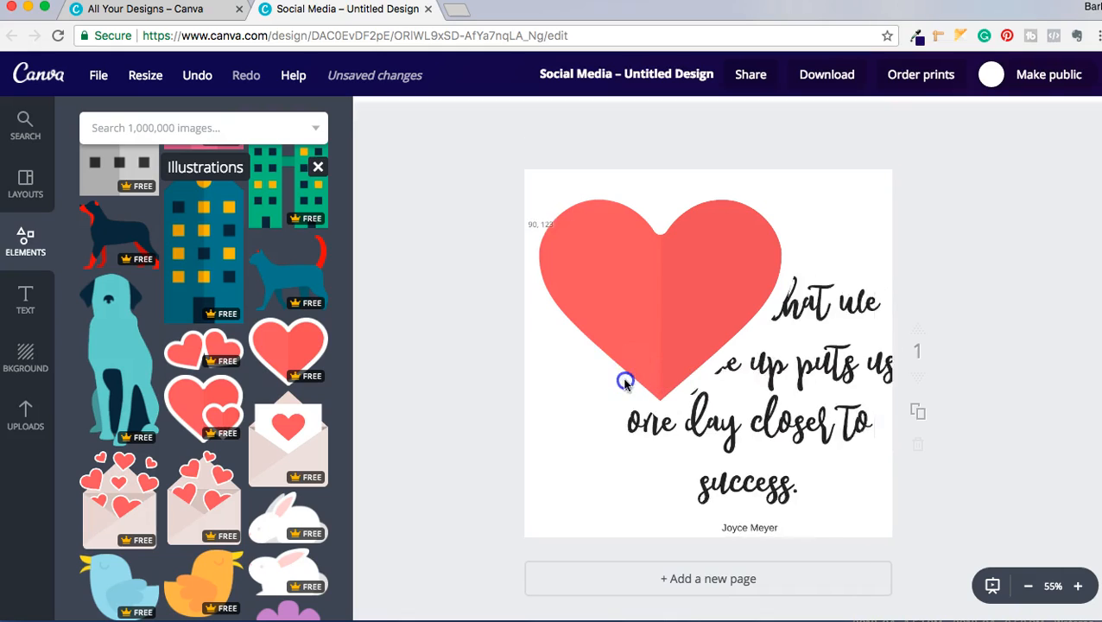
Move the coral heart to the page centre and enlarge it behind the whole quote
drag(626, 382, 717, 360)
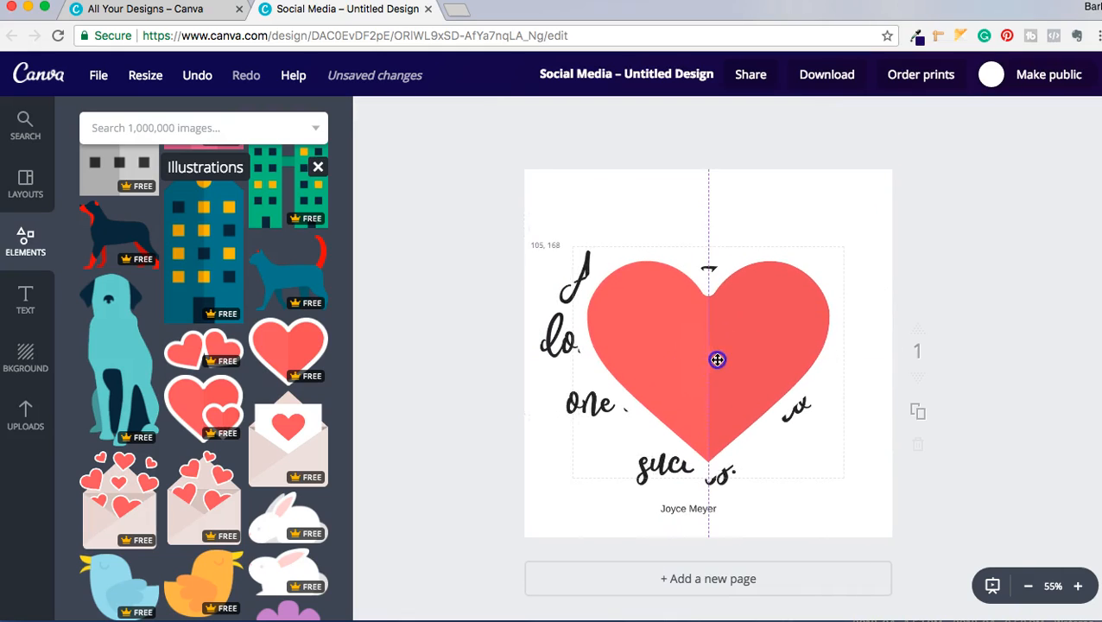
drag(717, 361, 588, 294)
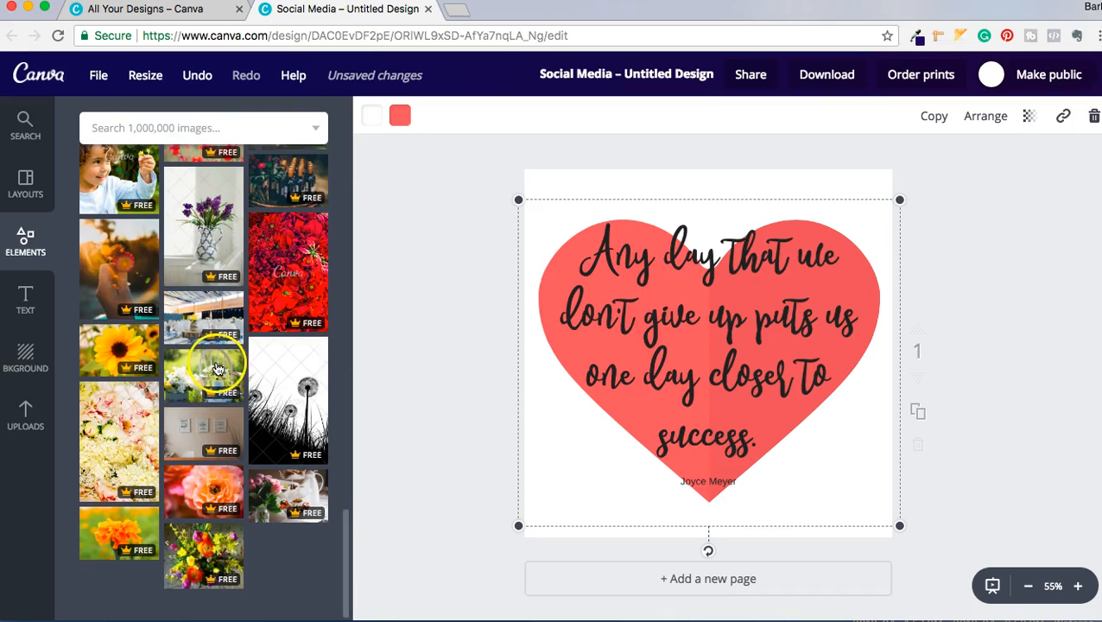
click(25, 245)
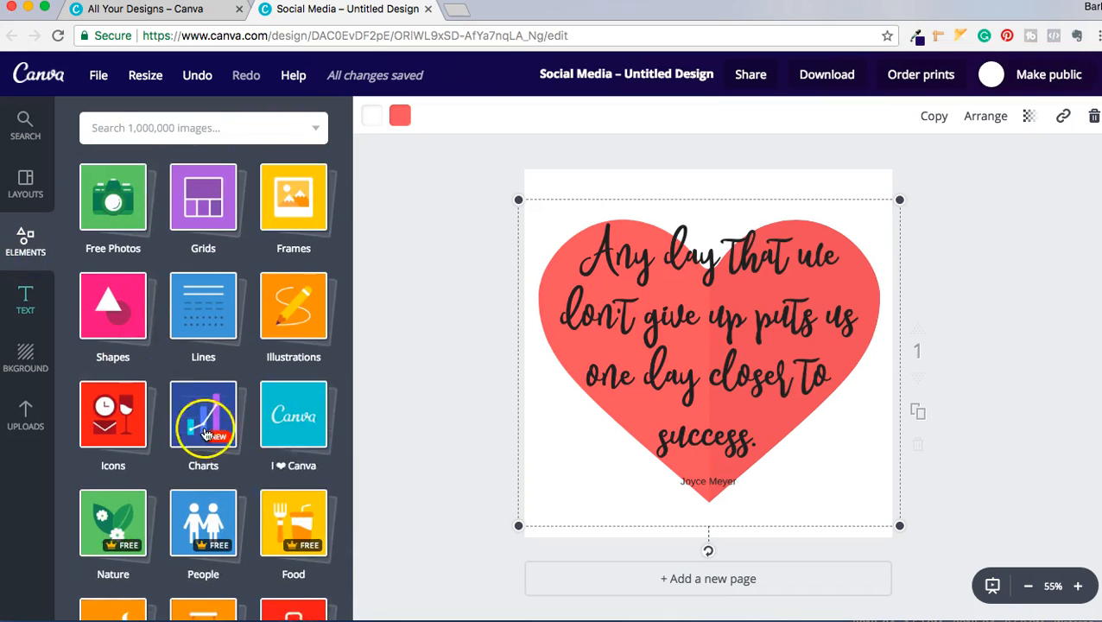
Browse Lifestyle elements, select the page background, and show background colour palettes and patterns
scroll(down, 3)
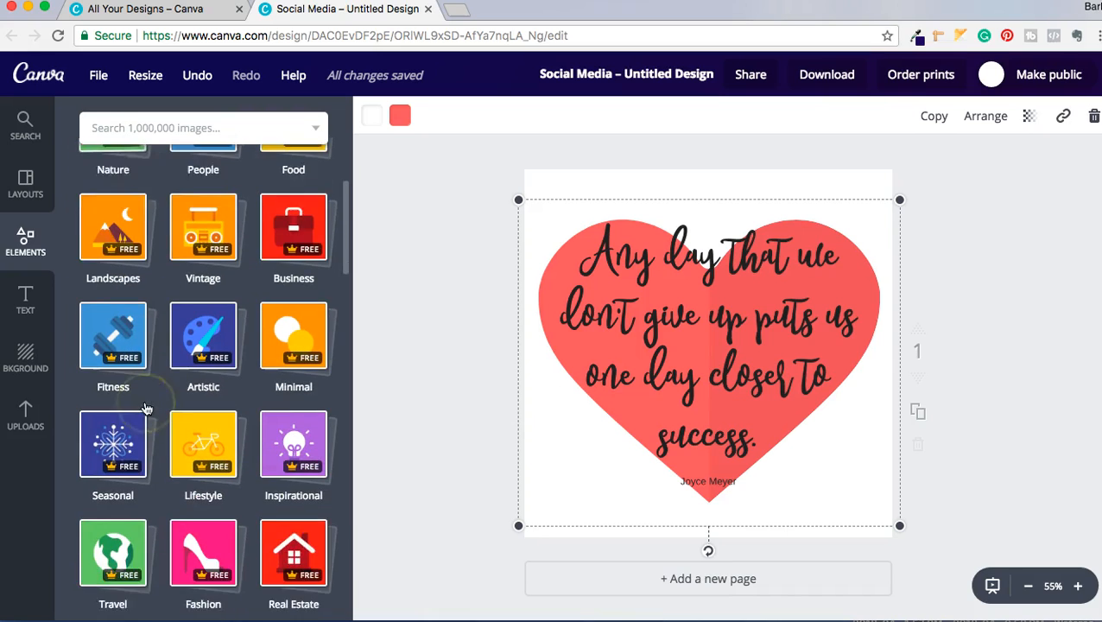
scroll(down, 3)
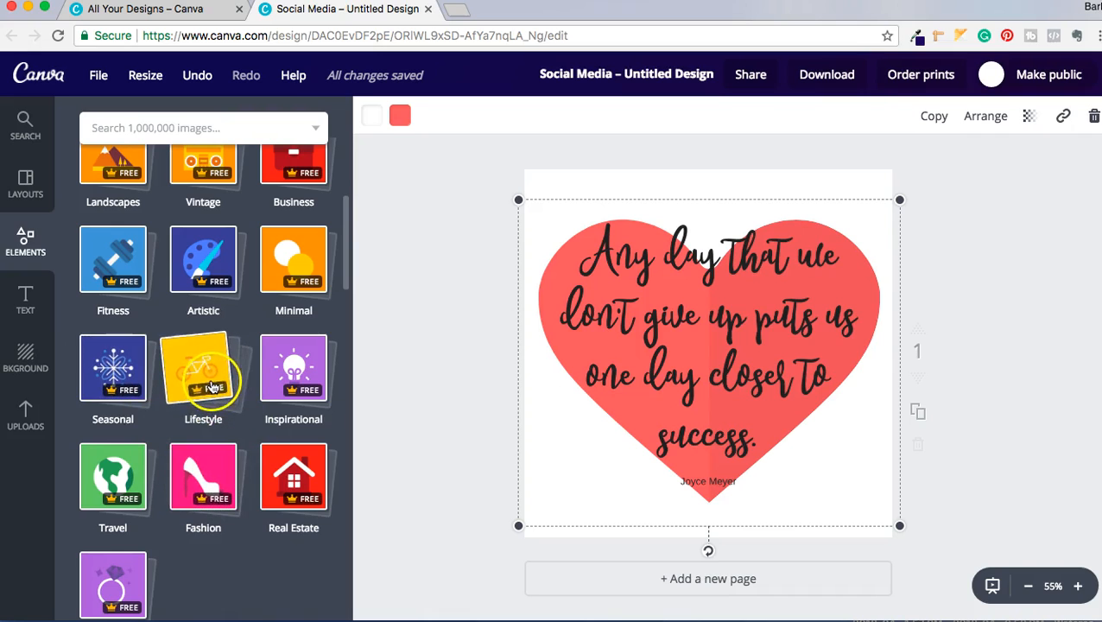
click(203, 370)
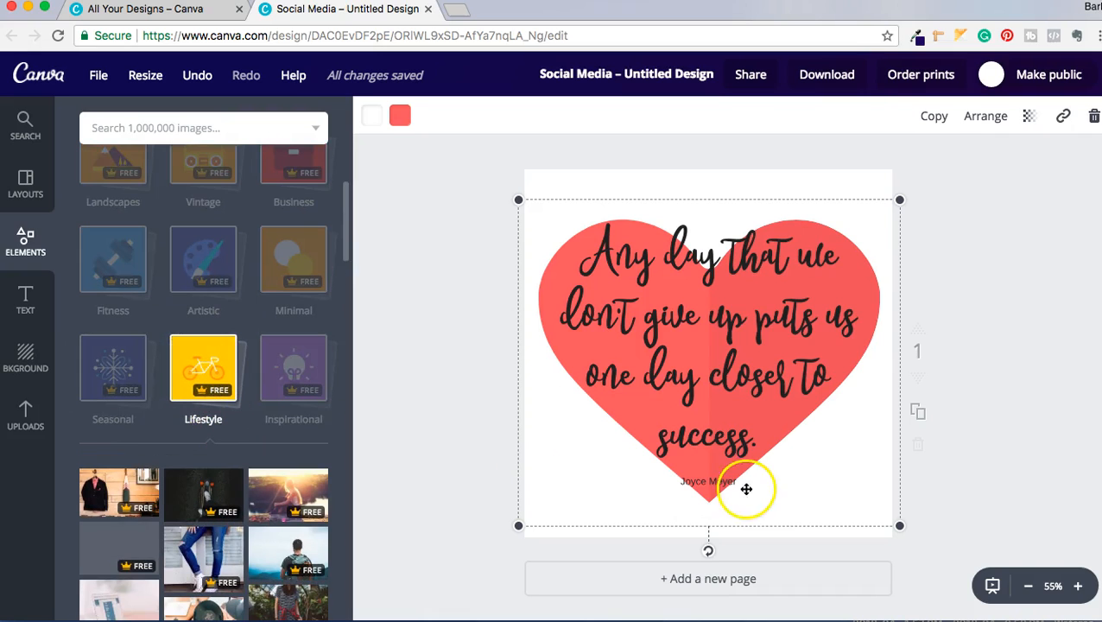
click(748, 488)
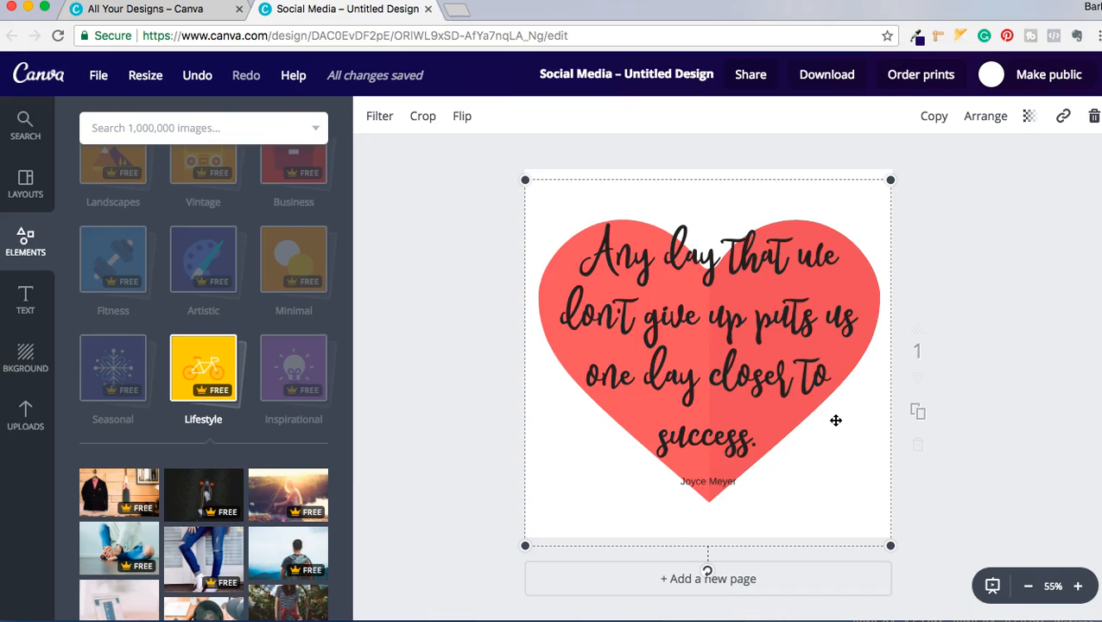
scroll(down, 3)
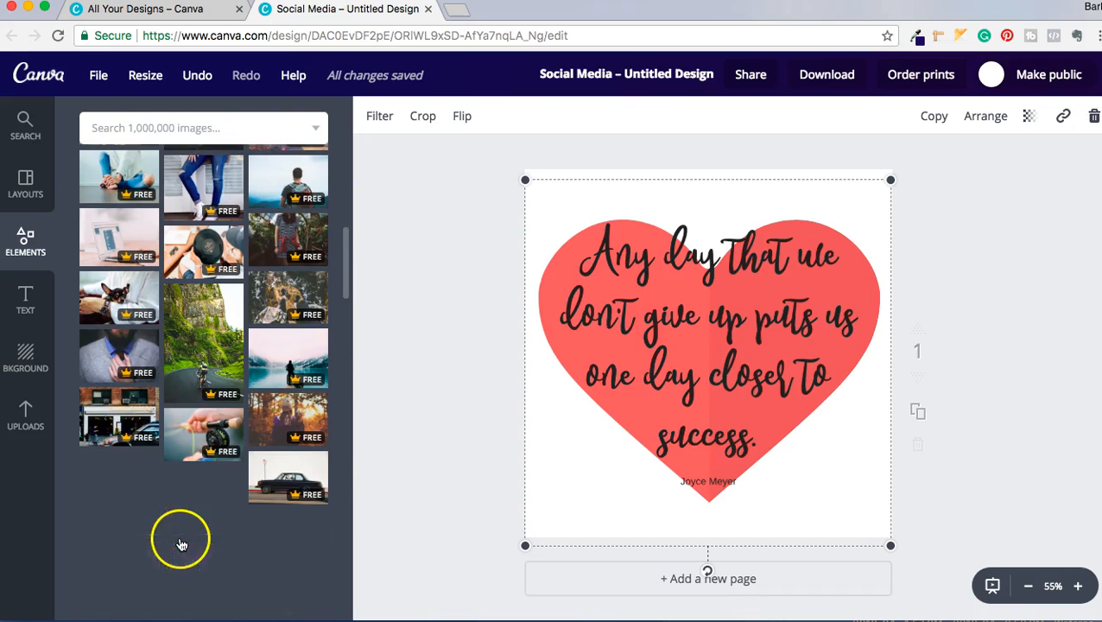
scroll(down, 3)
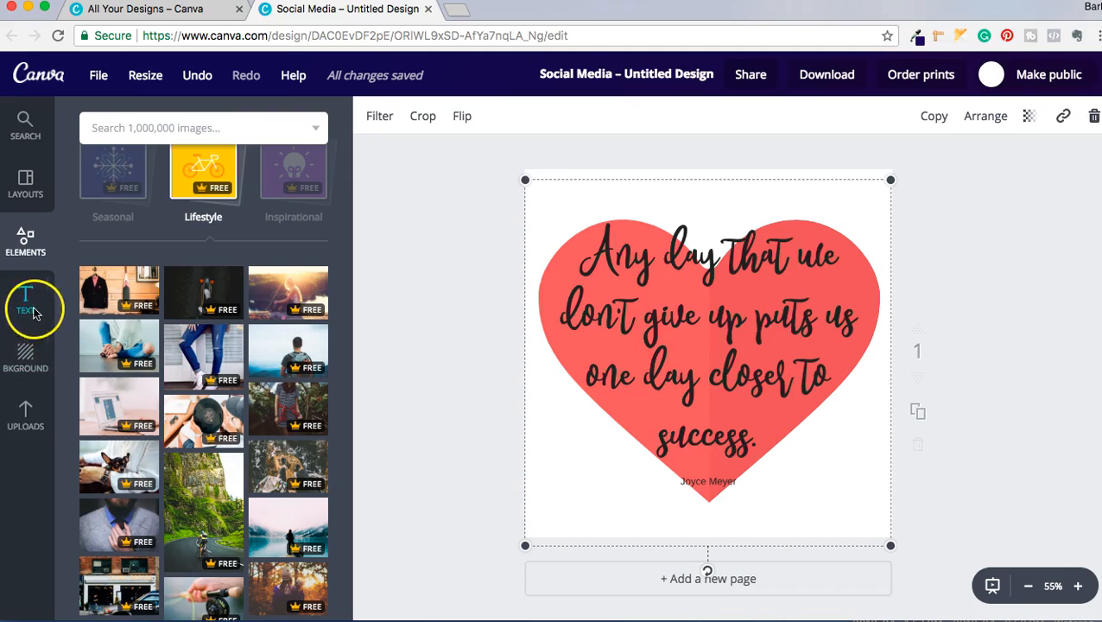
click(25, 354)
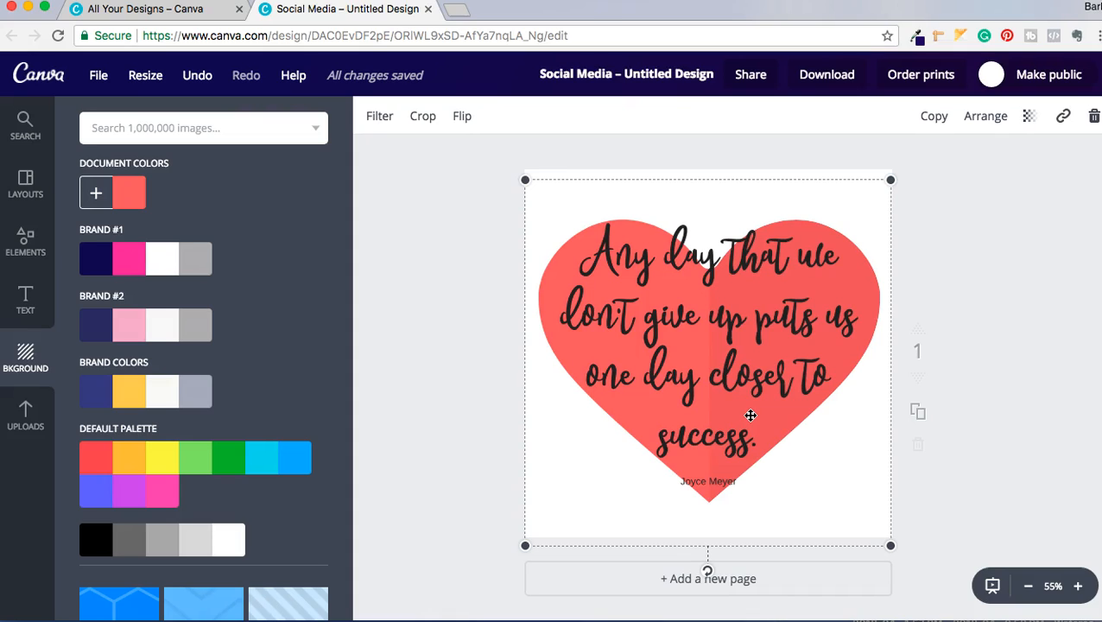
mouse_move(84, 395)
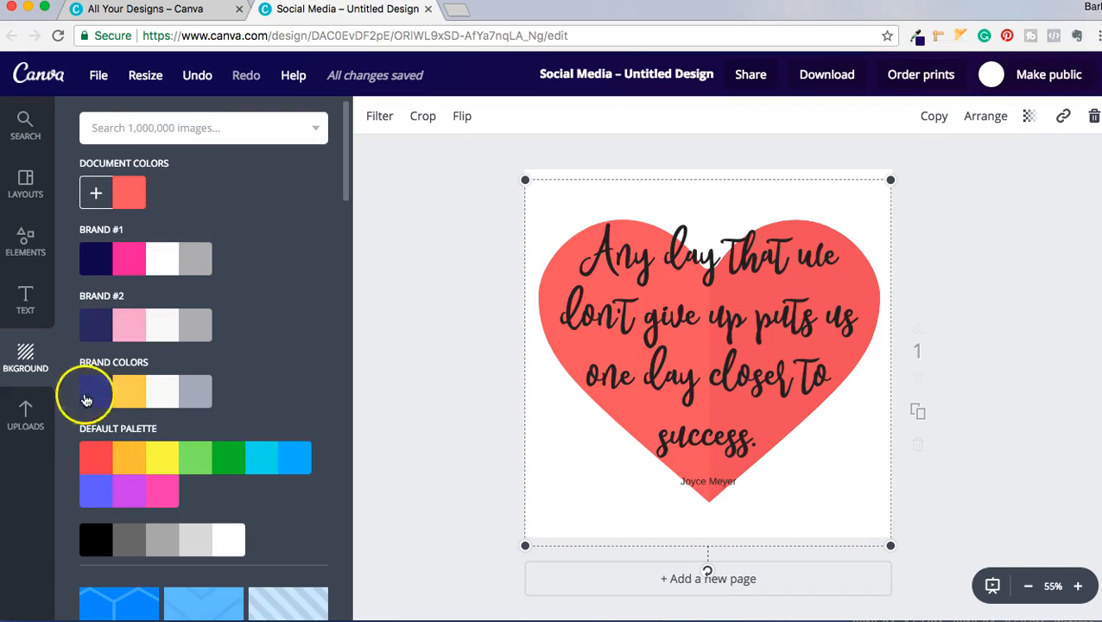
Search Canva images for 'chevron' to find a new background
click(203, 128)
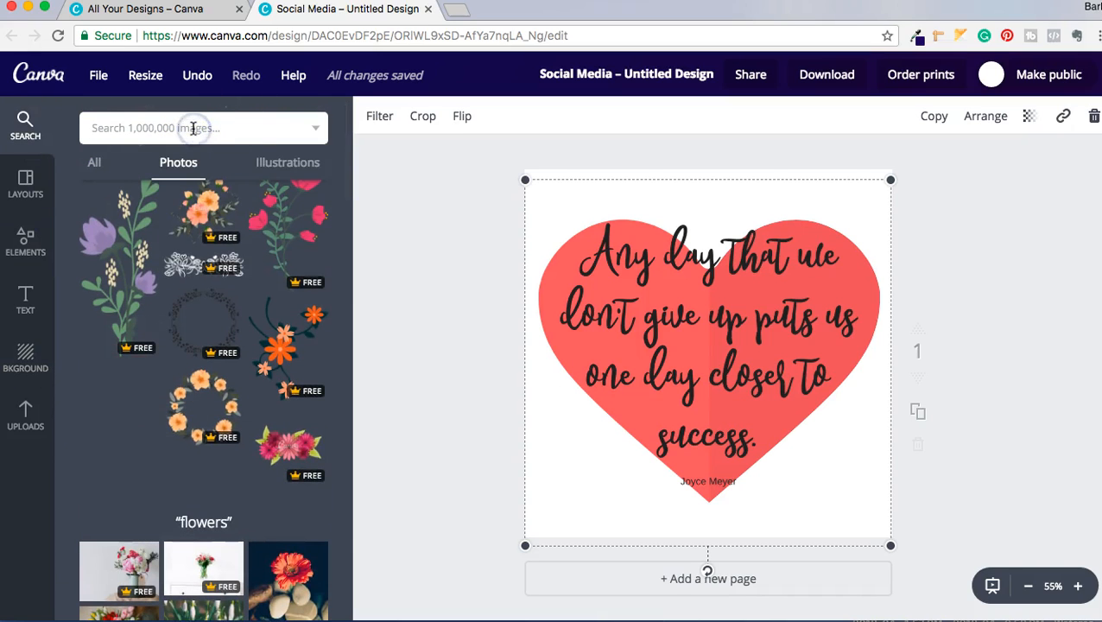
text(ch)
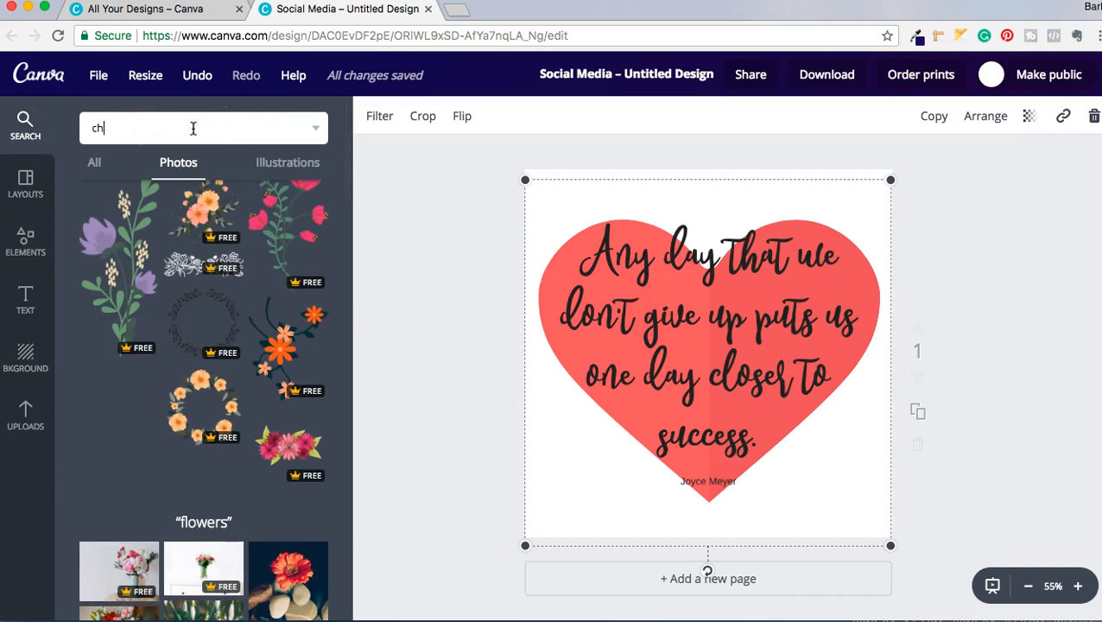
text(chevron)
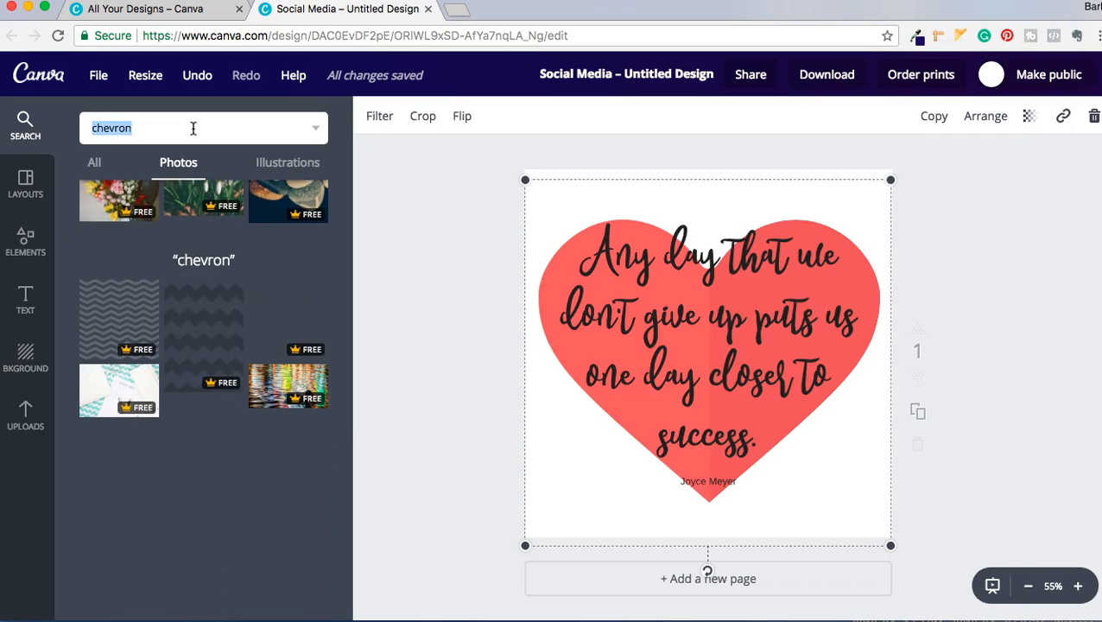
mouse_move(127, 325)
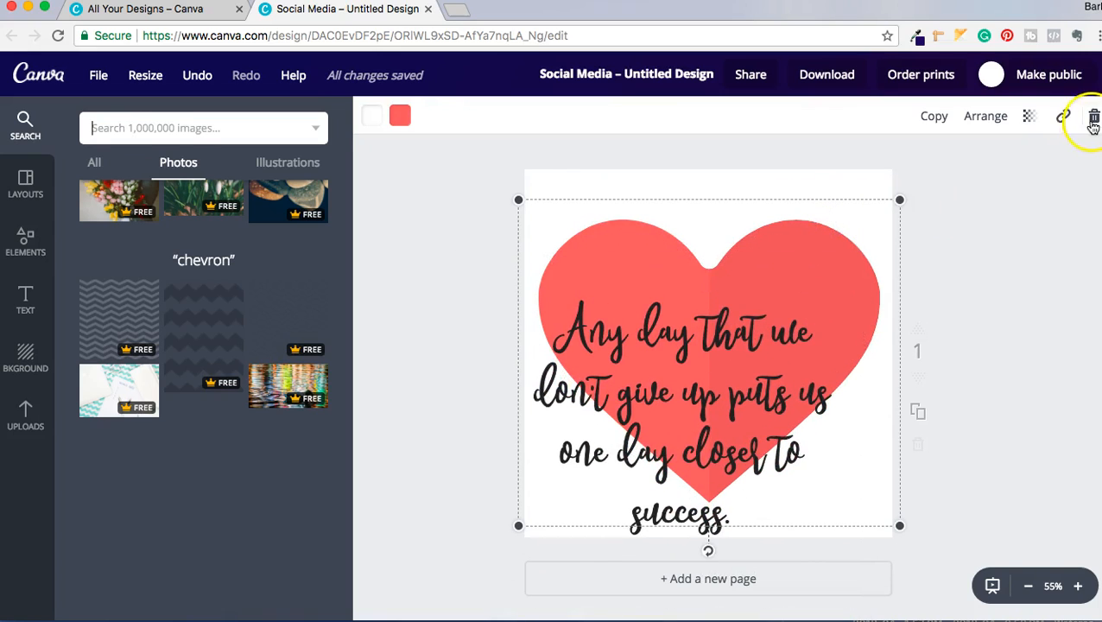
Delete the coral heart and drag the quote back to the page centre
click(1090, 114)
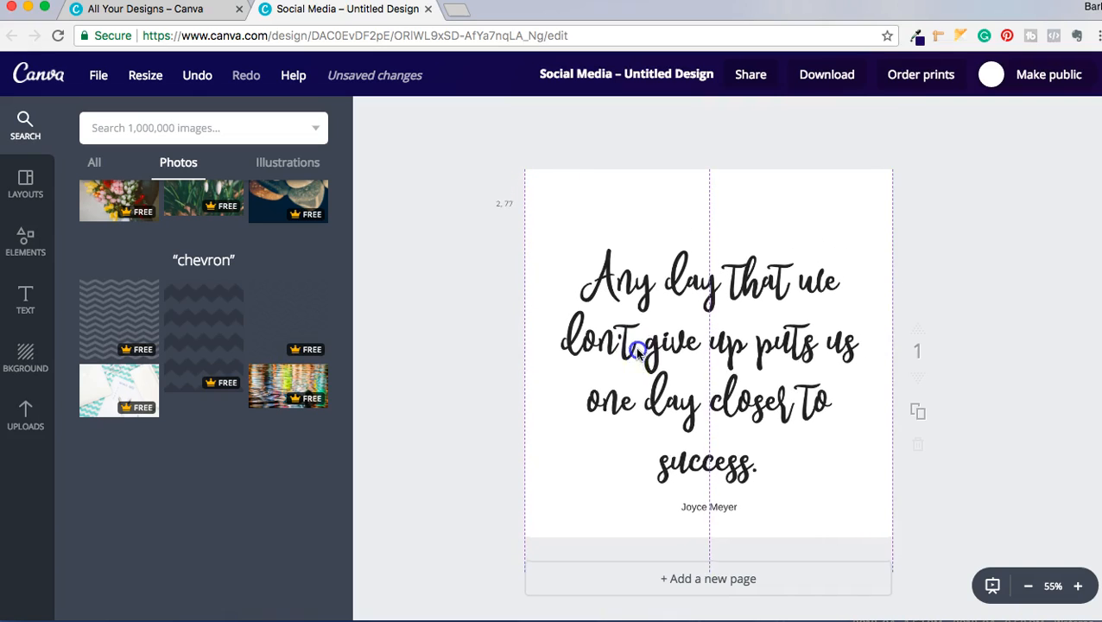
drag(634, 350, 643, 332)
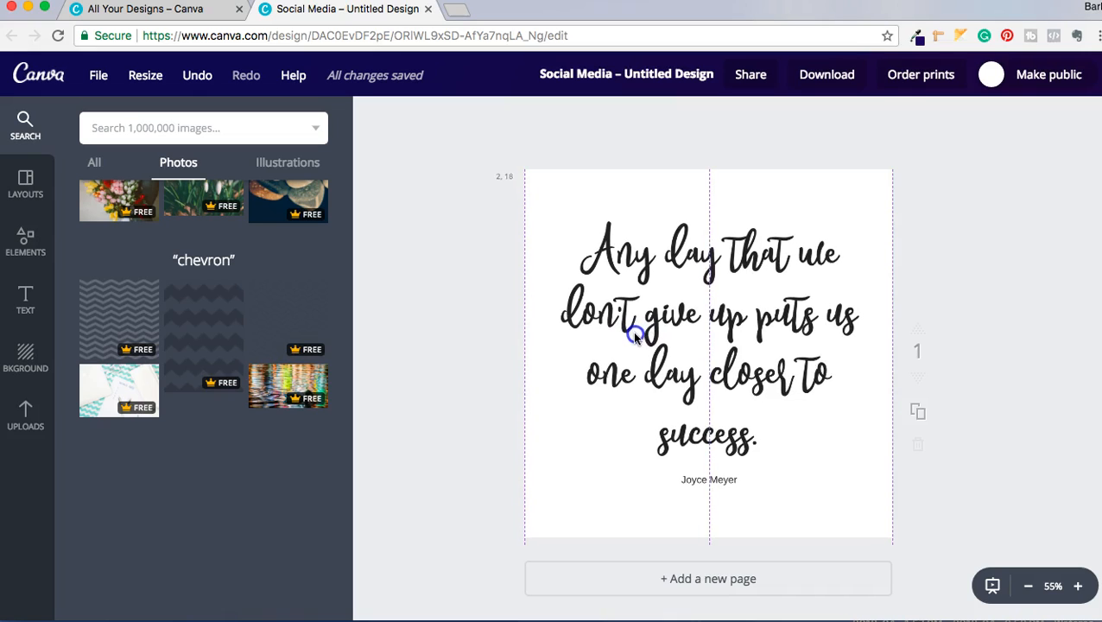
drag(635, 336, 635, 345)
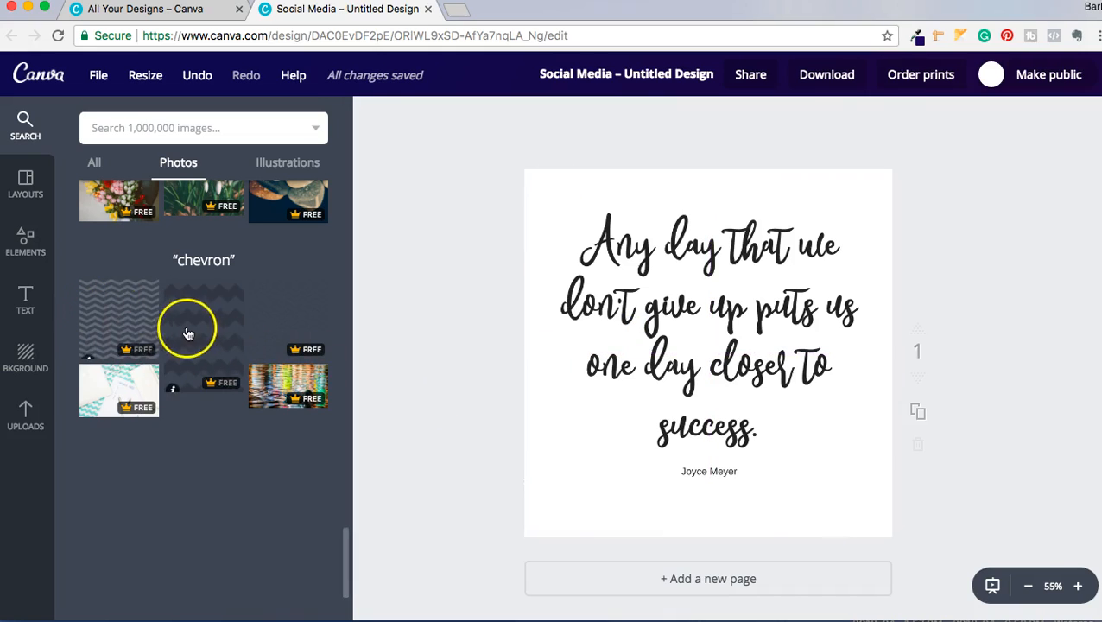
mouse_move(136, 306)
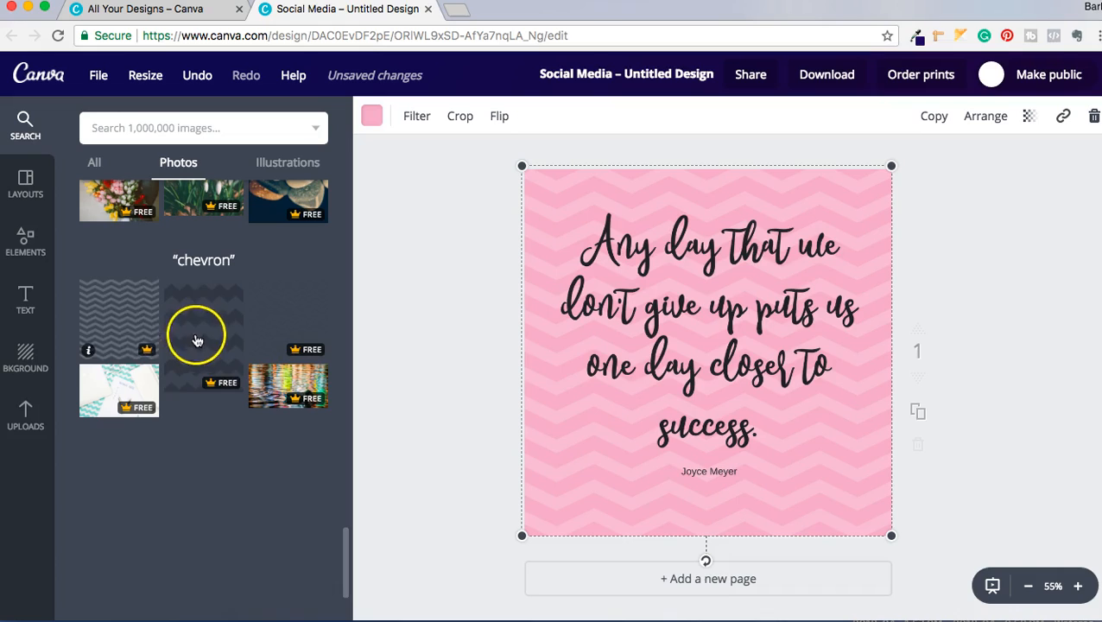
mouse_move(845, 194)
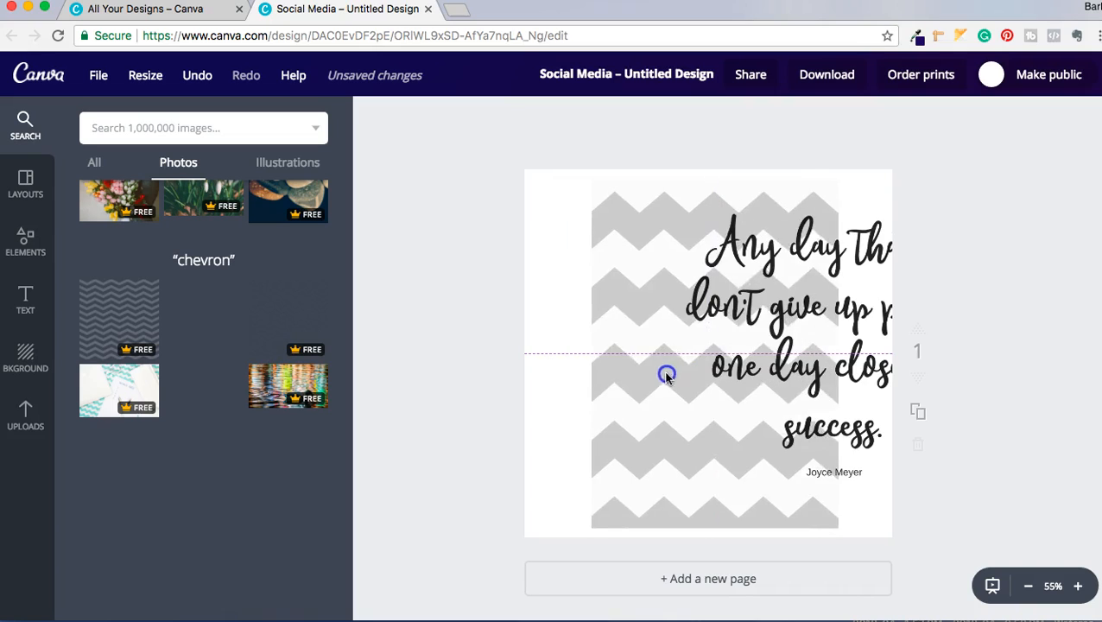
Select the grey chevron image and drag its corner until it covers the page
click(667, 377)
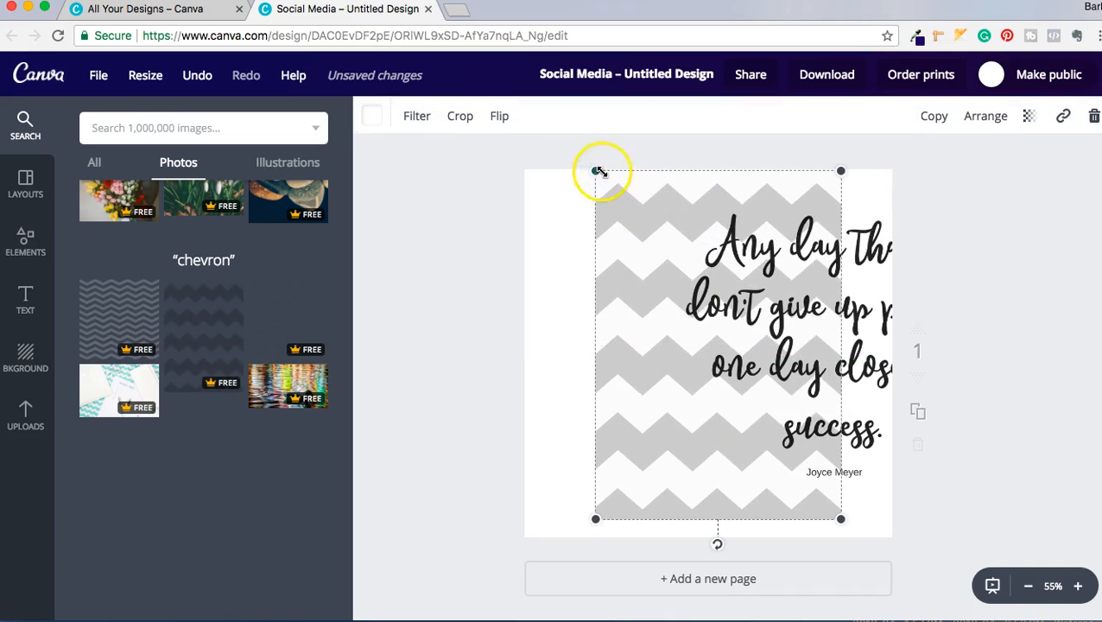
drag(595, 170, 902, 605)
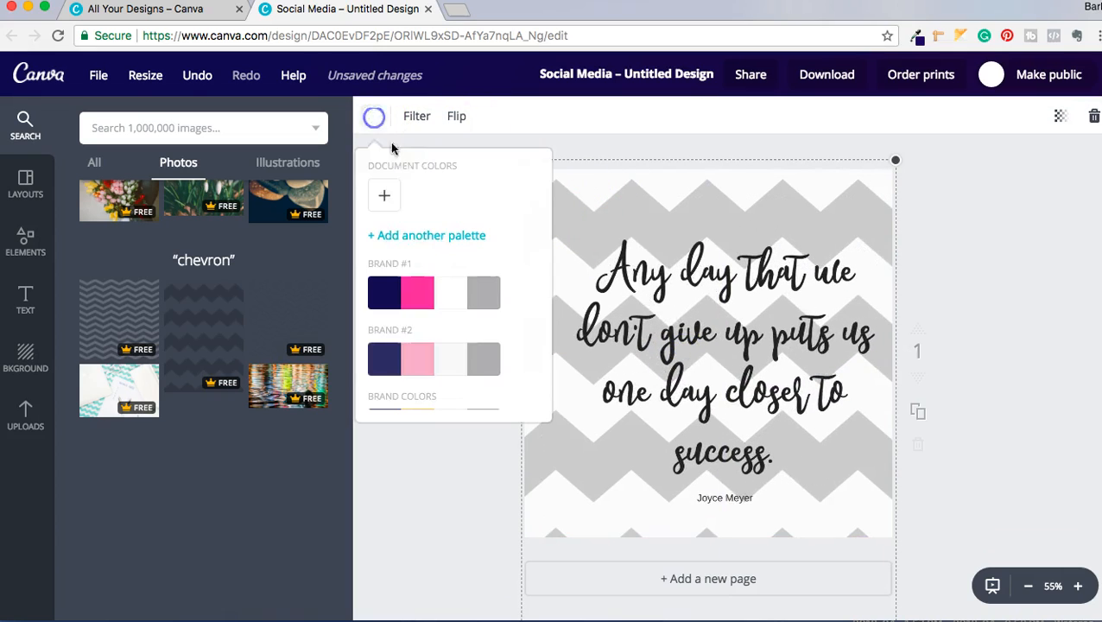
Recolour the chevron pattern through orange, purple and pink, finishing on yellow
click(417, 307)
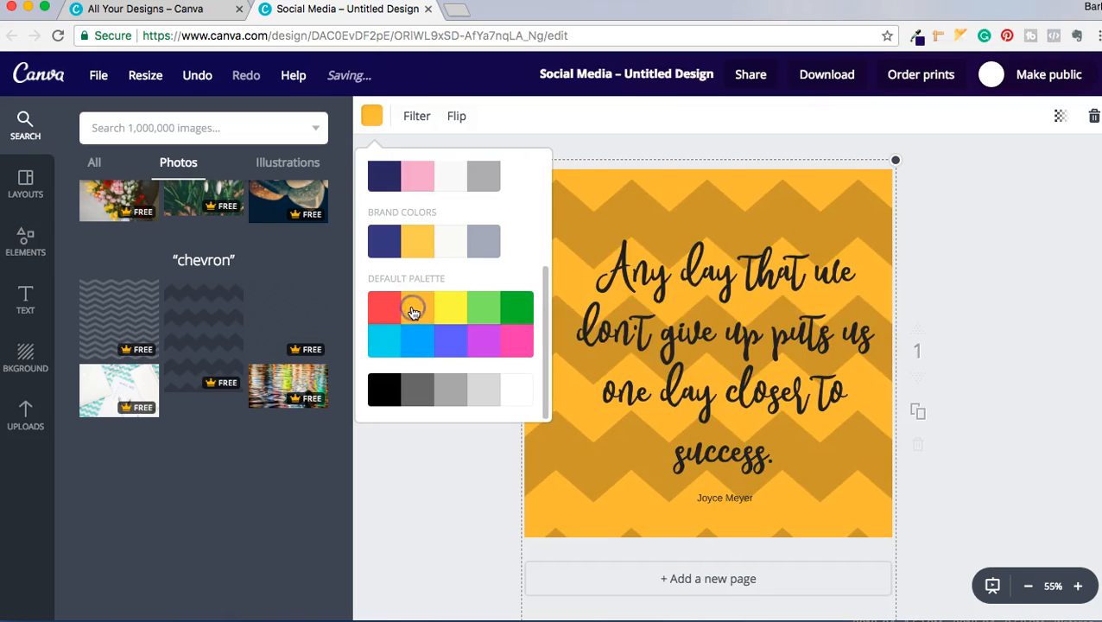
click(385, 308)
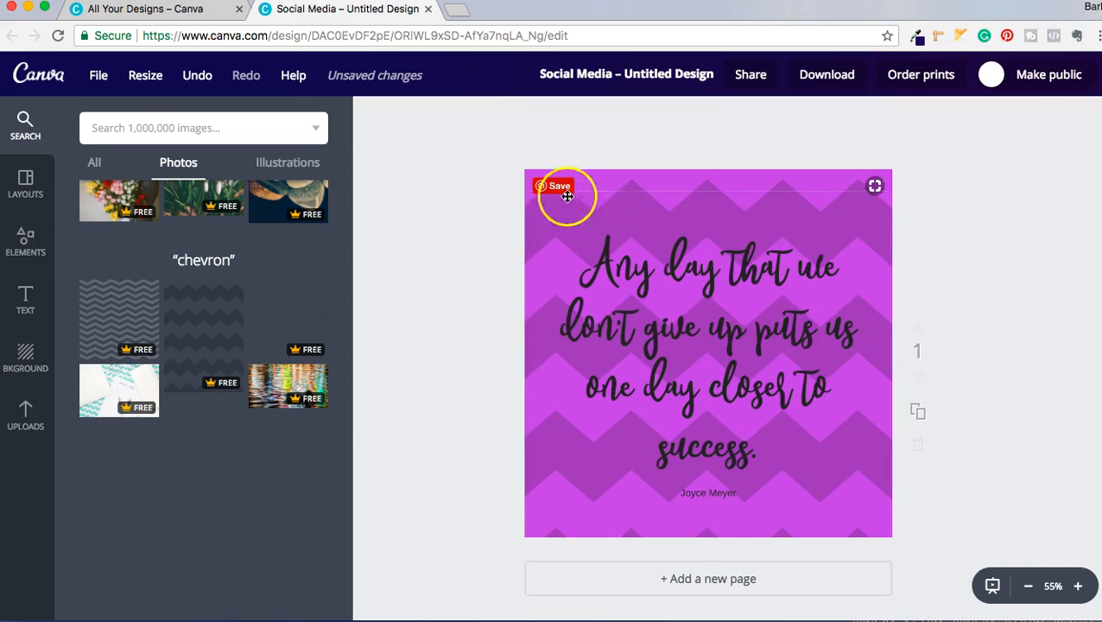
click(370, 115)
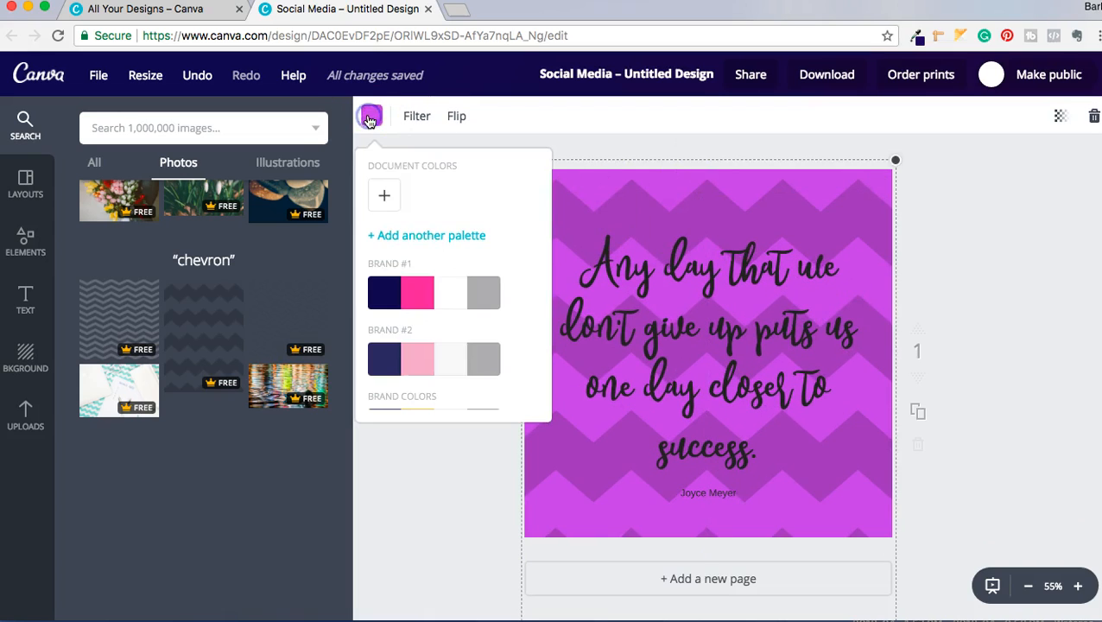
click(417, 358)
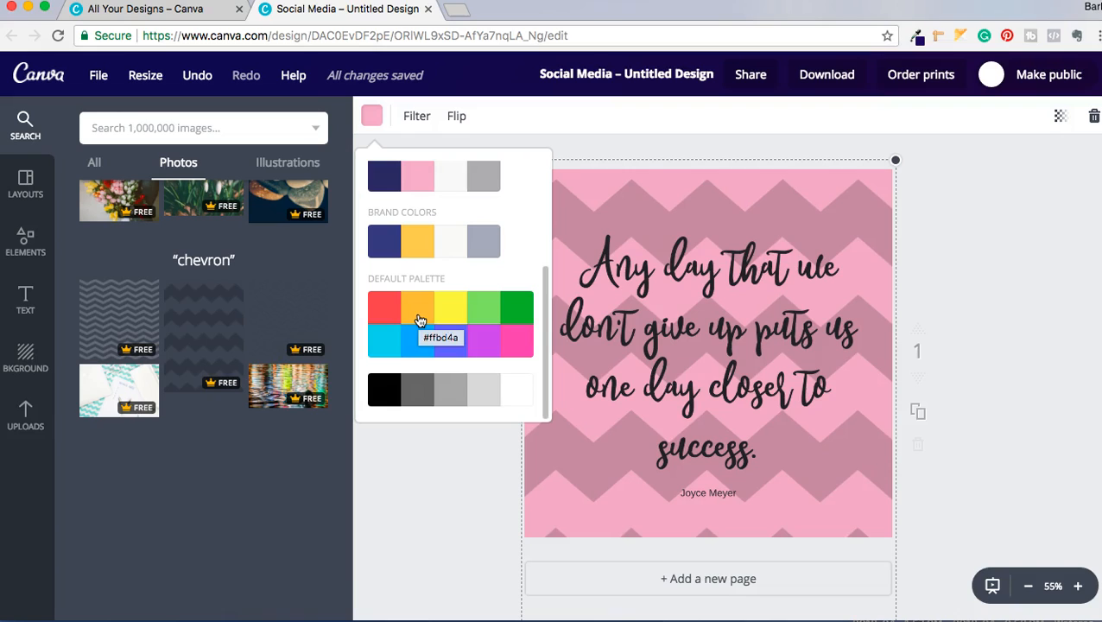
click(450, 307)
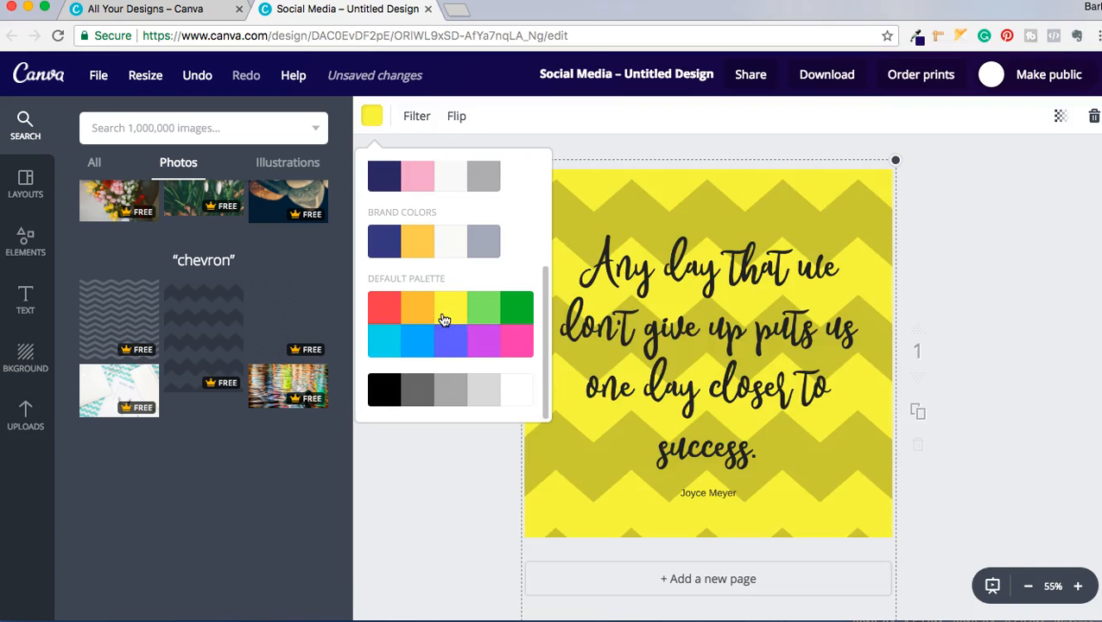